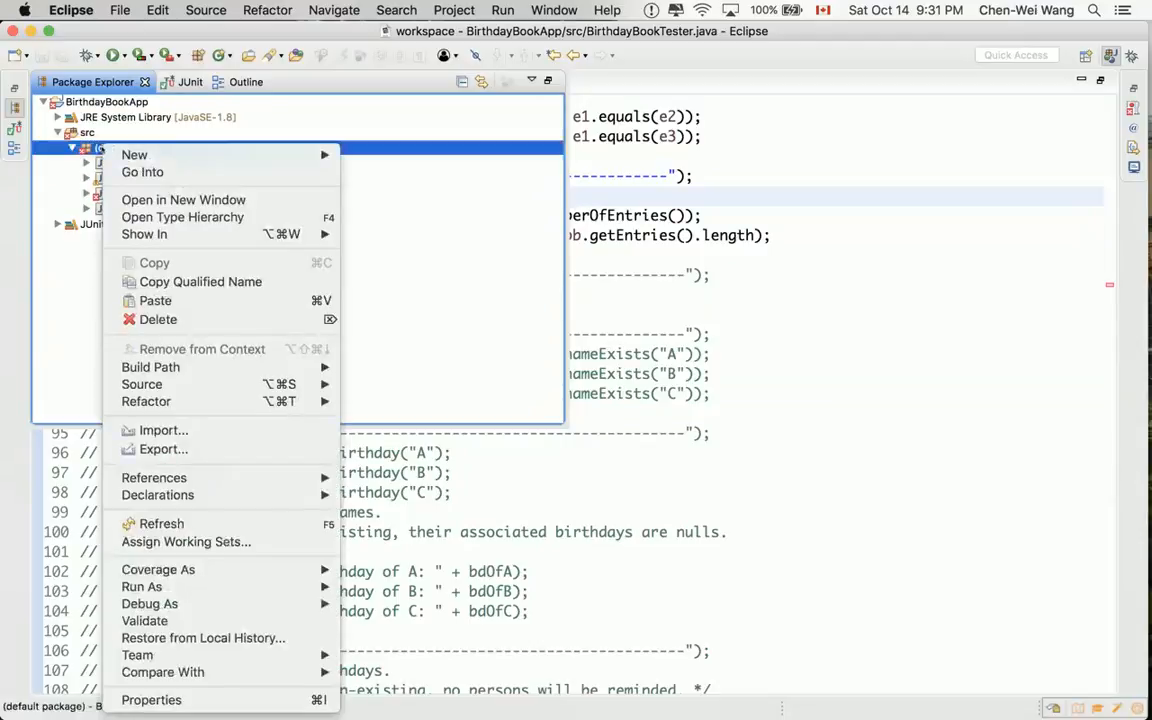
mouse_move(134, 154)
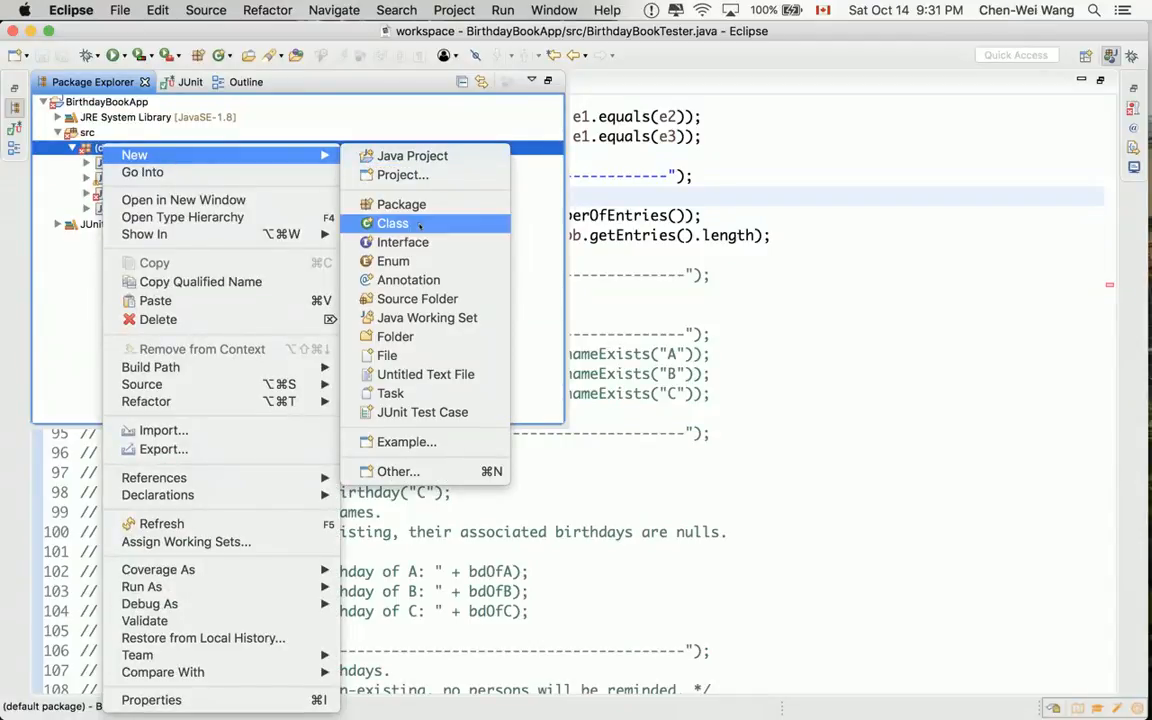
Create a new empty Java class named BirthdayBook in the project's src folder.
click(392, 224)
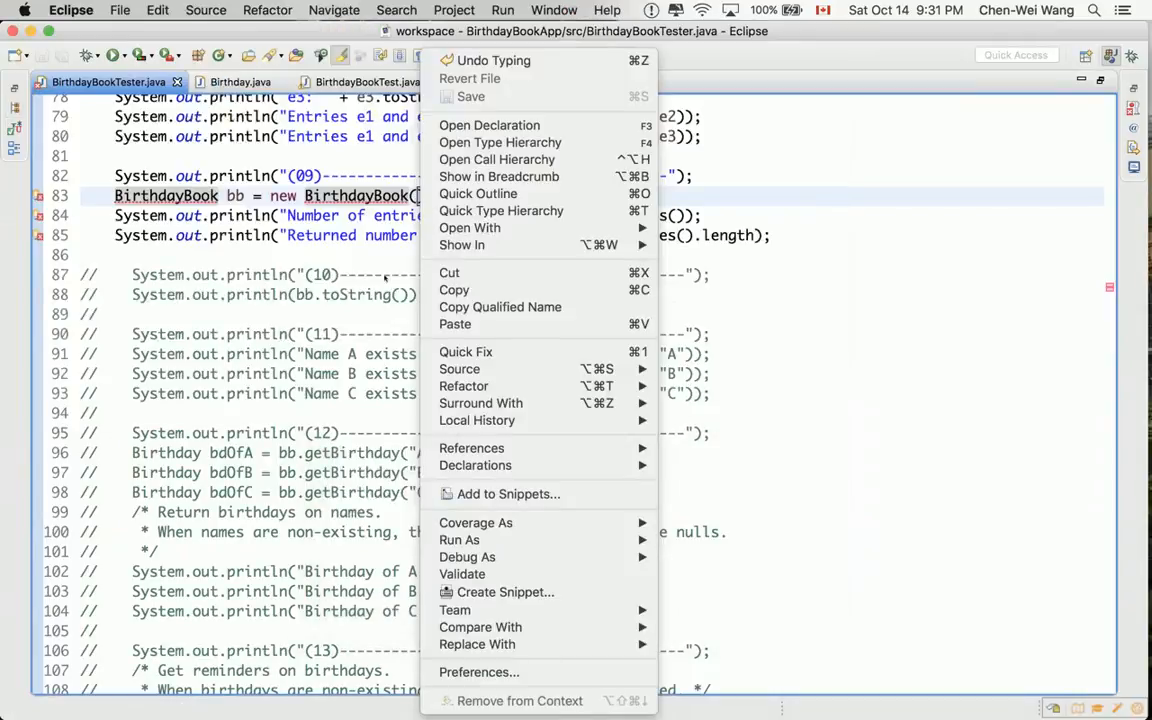
click(488, 124)
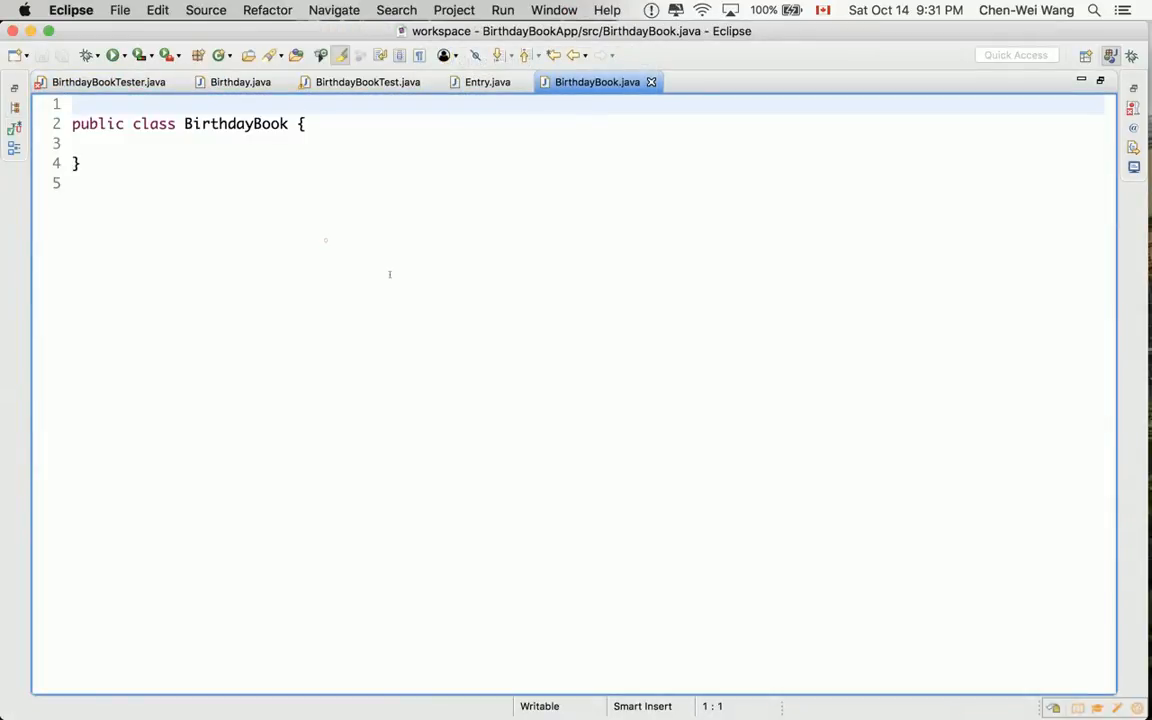
Add an empty public BirthdayBook() constructor matching the tester's call, and save.
click(108, 82)
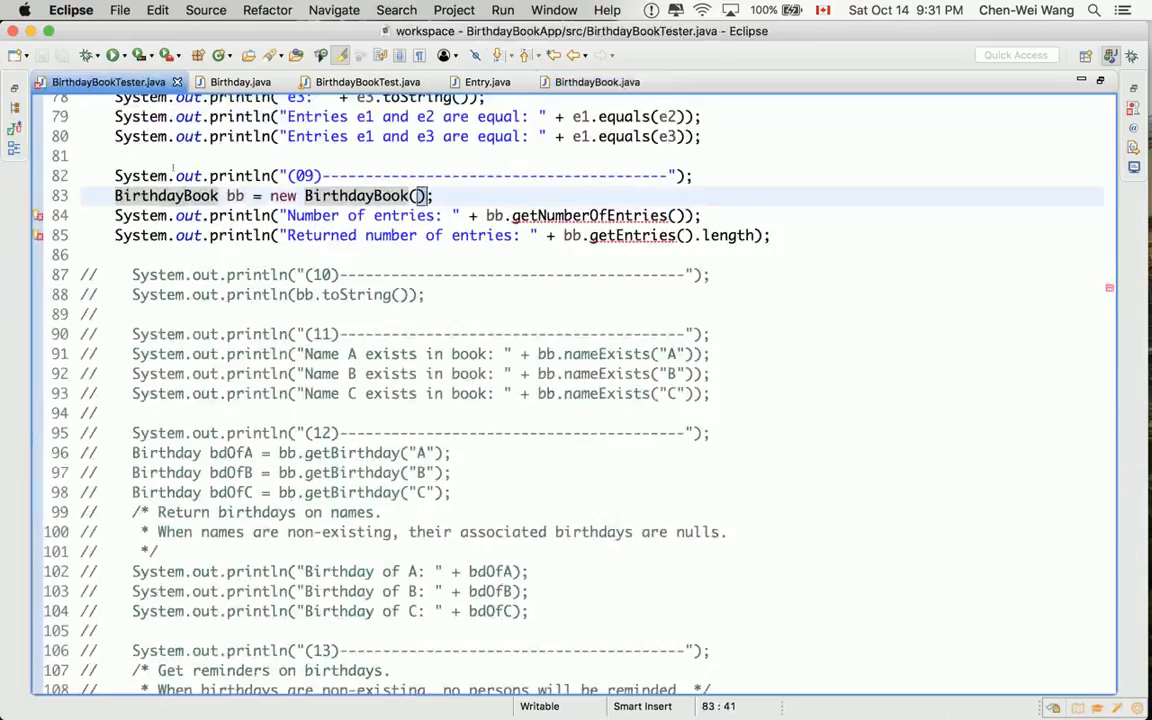
double_click(166, 196)
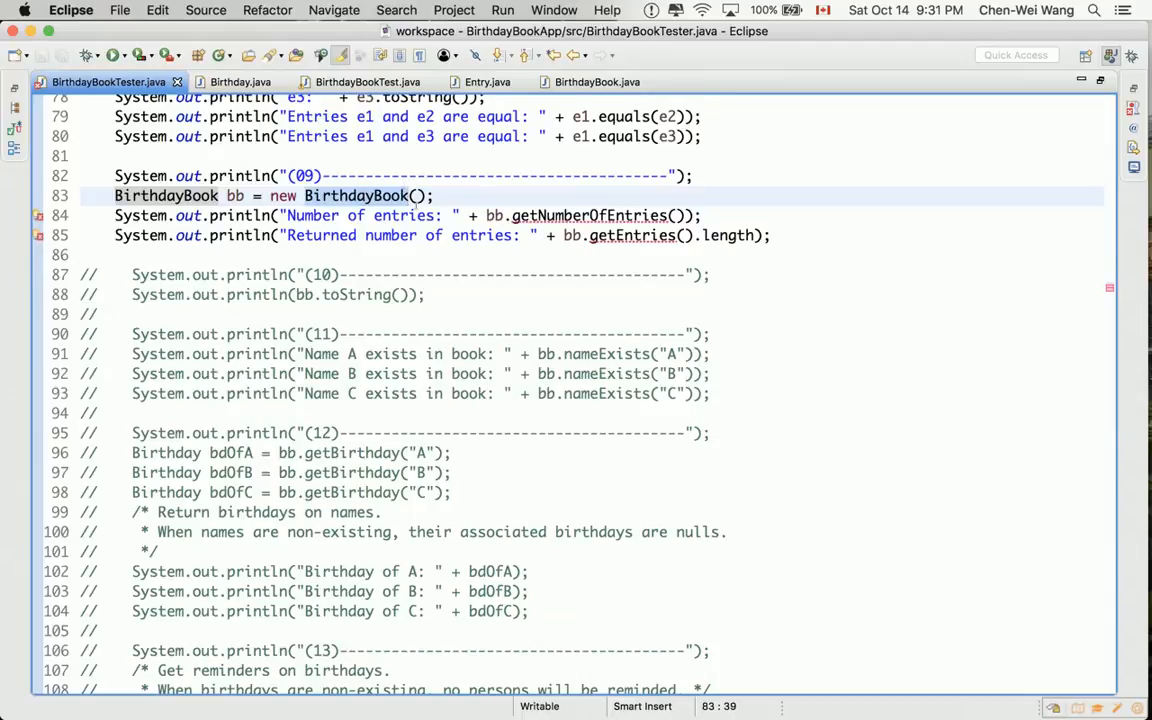
click(596, 82)
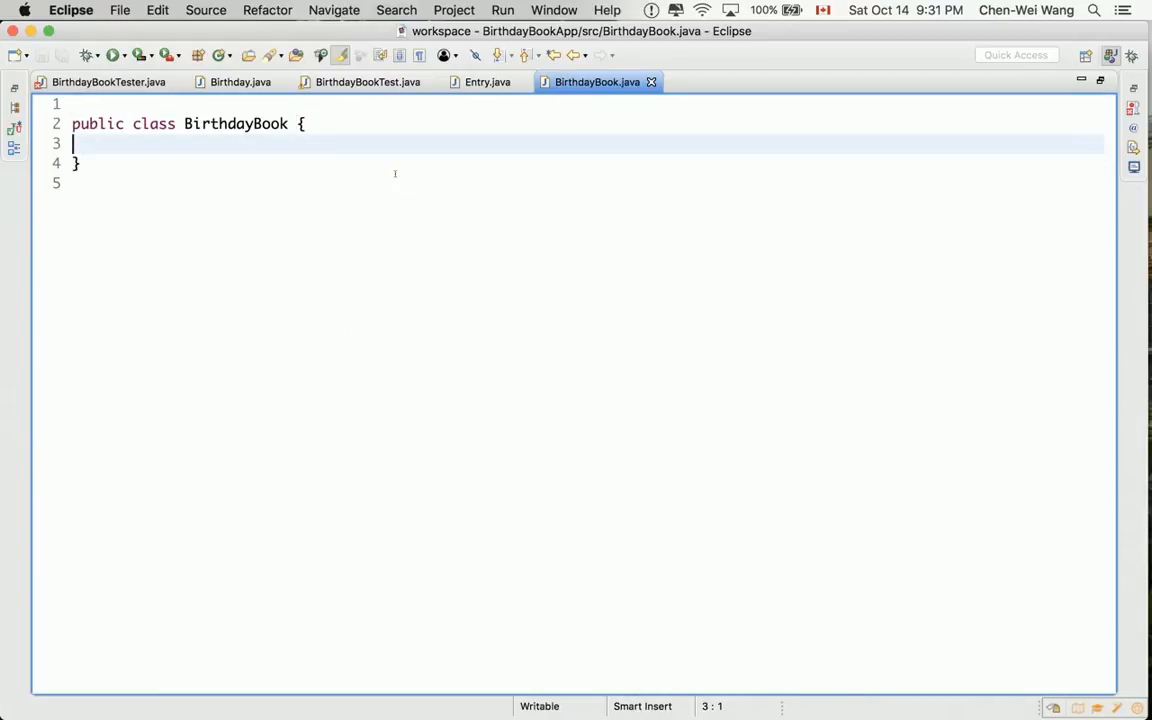
text(pubic)
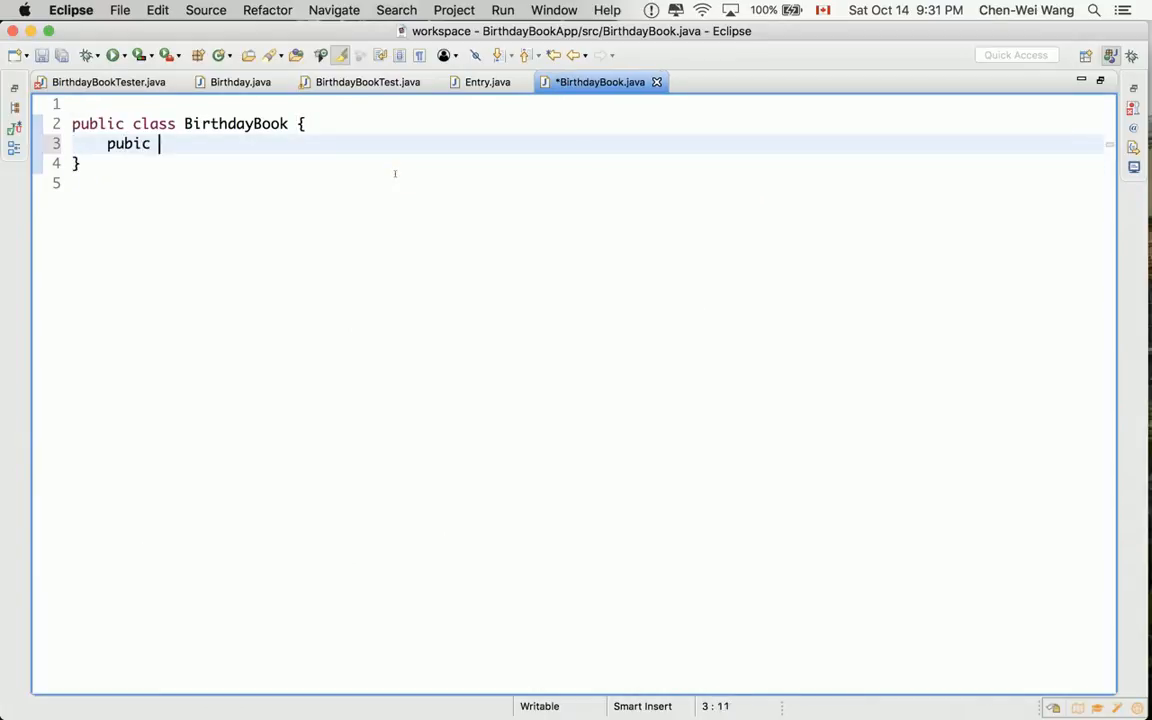
text(l)
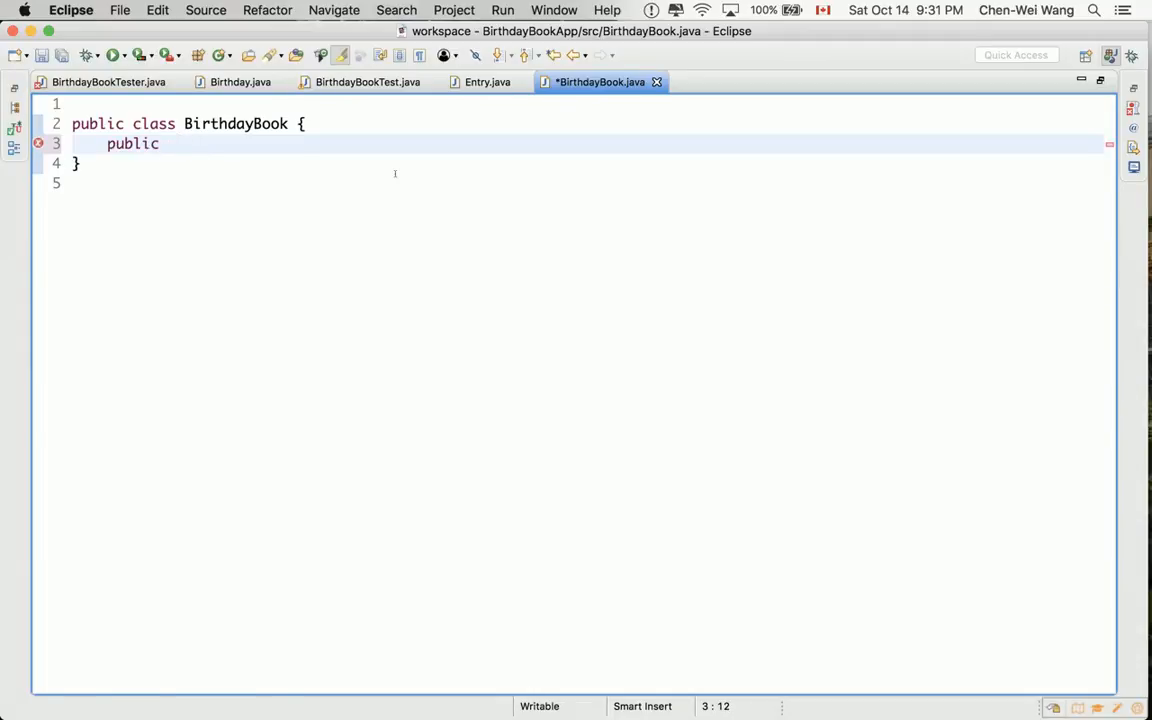
text(BirthdayBook() {)
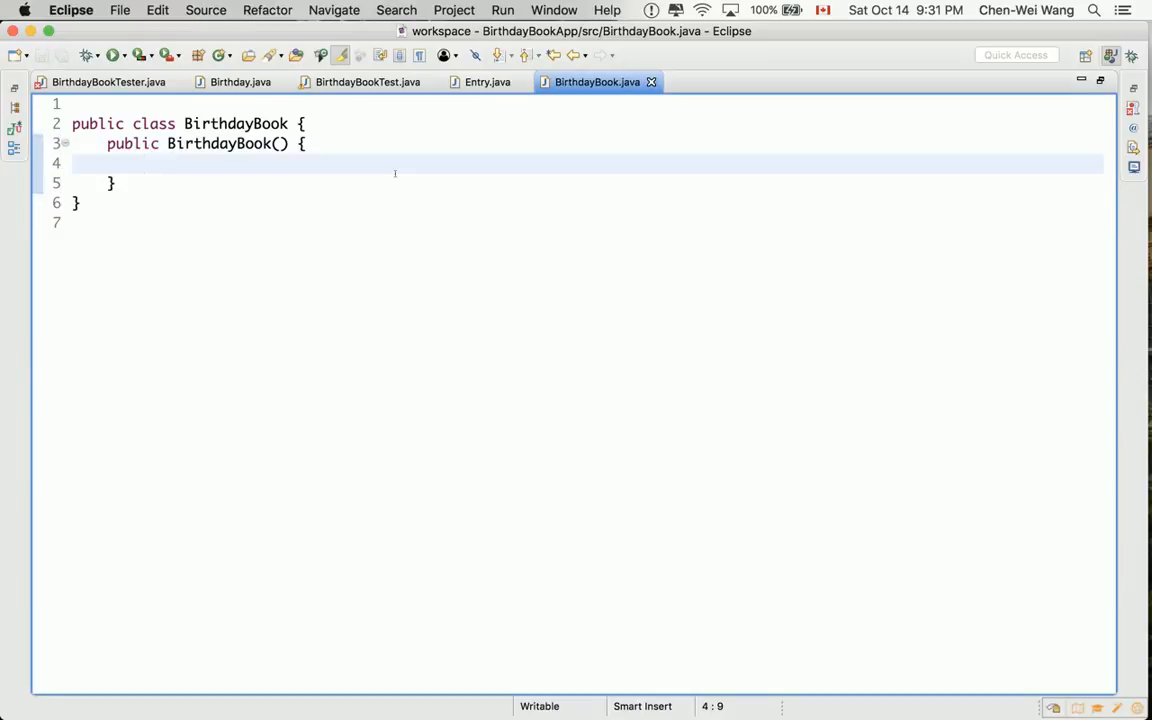
click(108, 82)
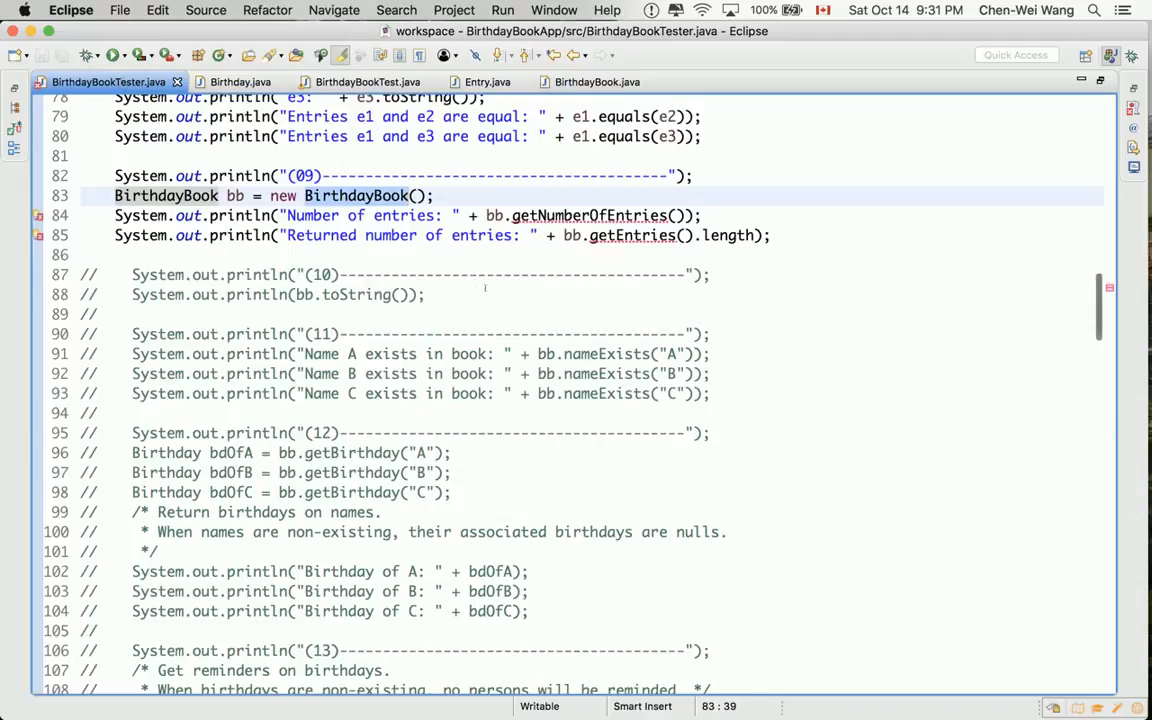
click(408, 196)
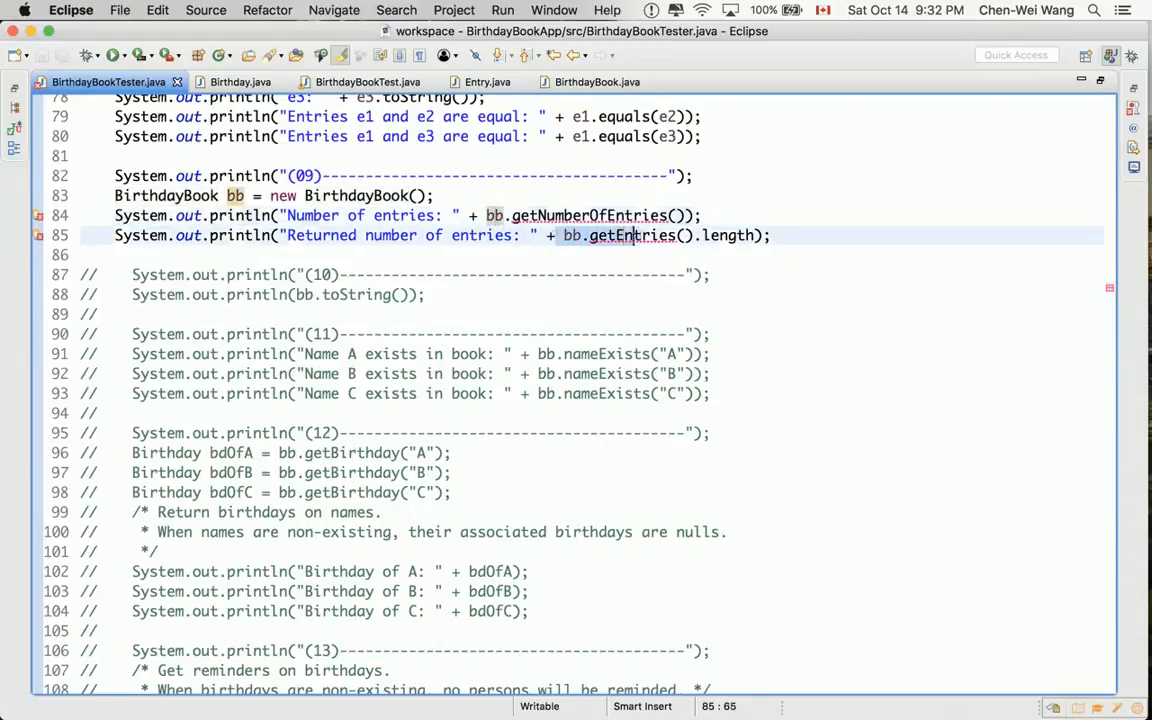
click(630, 236)
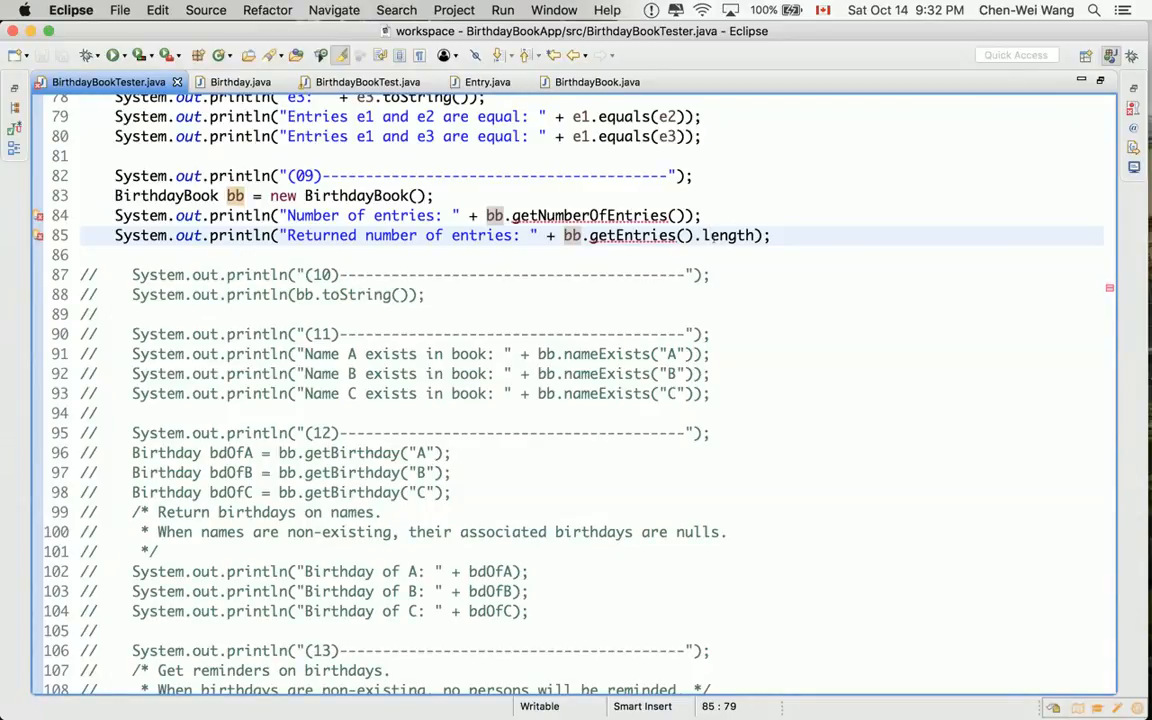
click(710, 236)
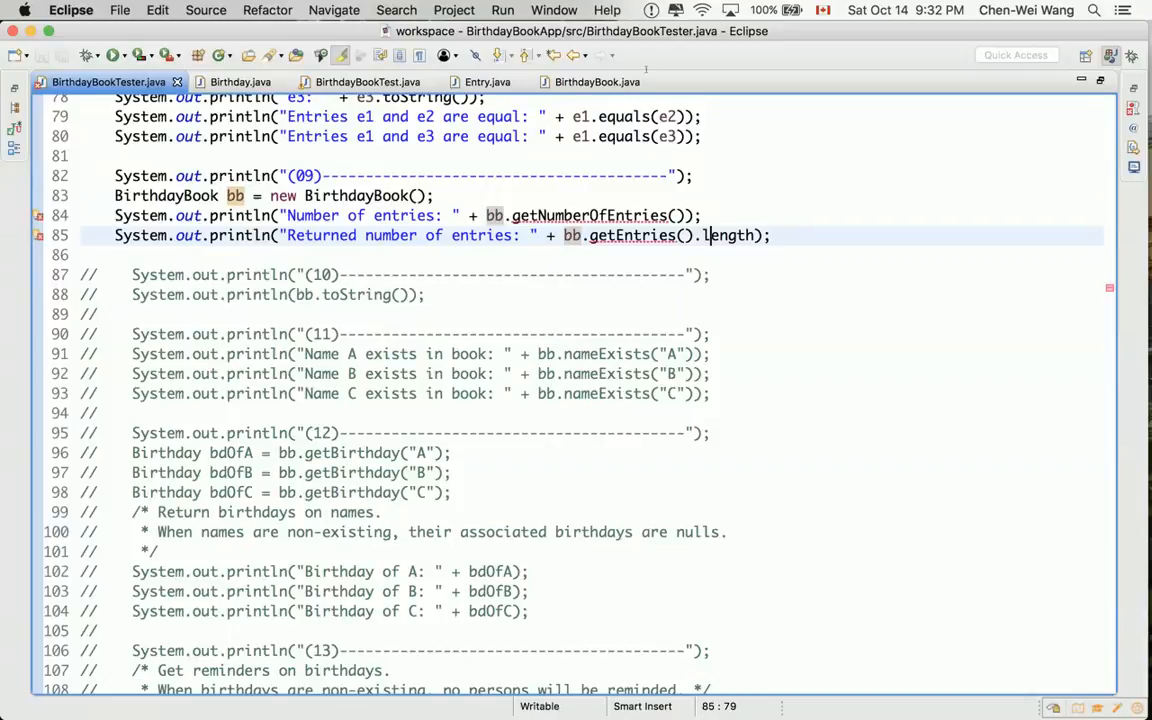
click(596, 82)
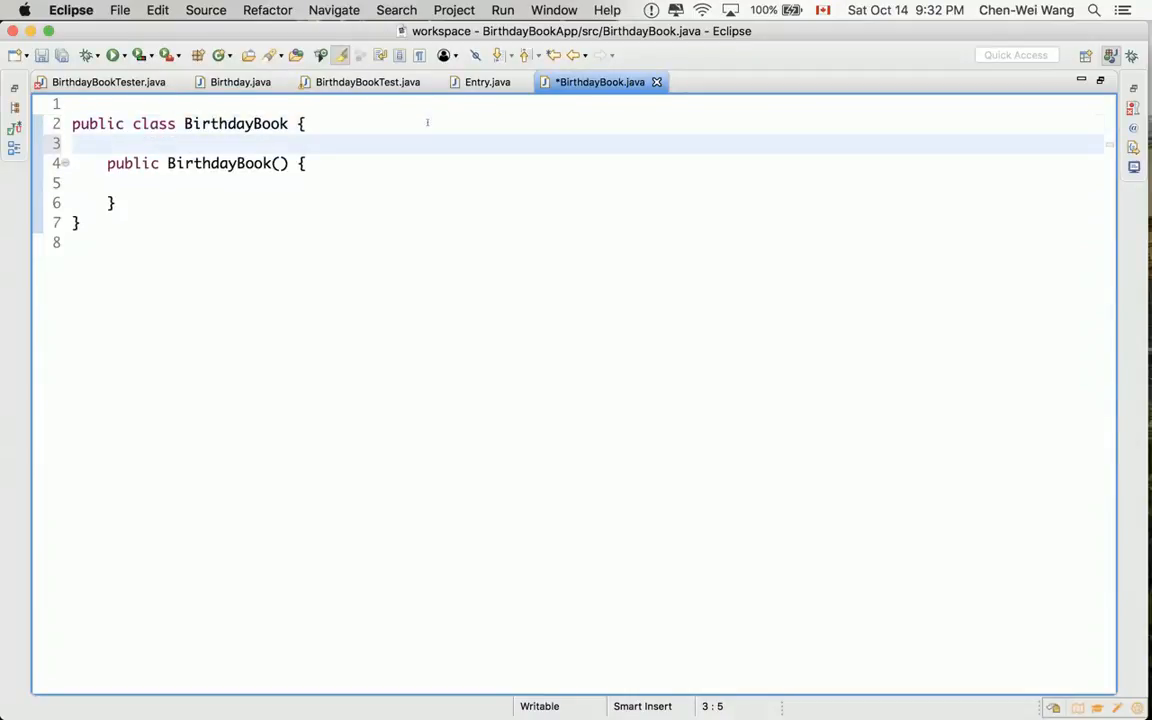
Declare a private Entry[] entries field in BirthdayBook.
text(private)
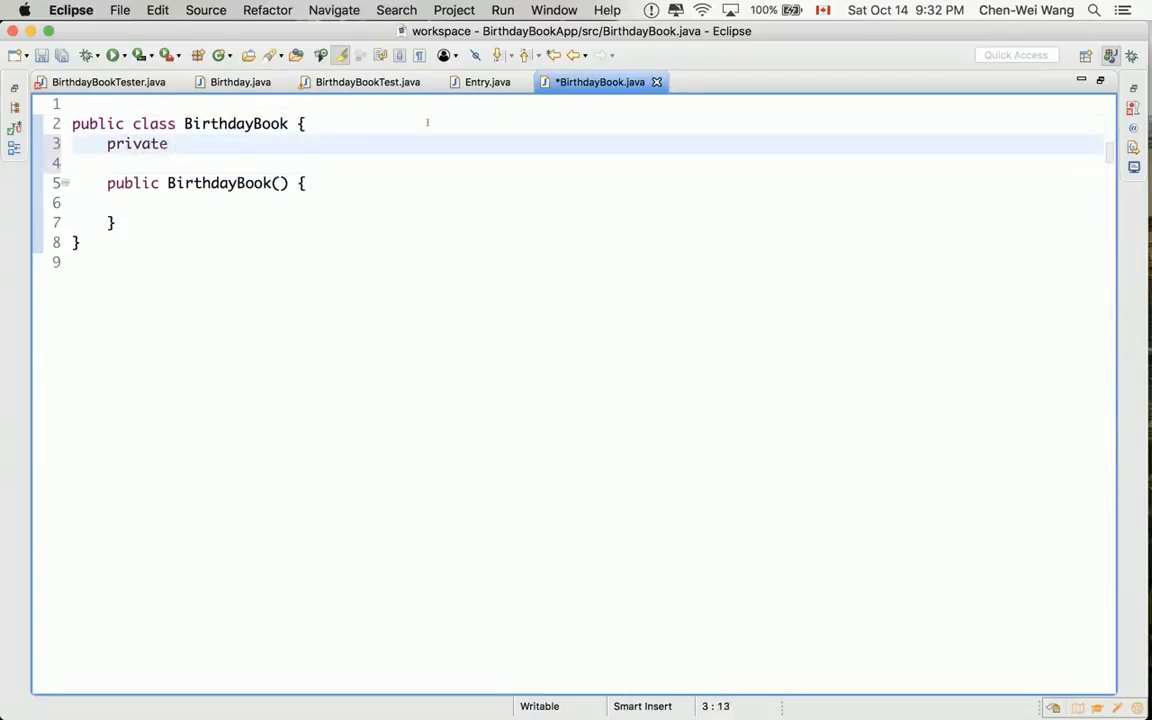
text(Entry[])
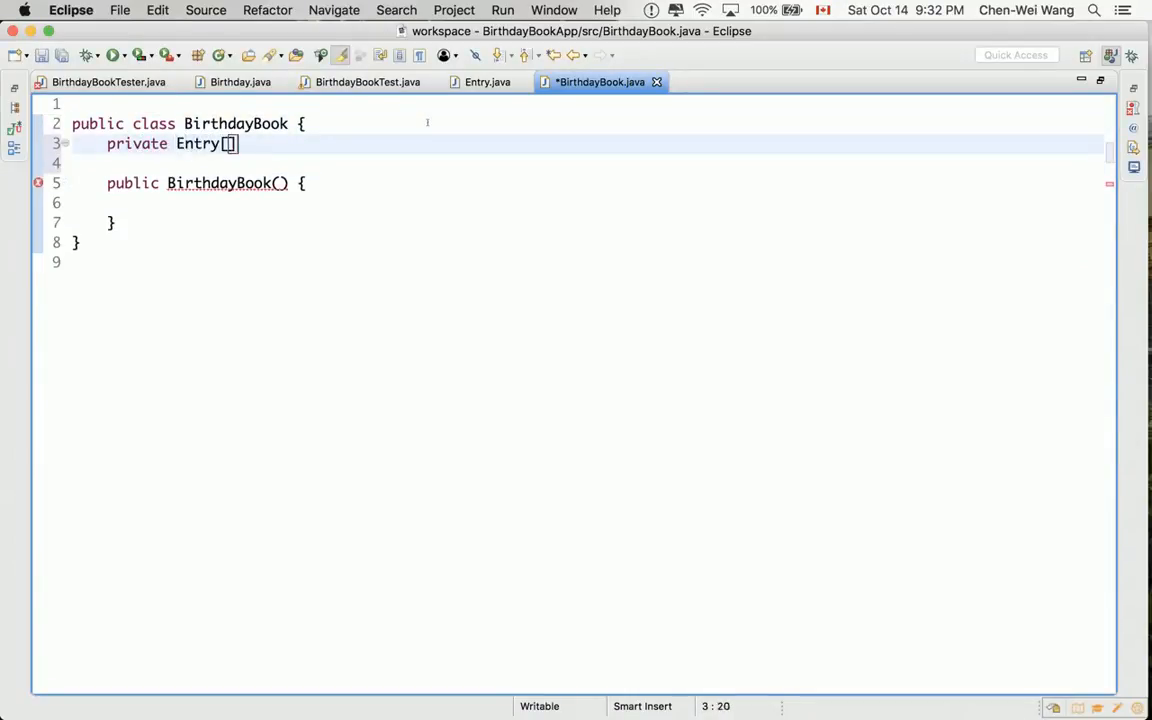
text(entries;)
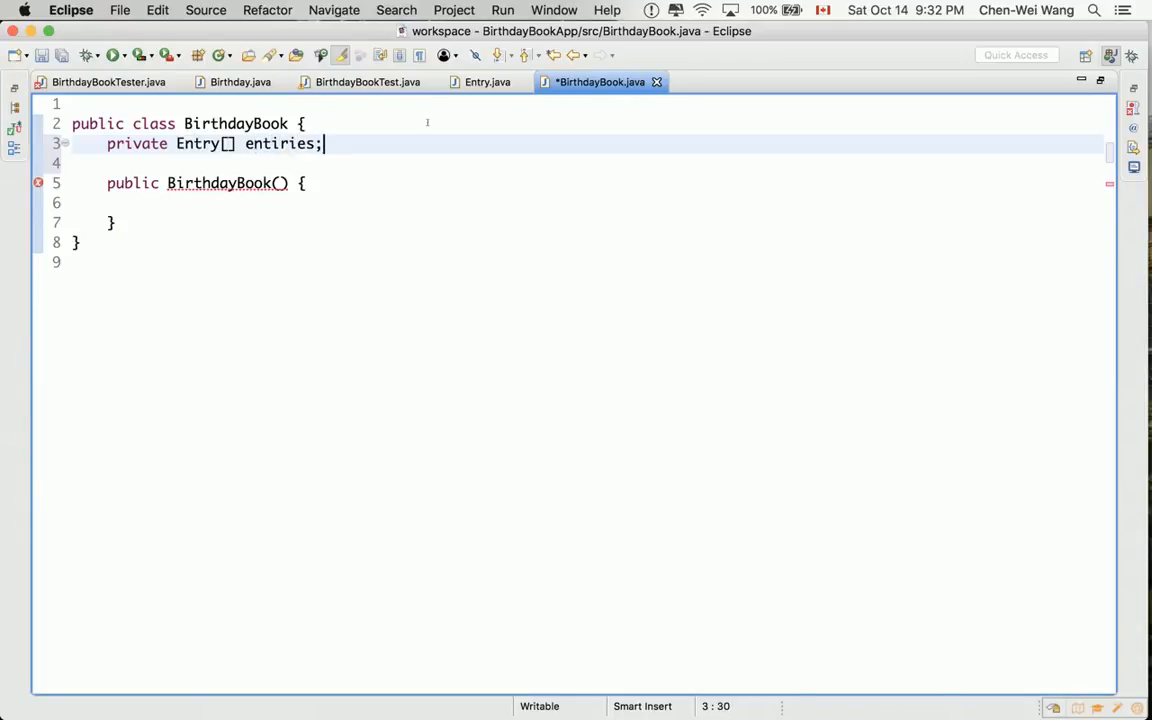
key(Backspace)
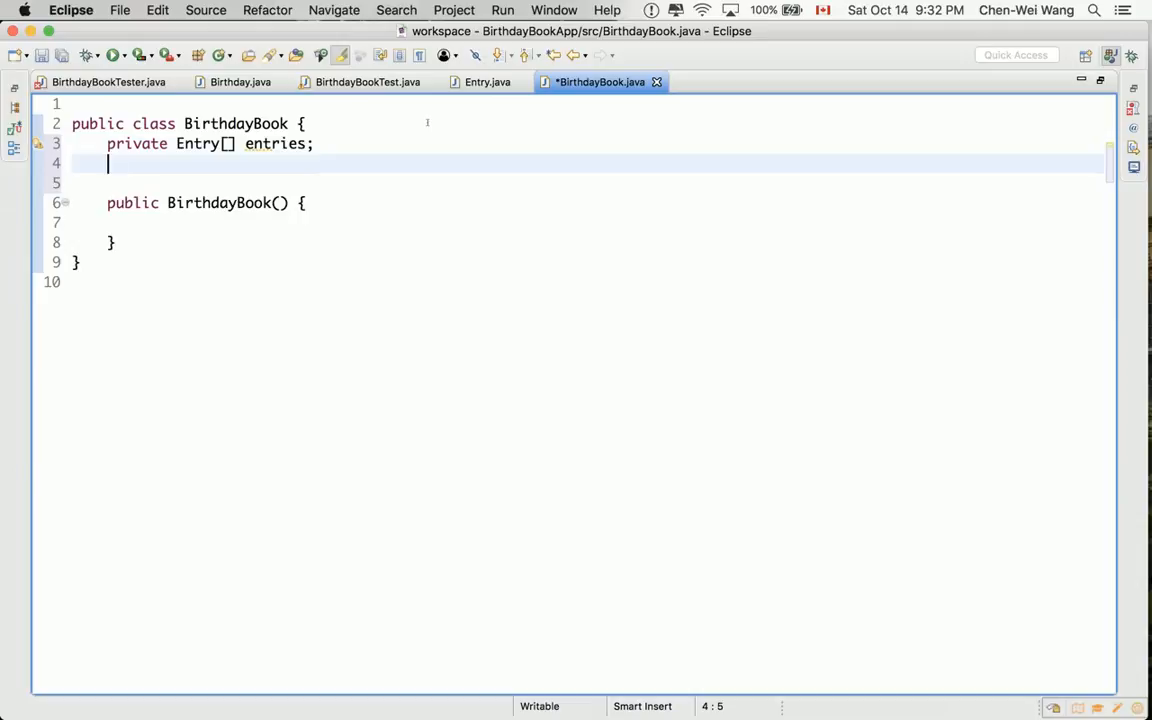
Declare private int noe, commented as the number of entries and next storage index.
text(private int)
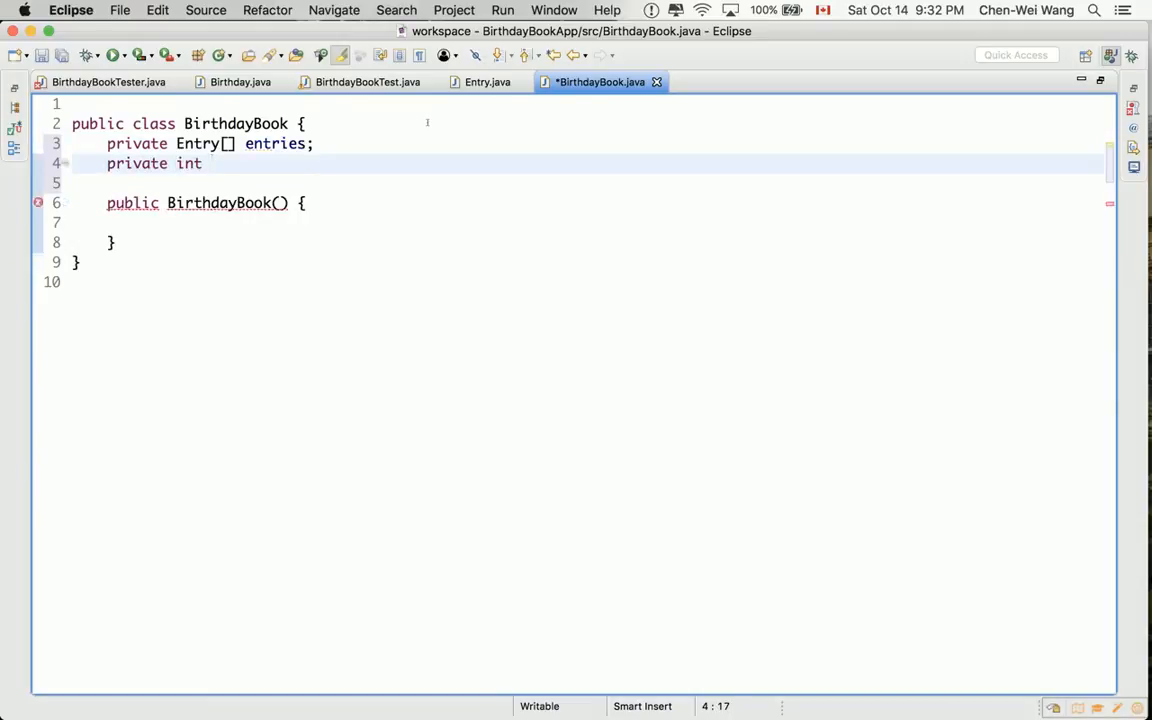
text(noe)
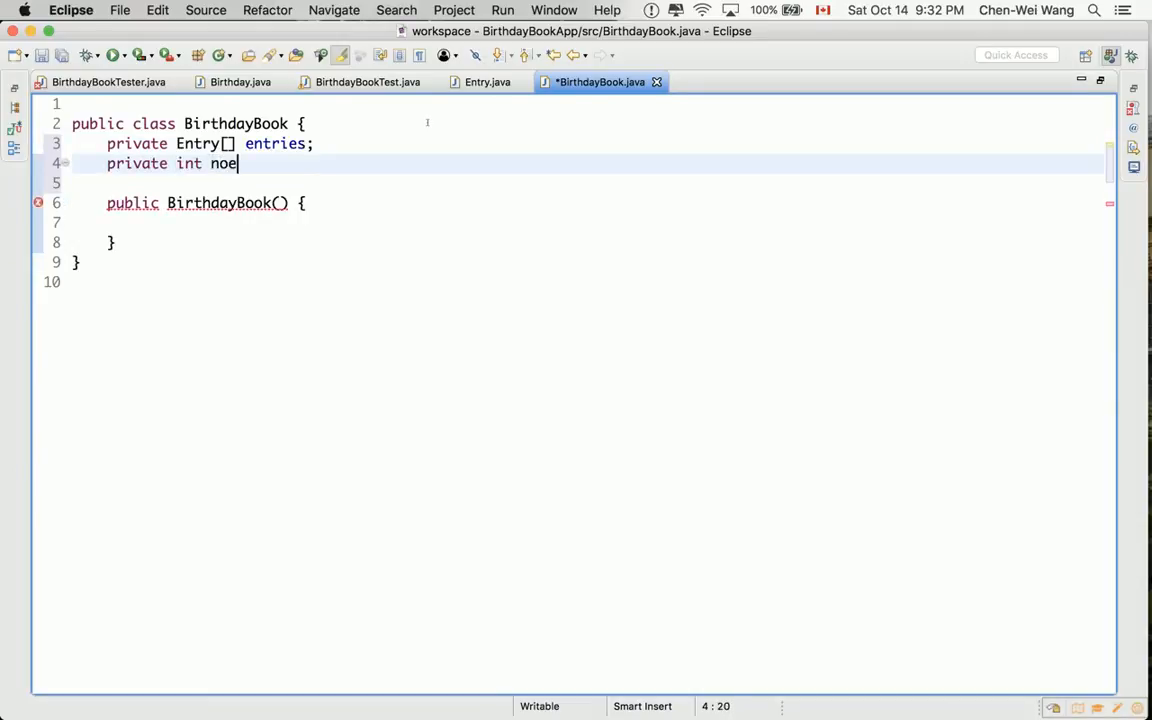
text(;/)
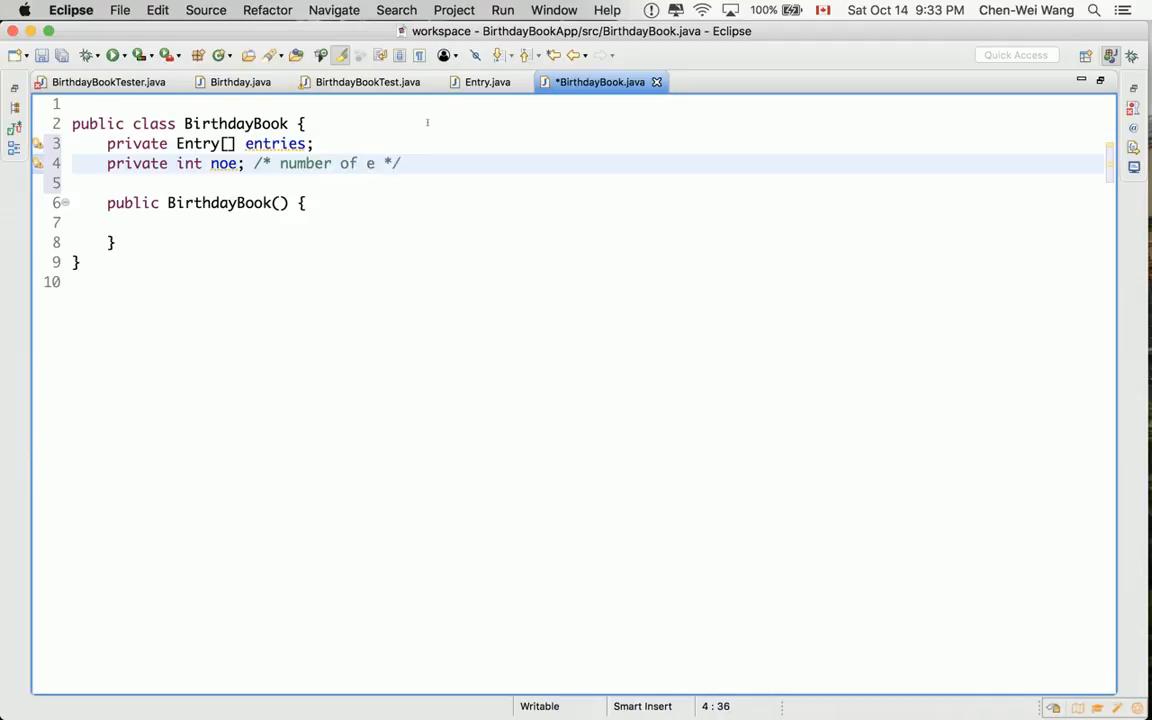
text(ntries;)
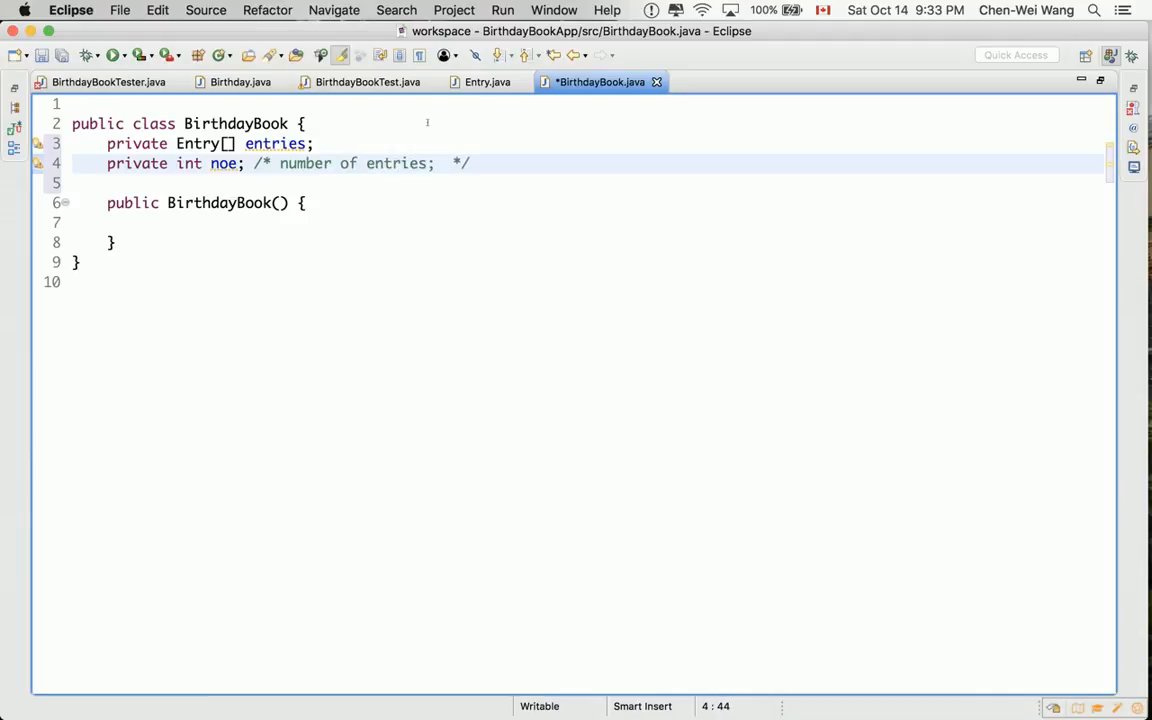
text(index for the next)
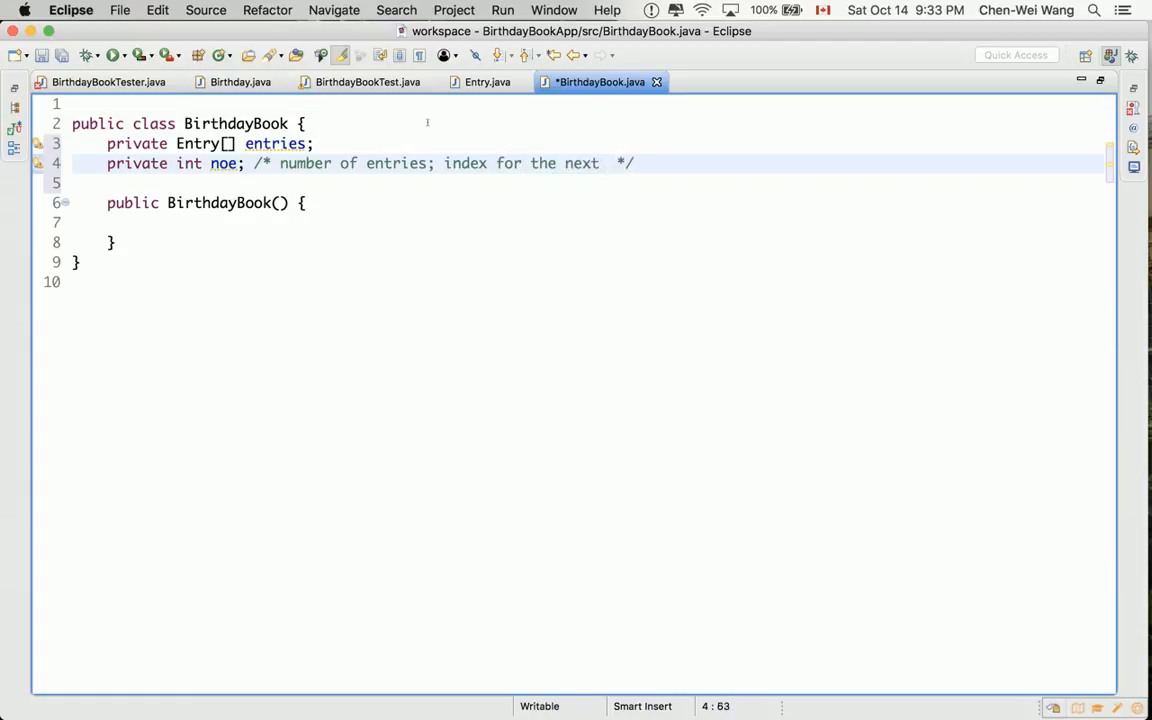
text(entry to be stored)
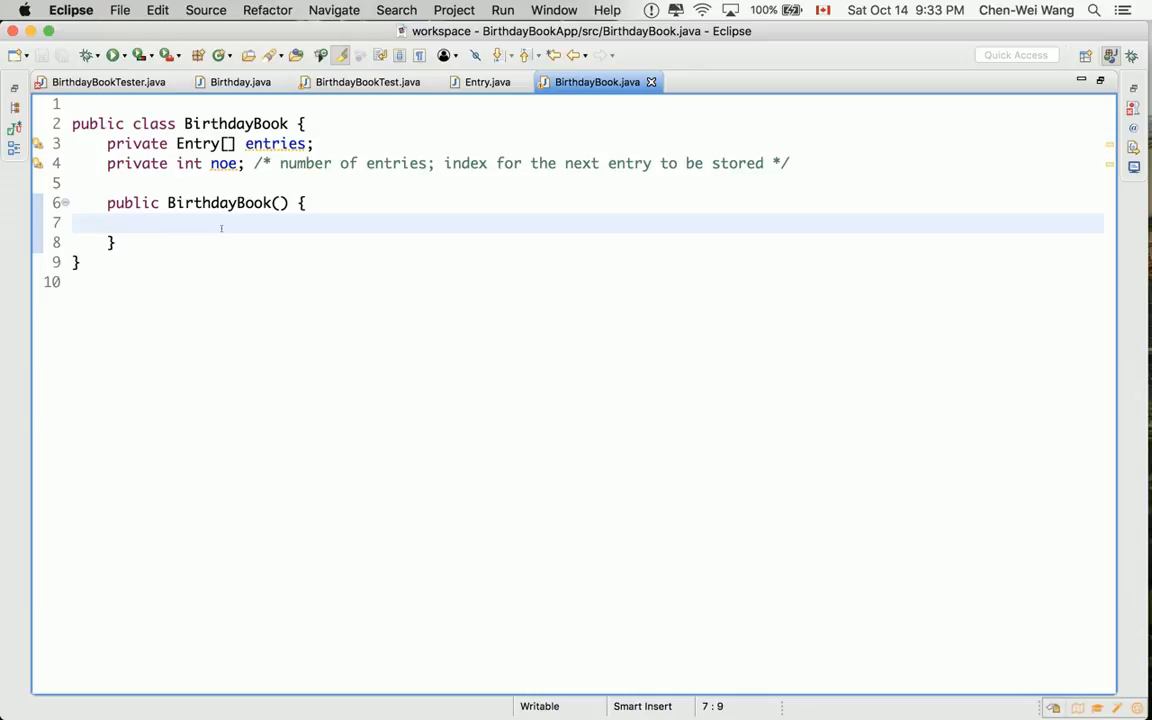
key(cmd+tab)
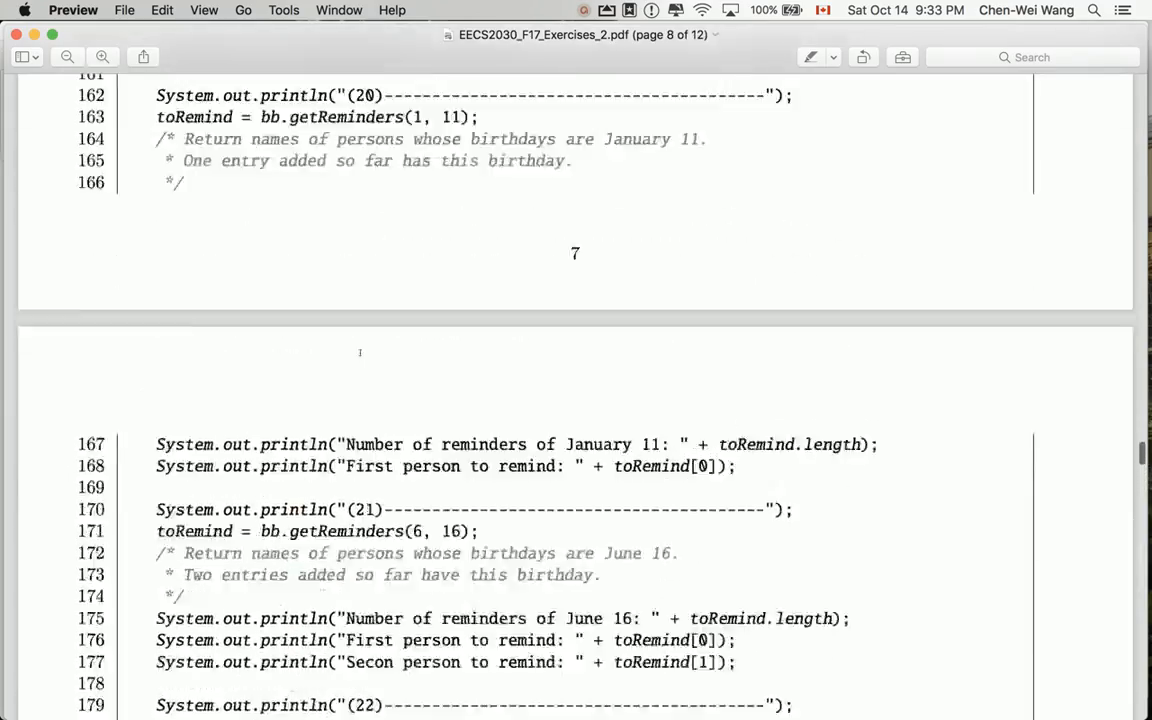
Review the handout's expected output for test (09): zero entries and zero returned entries.
scroll(up, 3)
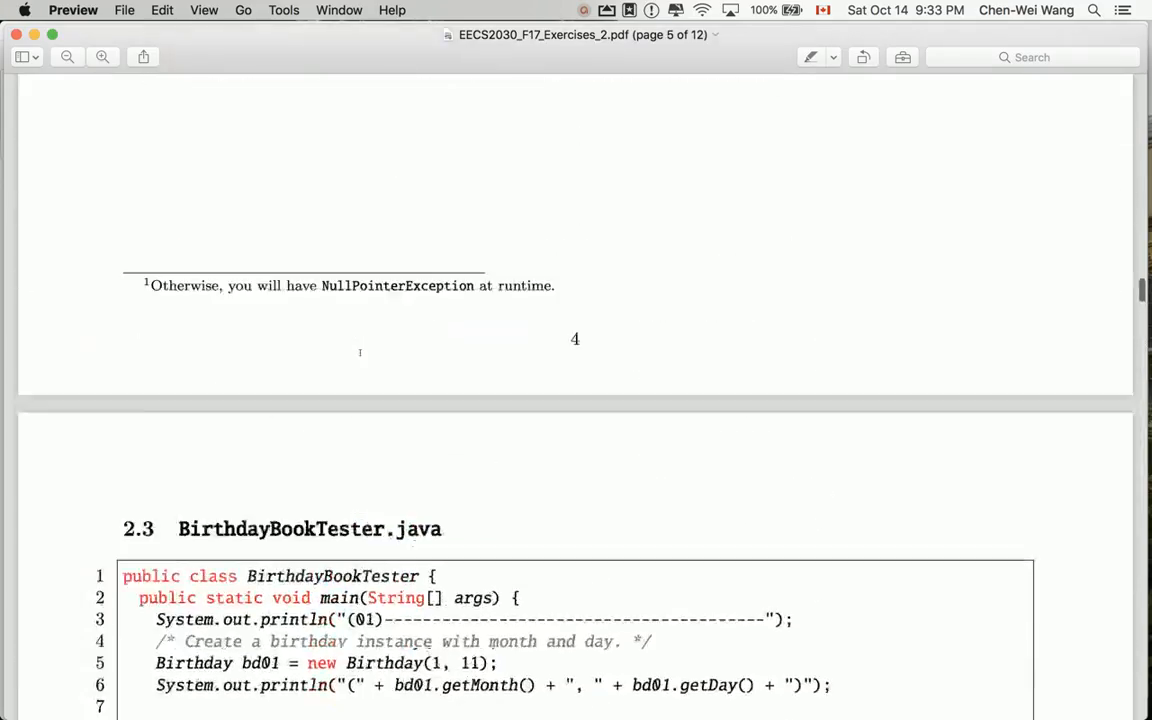
scroll(up, 3)
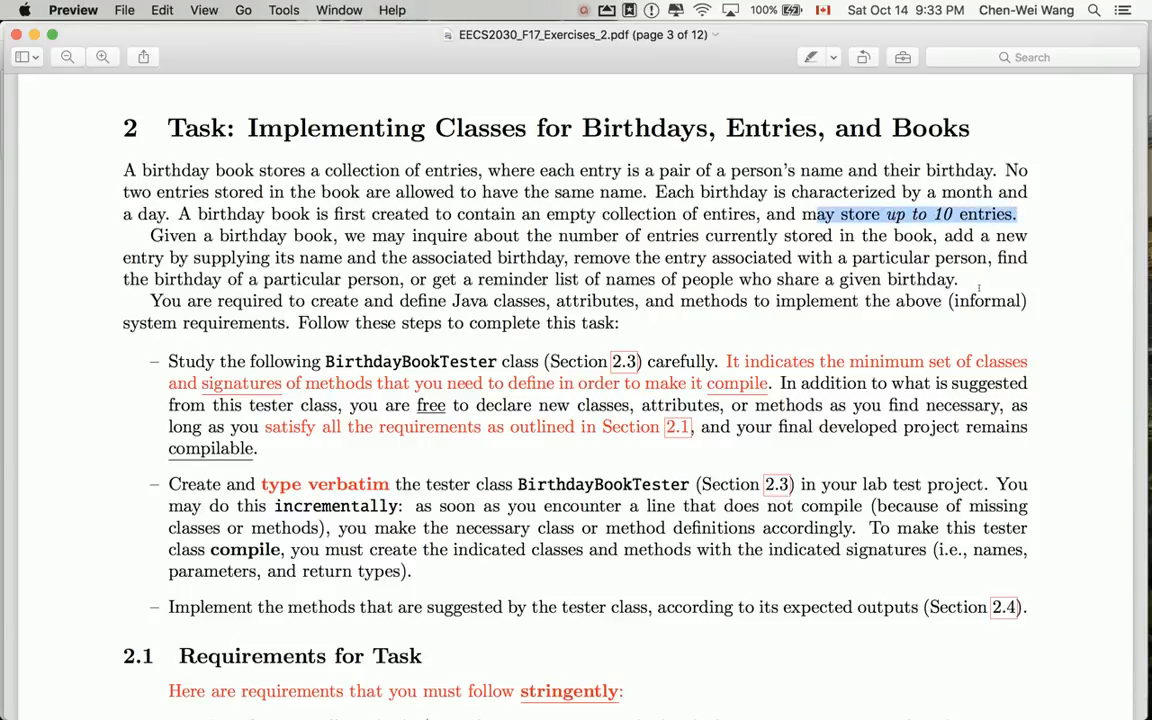
scroll(down, 3)
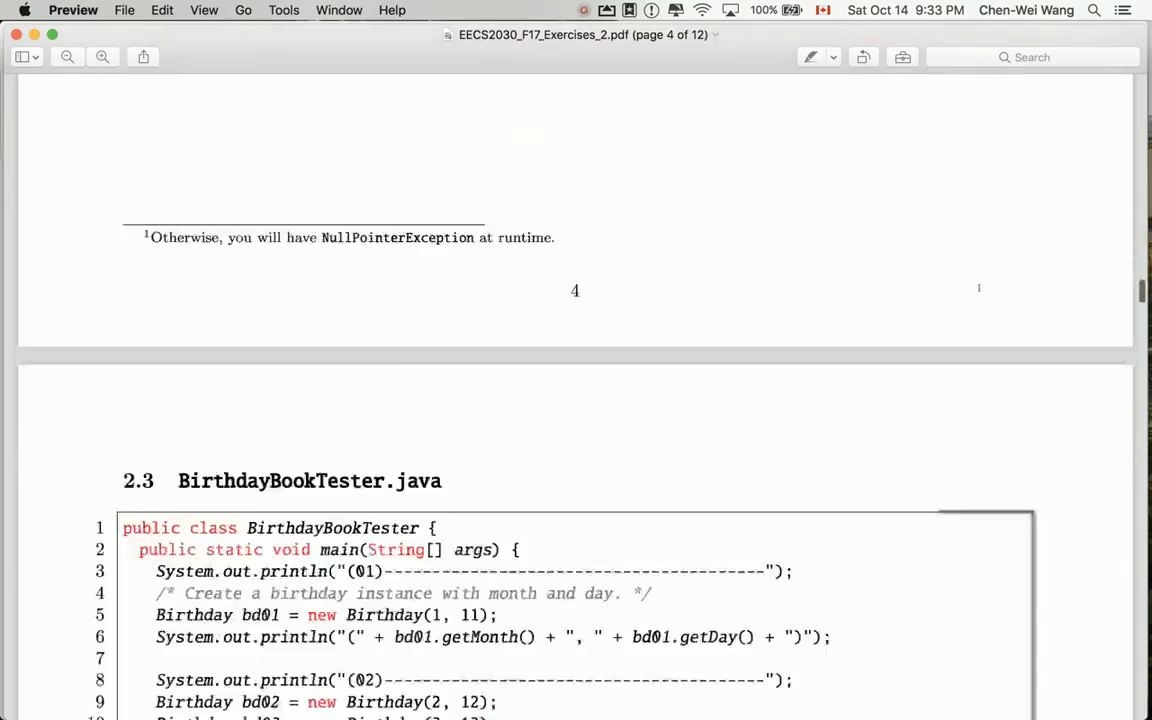
scroll(down, 3)
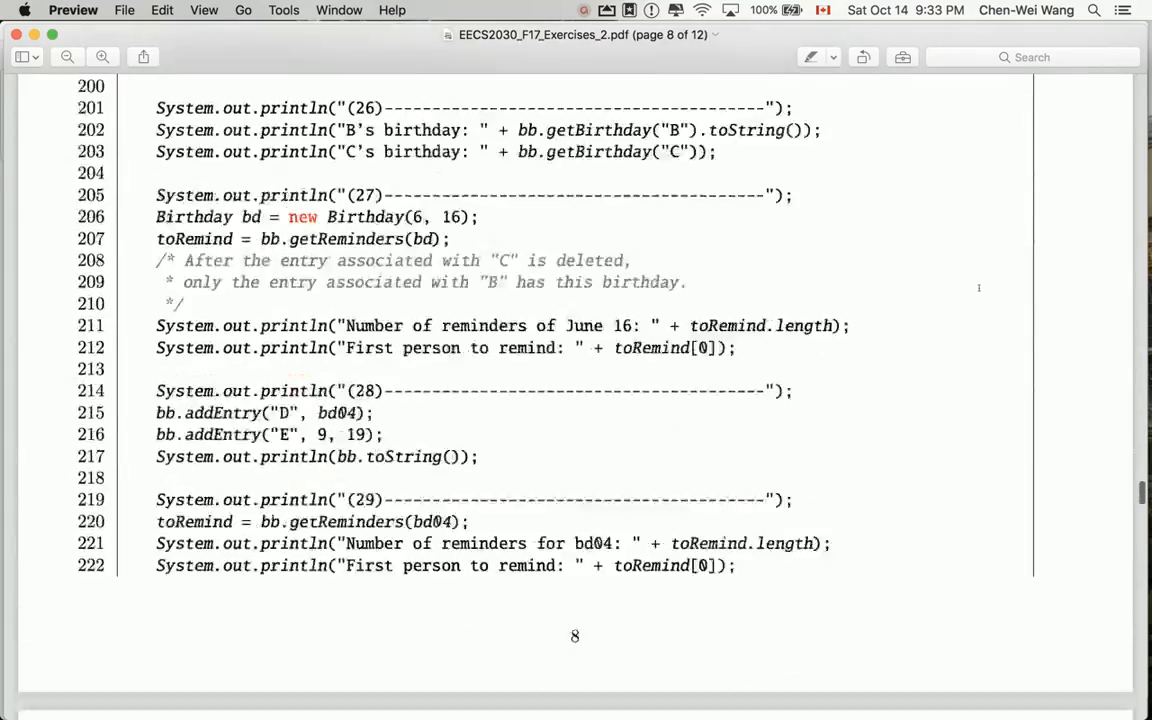
scroll(down, 3)
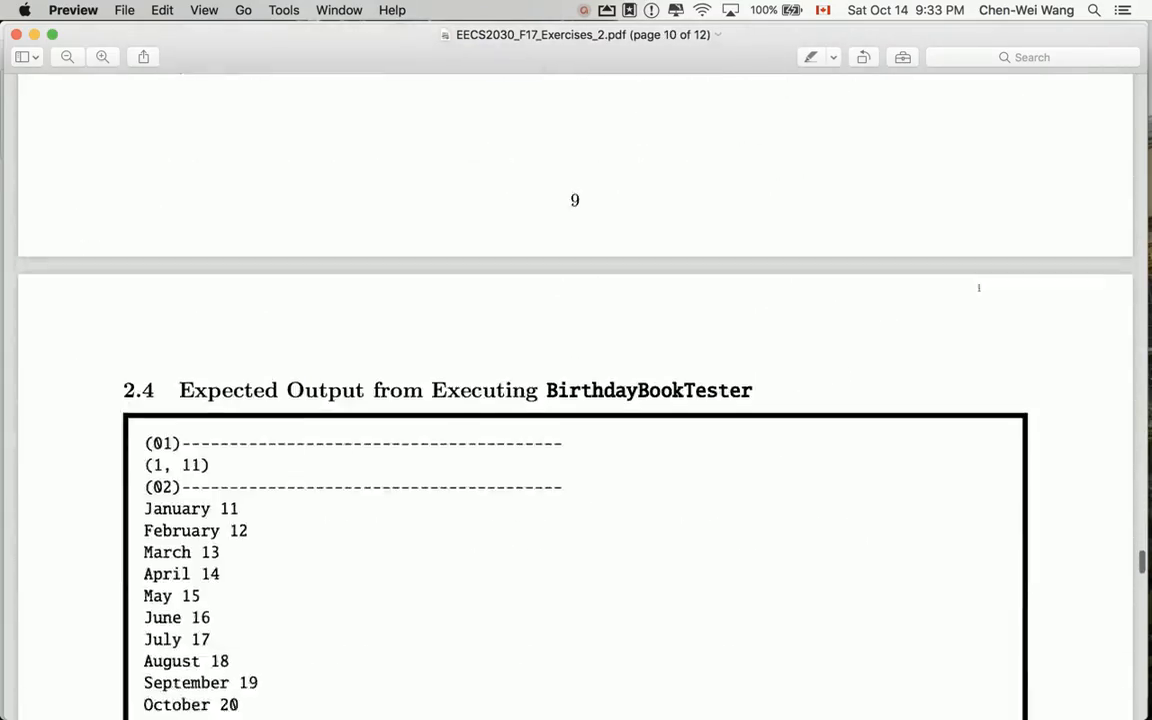
scroll(down, 3)
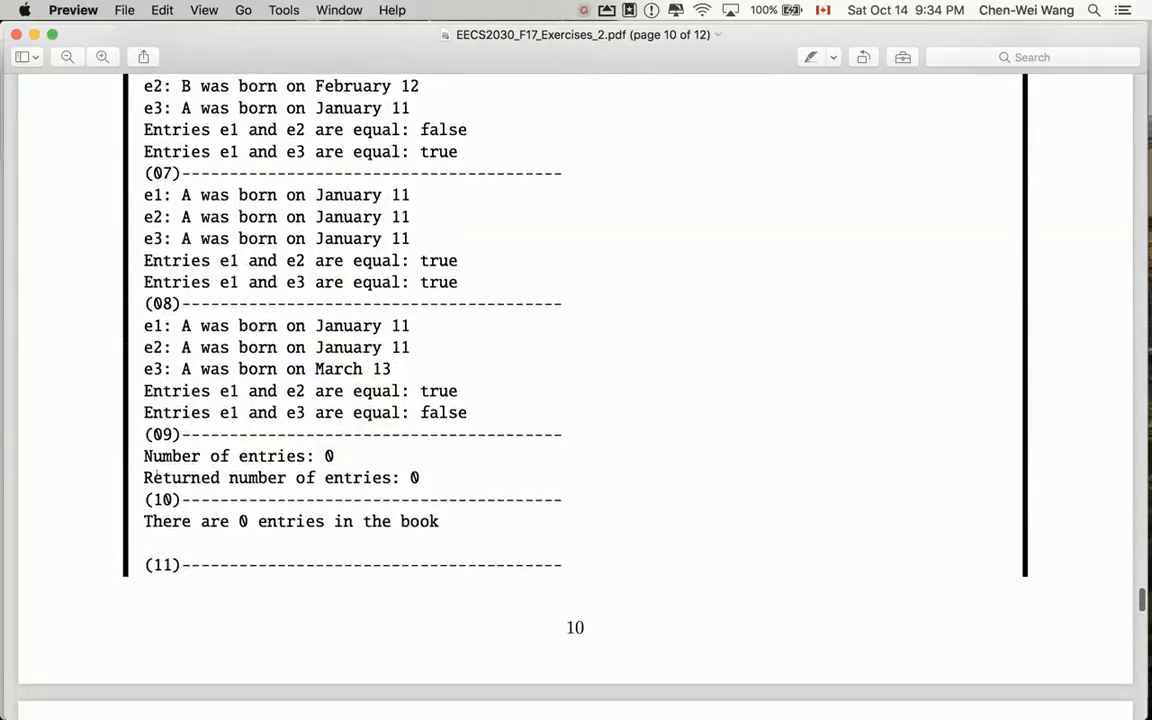
drag(144, 434, 420, 476)
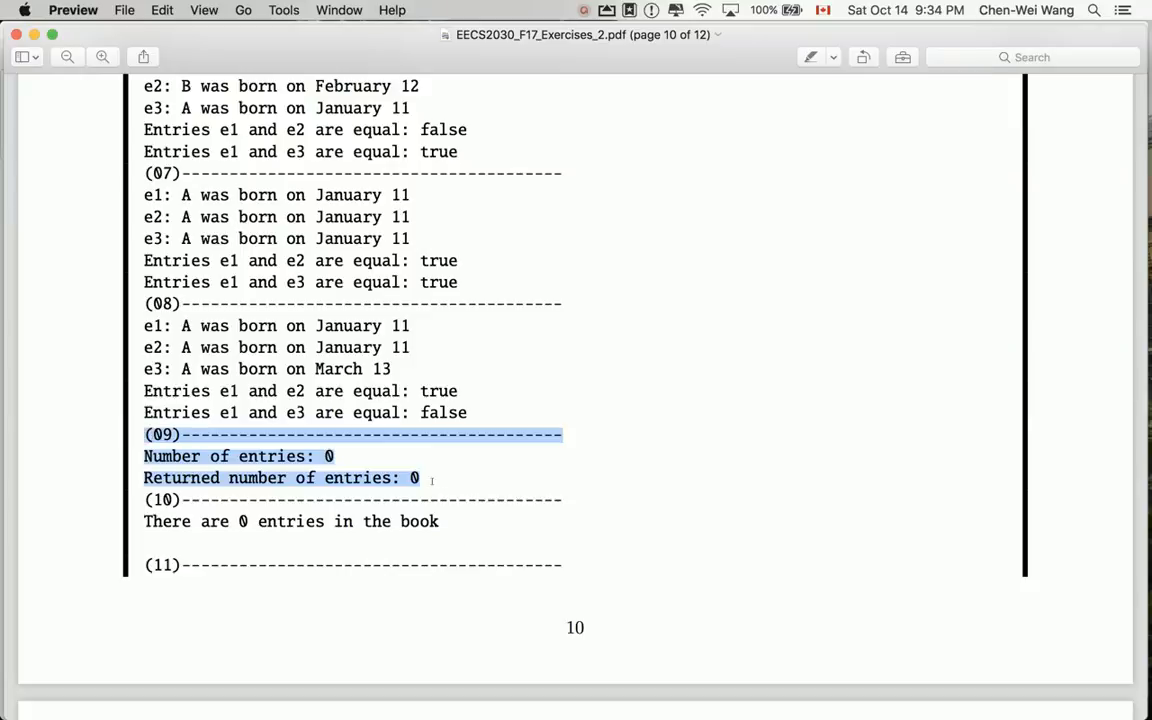
key(cmd+tab)
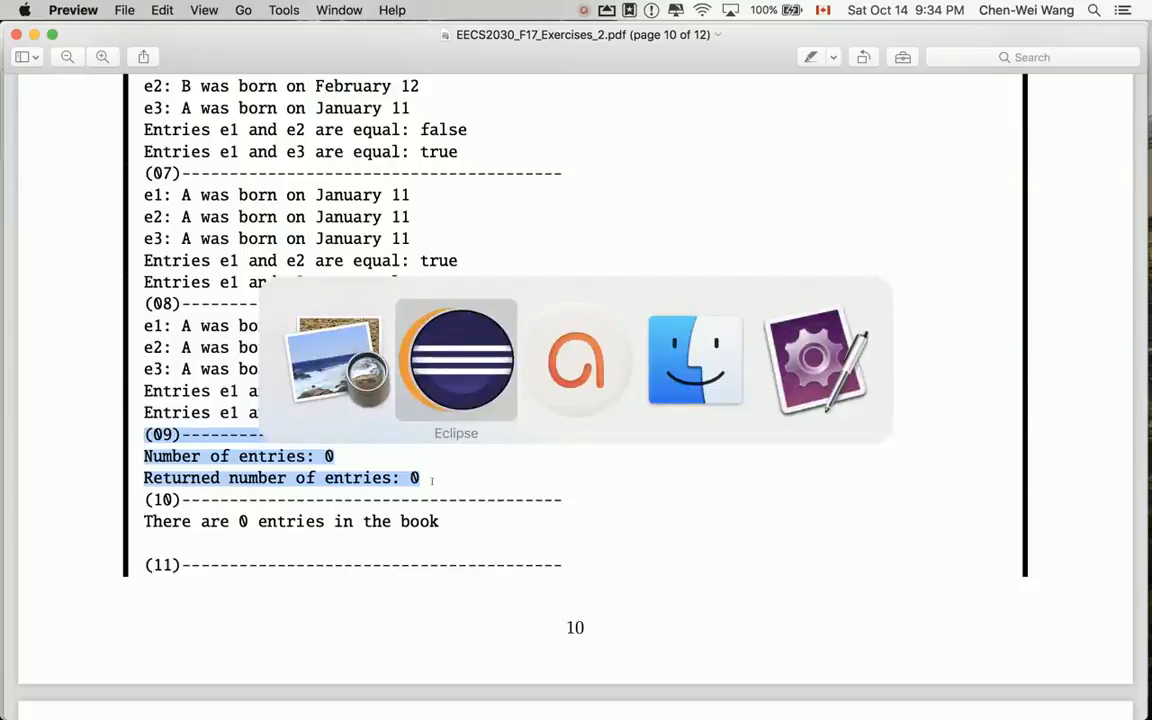
Declare a private final MAX_CAPACITY = 10 constant, still missing its type.
click(456, 360)
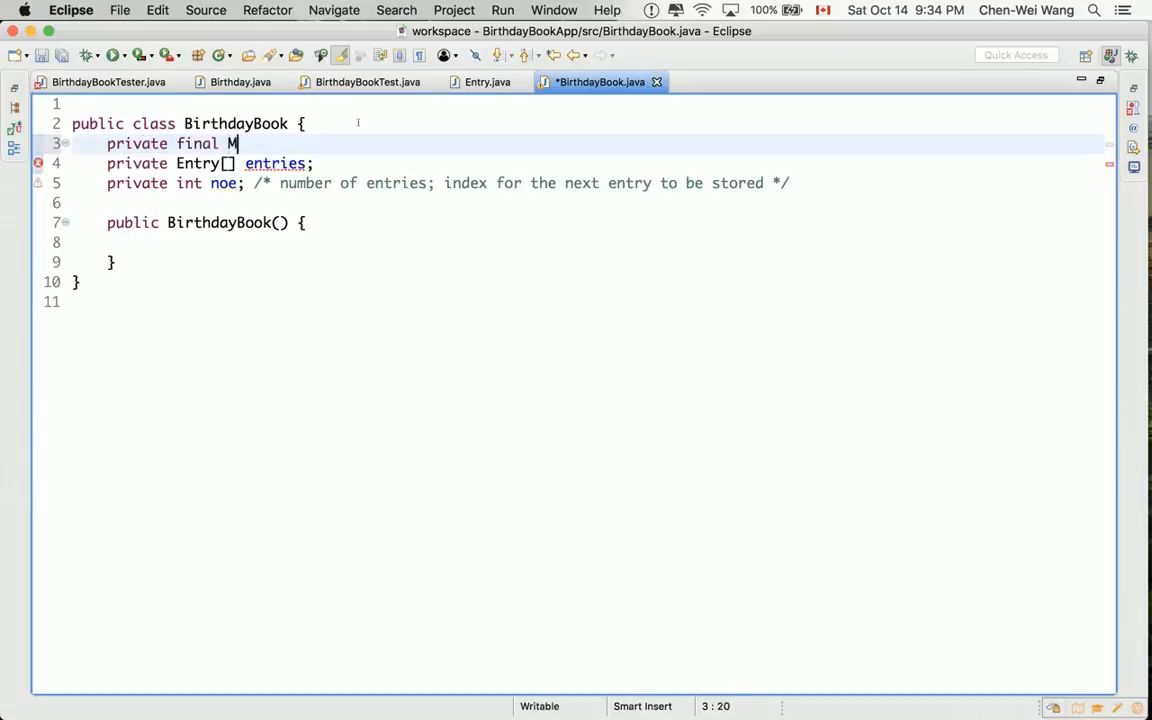
text(AX_CAP)
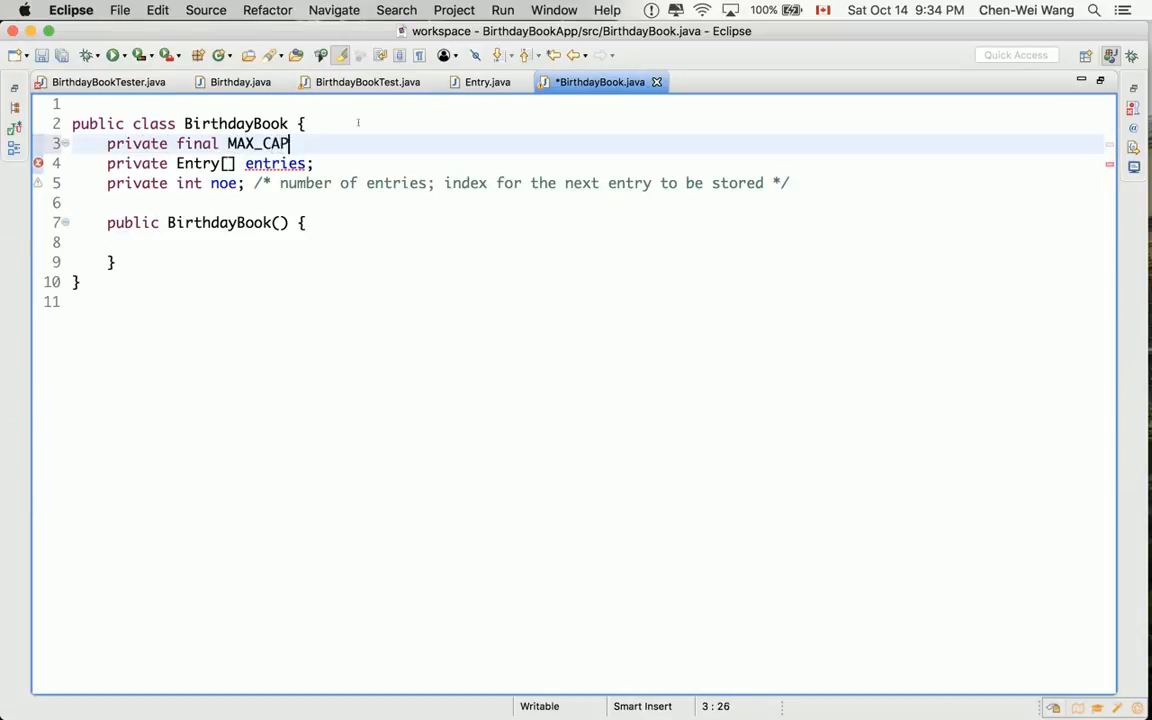
text(ACITY)
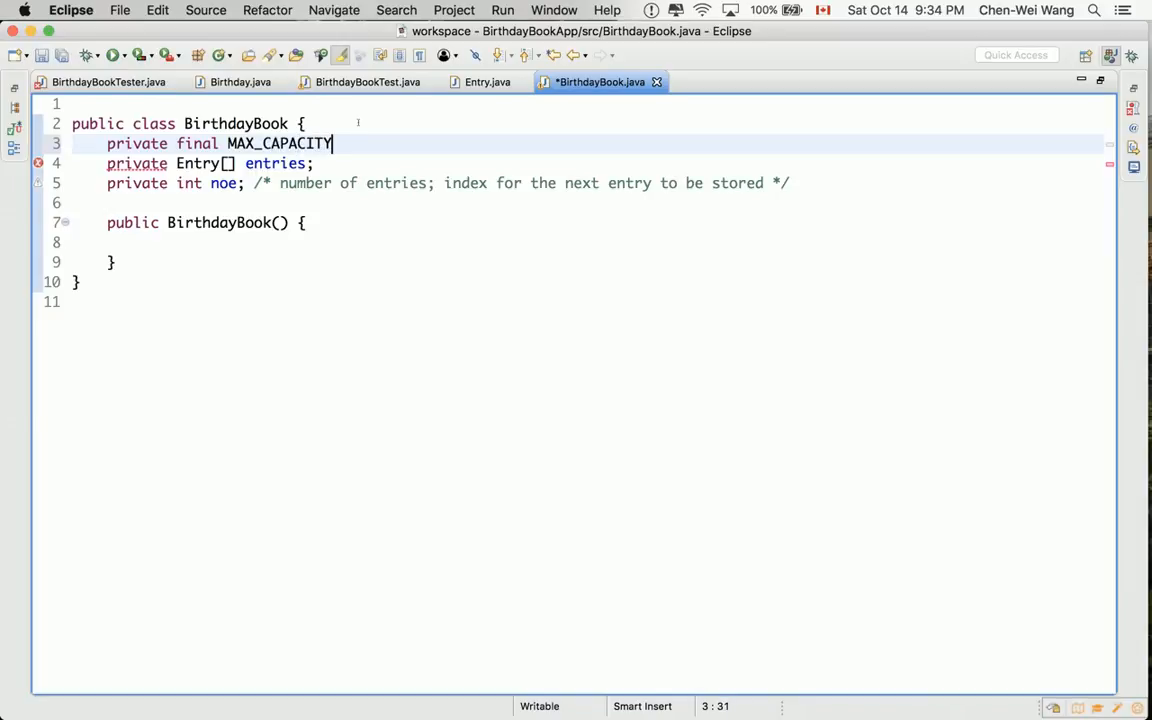
text(= 10;)
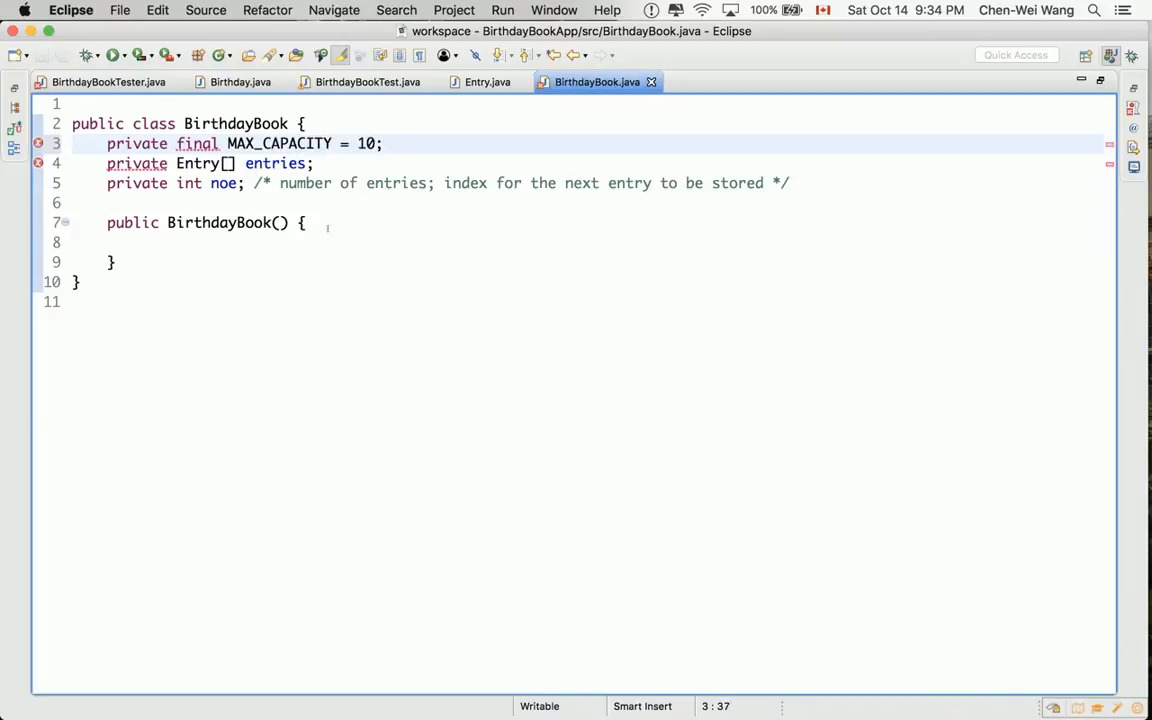
click(300, 242)
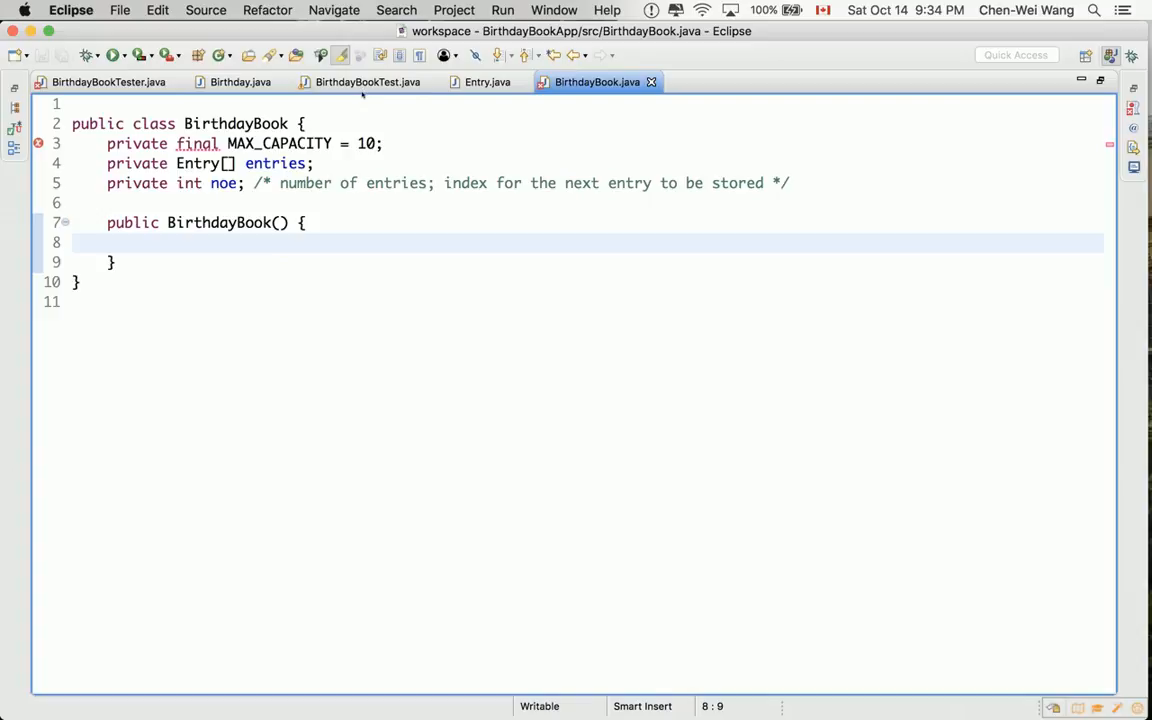
click(374, 144)
text(i)
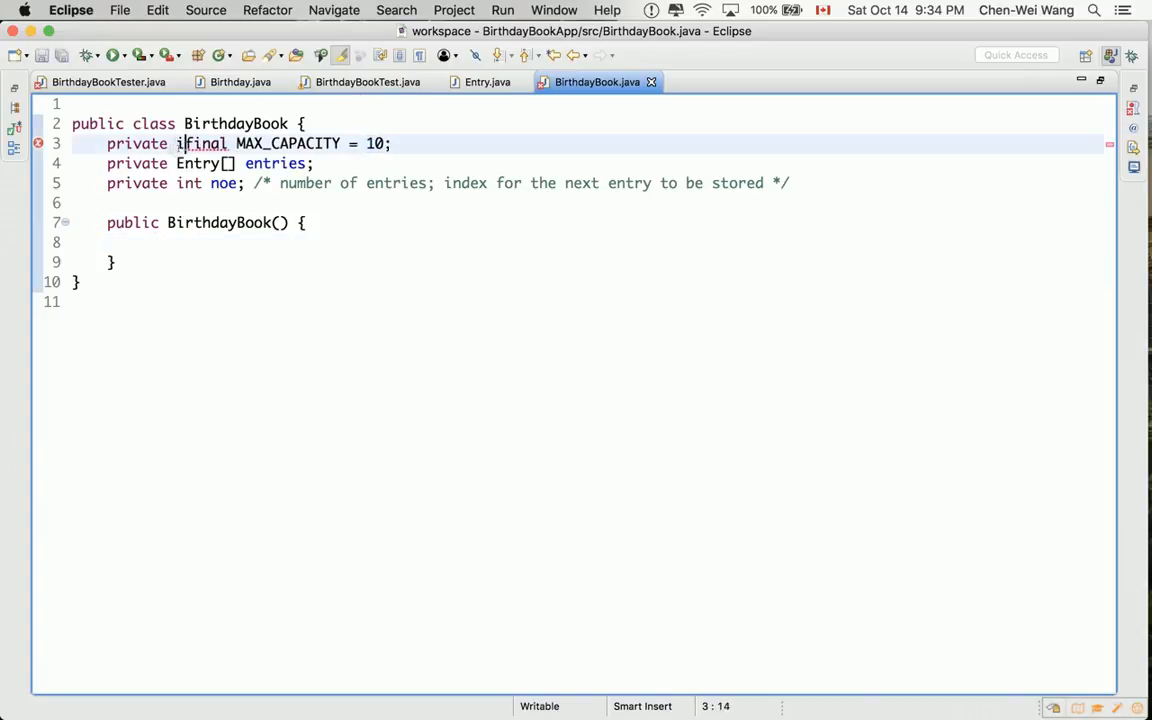
Type MAX_CAPACITY as int and allocate entries = new Entry[MAX_CAPACITY] in the constructor.
key(Backspace)
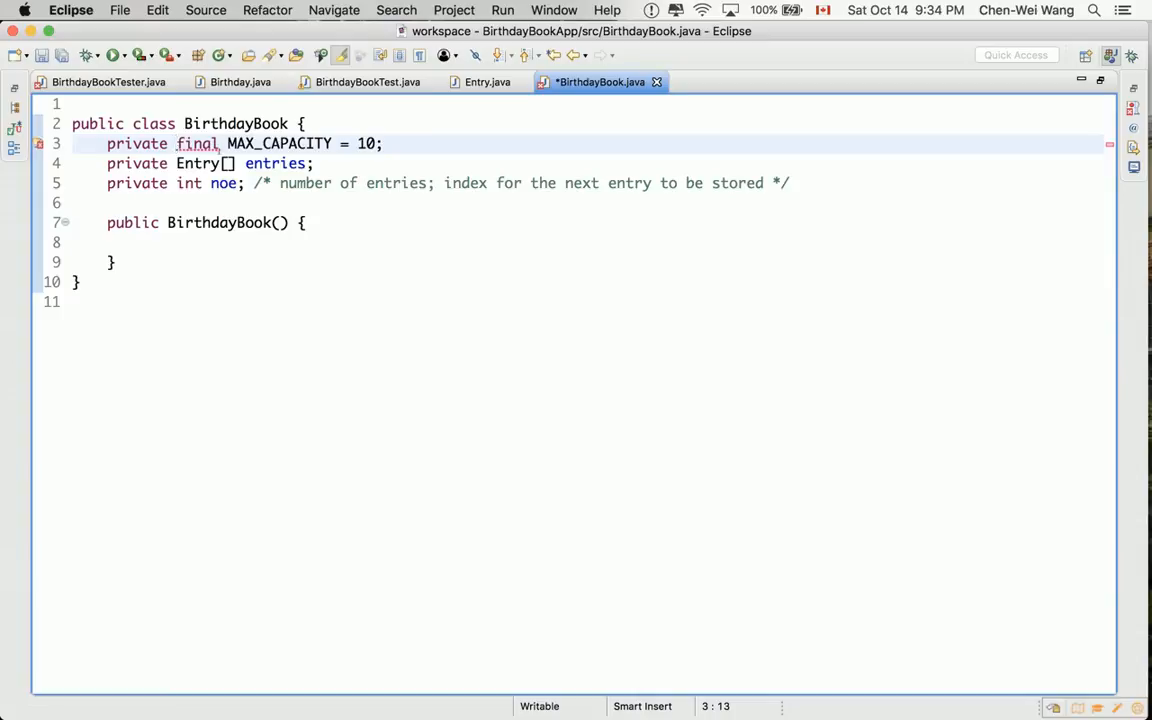
text(int)
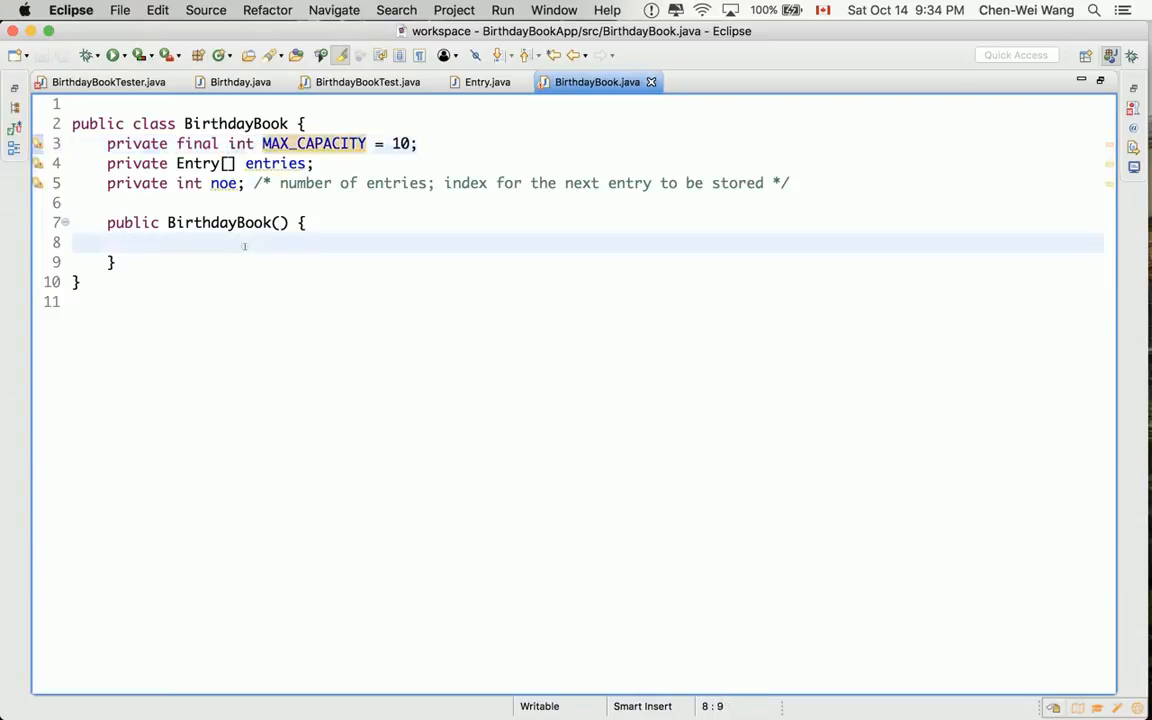
text(entires = new)
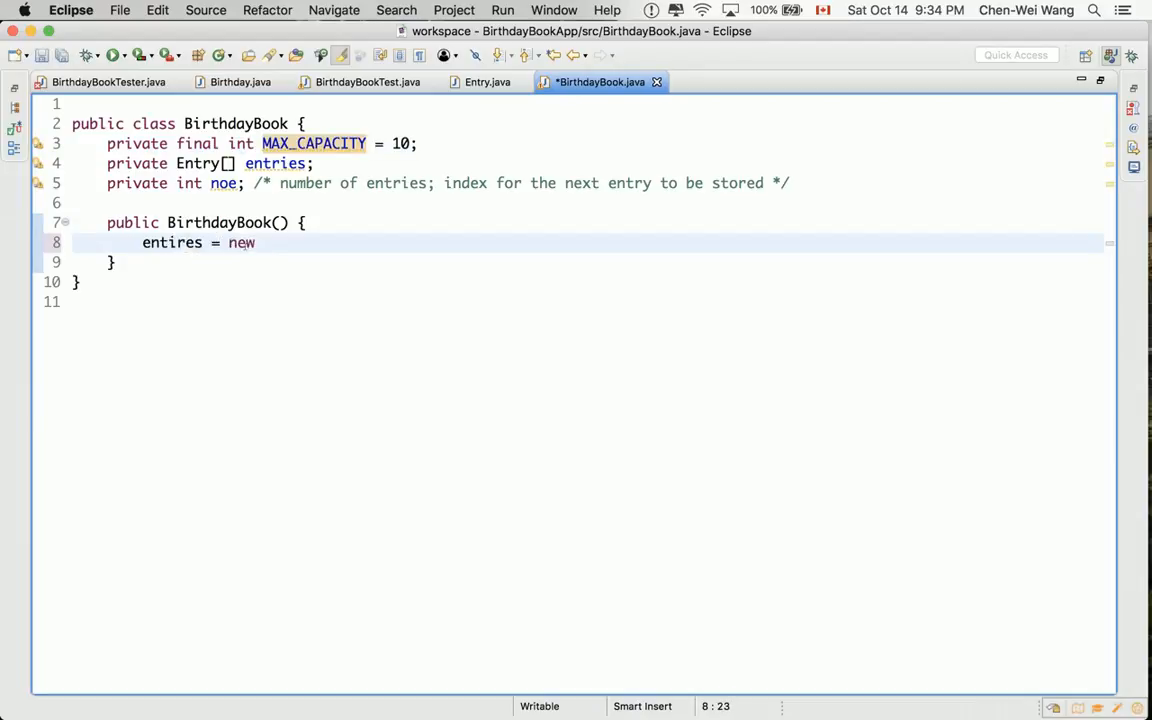
text(Entry[])
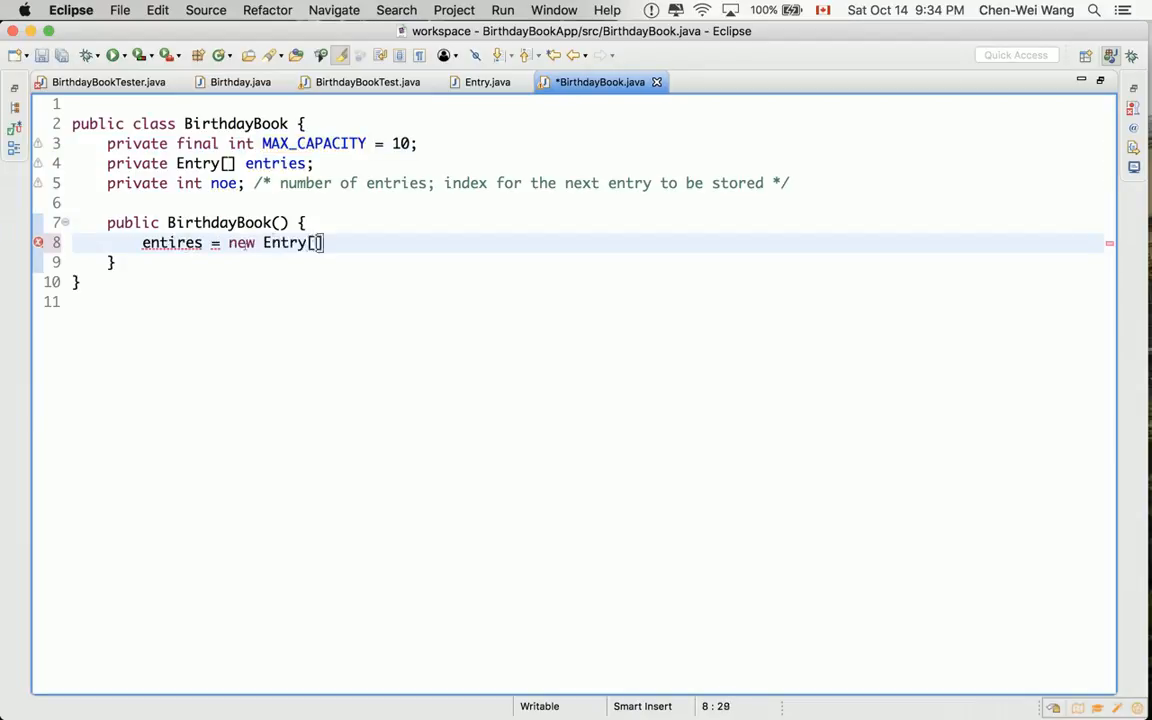
text(MAX+)
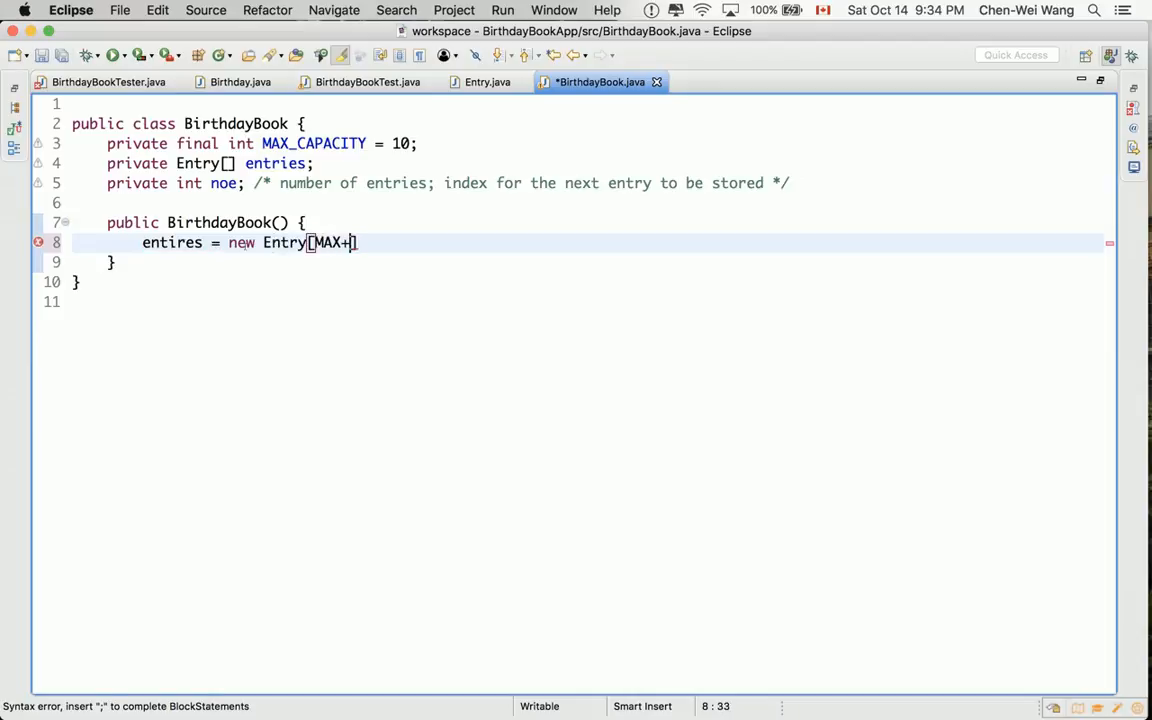
text(_CCAP)
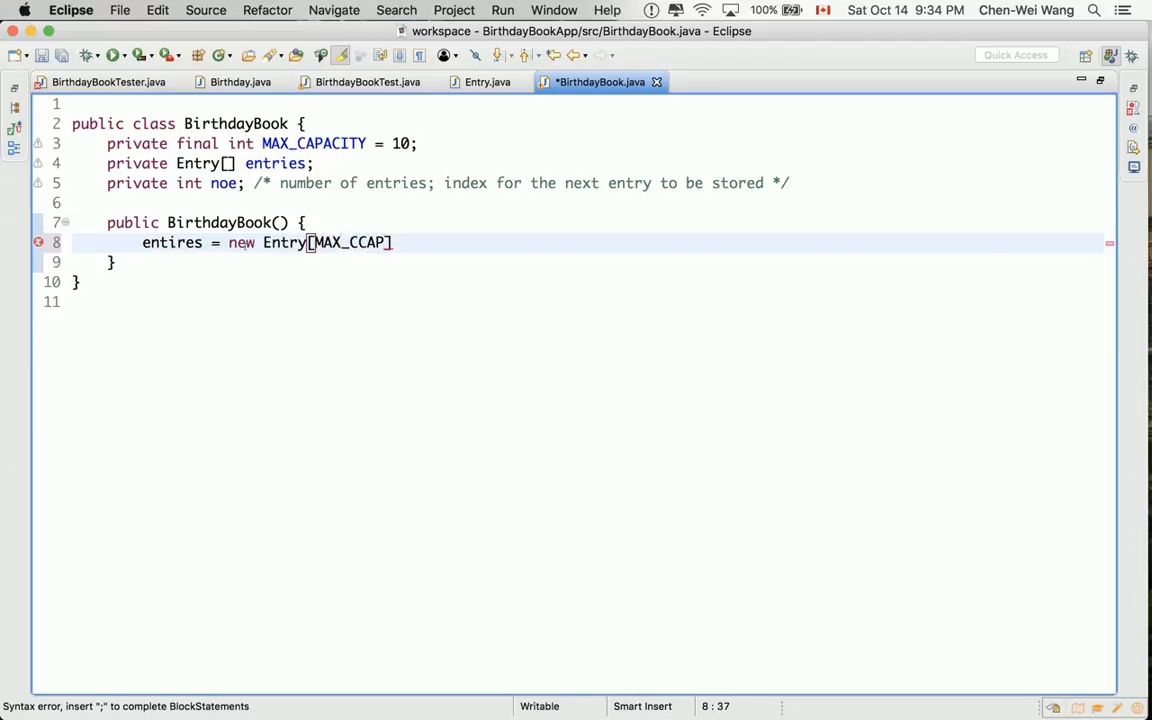
Set noe = 0 in the constructor, save, and fix the entries typo.
key(Backspace)
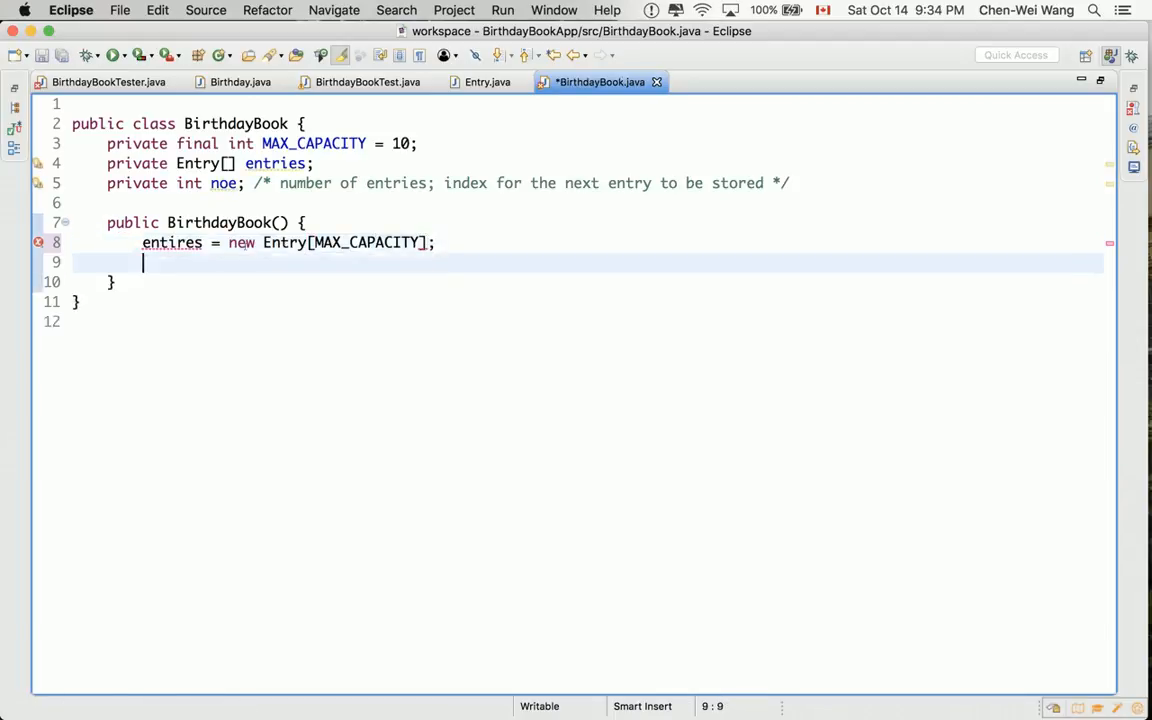
text(noe =)
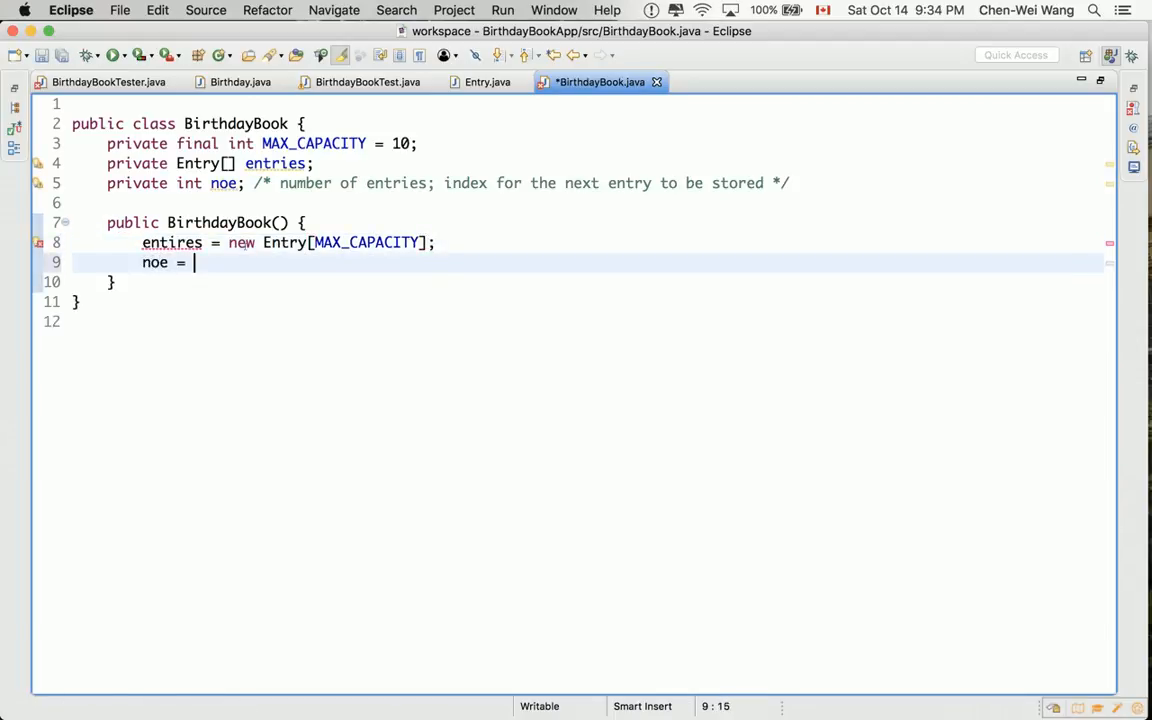
text(0;)
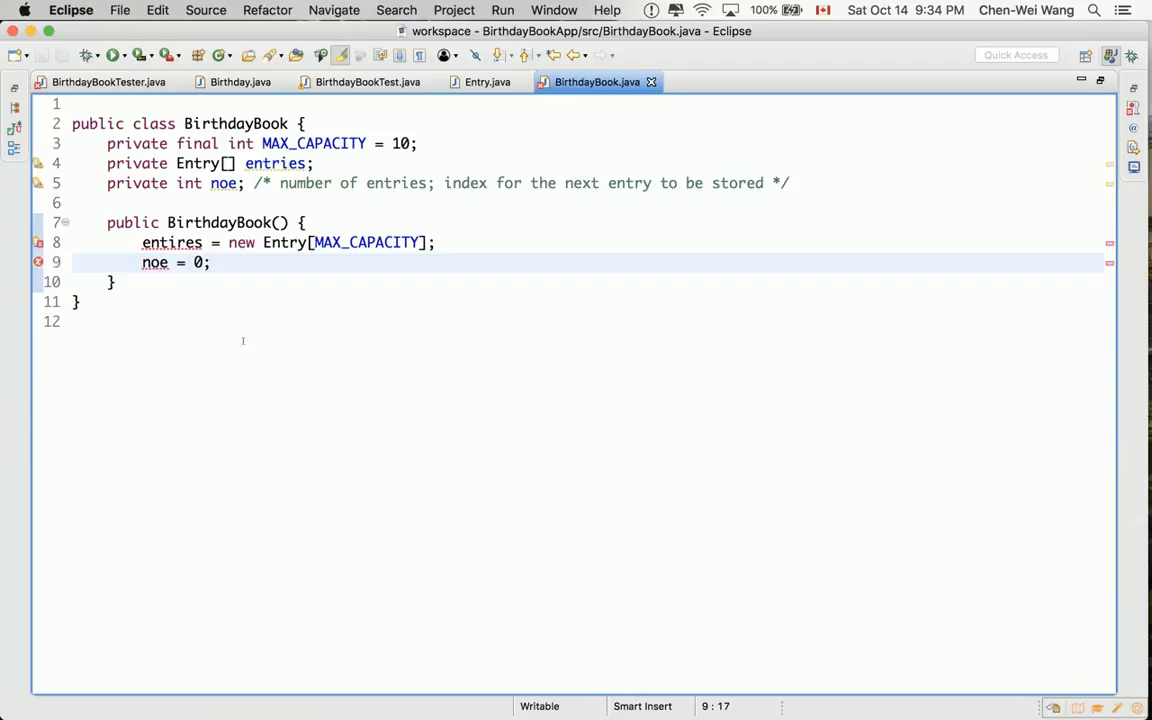
click(208, 262)
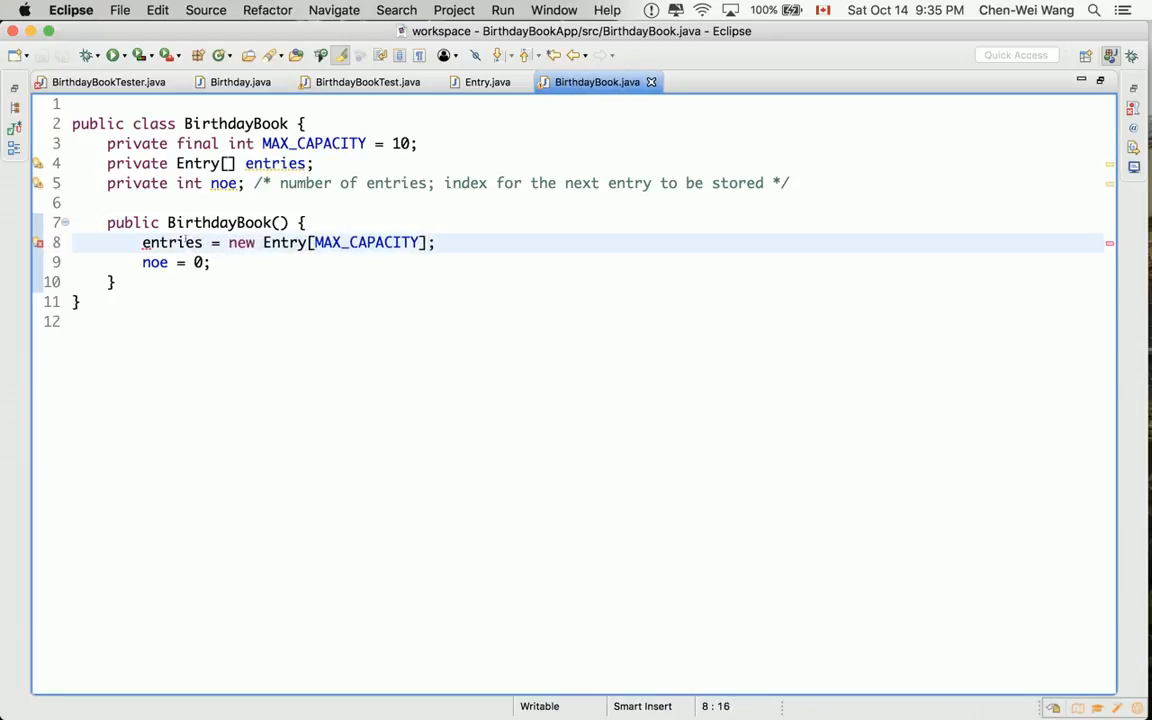
Save BirthdayBook with an empty line after the constructor and recheck the tester's calls.
key(enter)
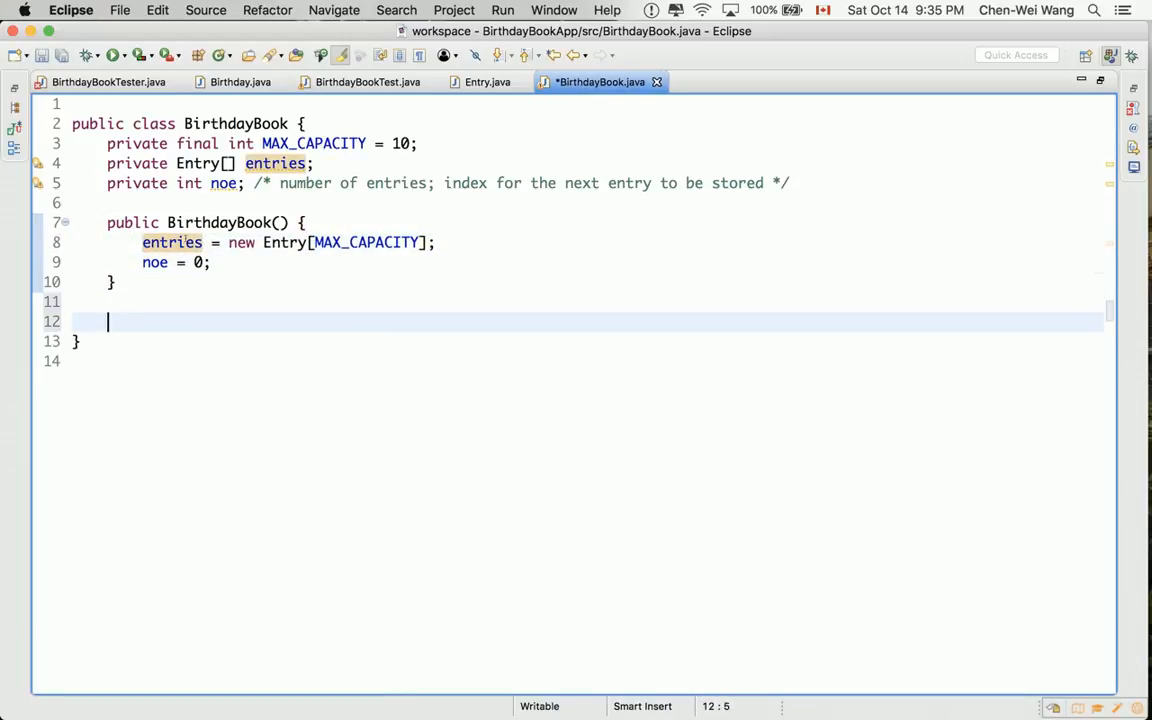
key(cmd+s)
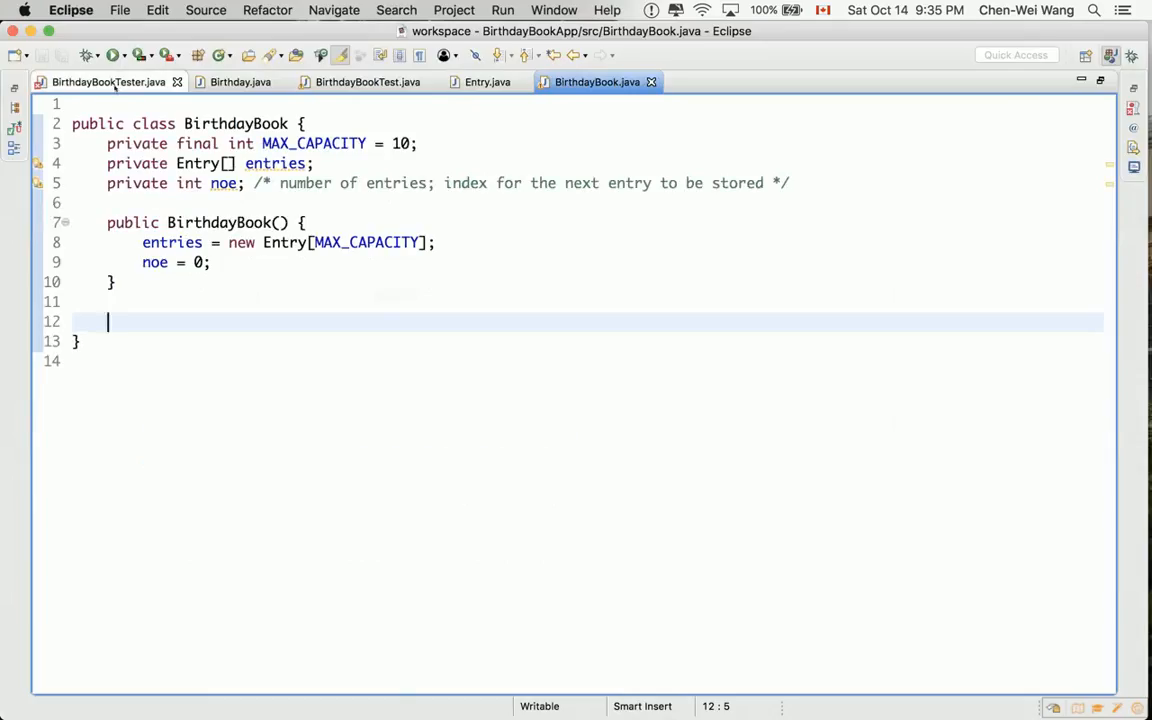
click(108, 82)
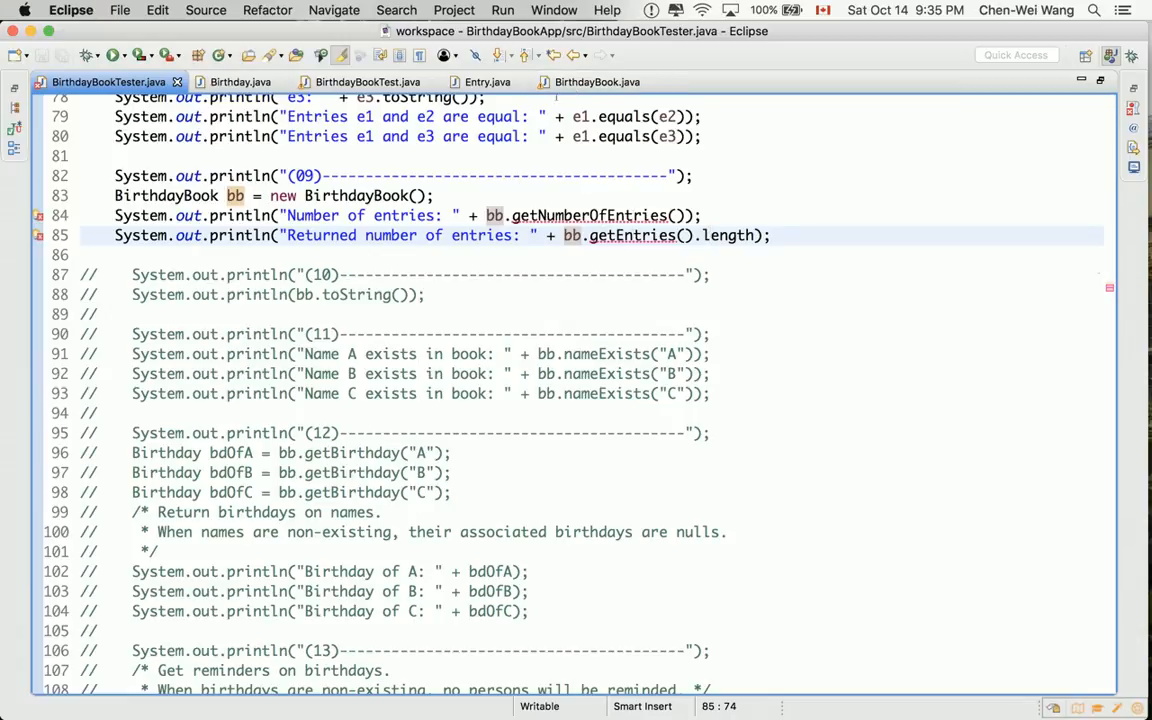
click(596, 82)
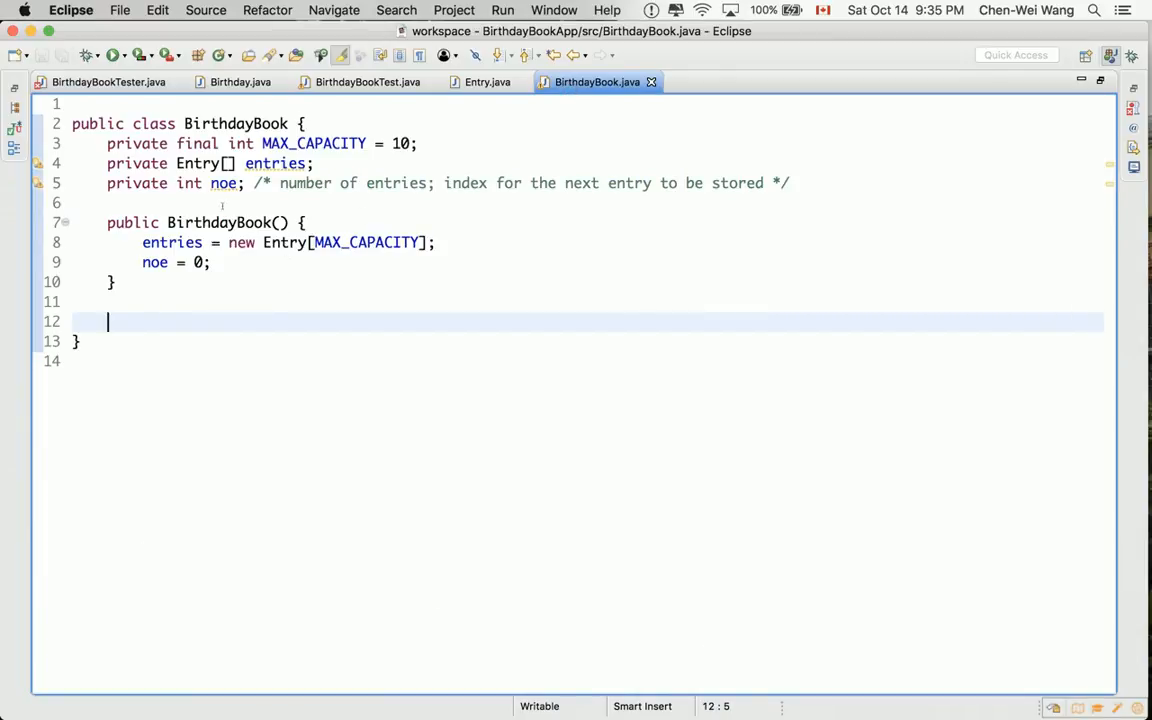
Inspect and dismiss the warning on the unused noe field.
click(224, 184)
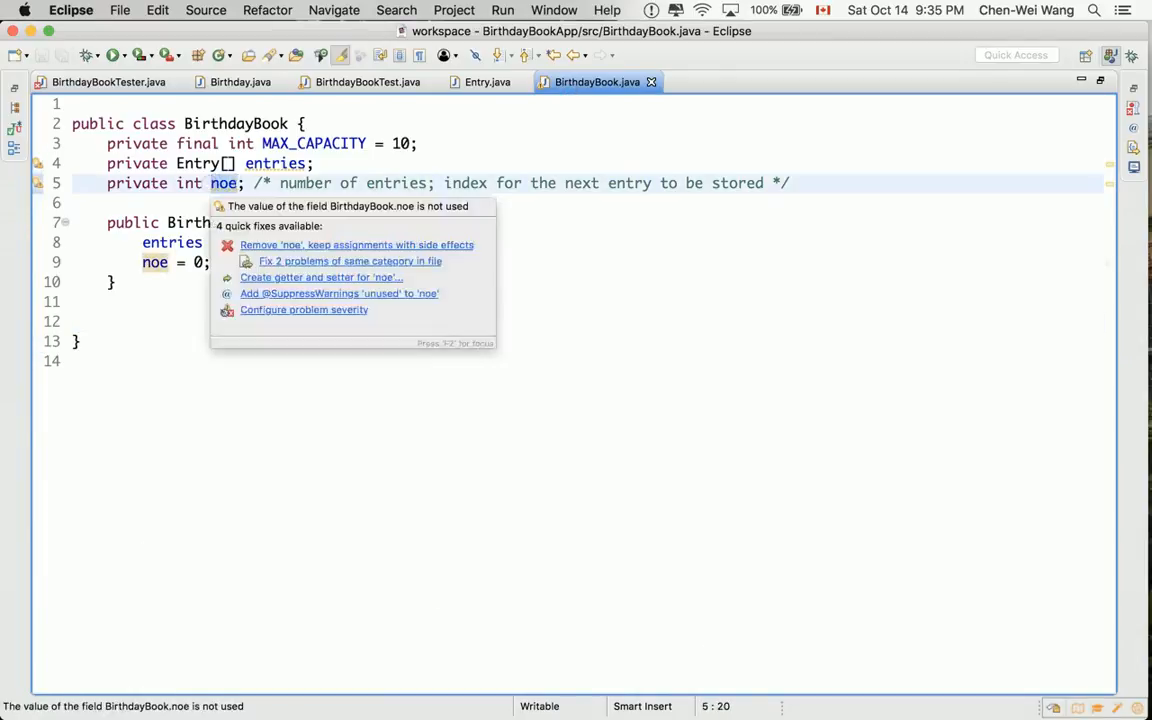
key(Escape)
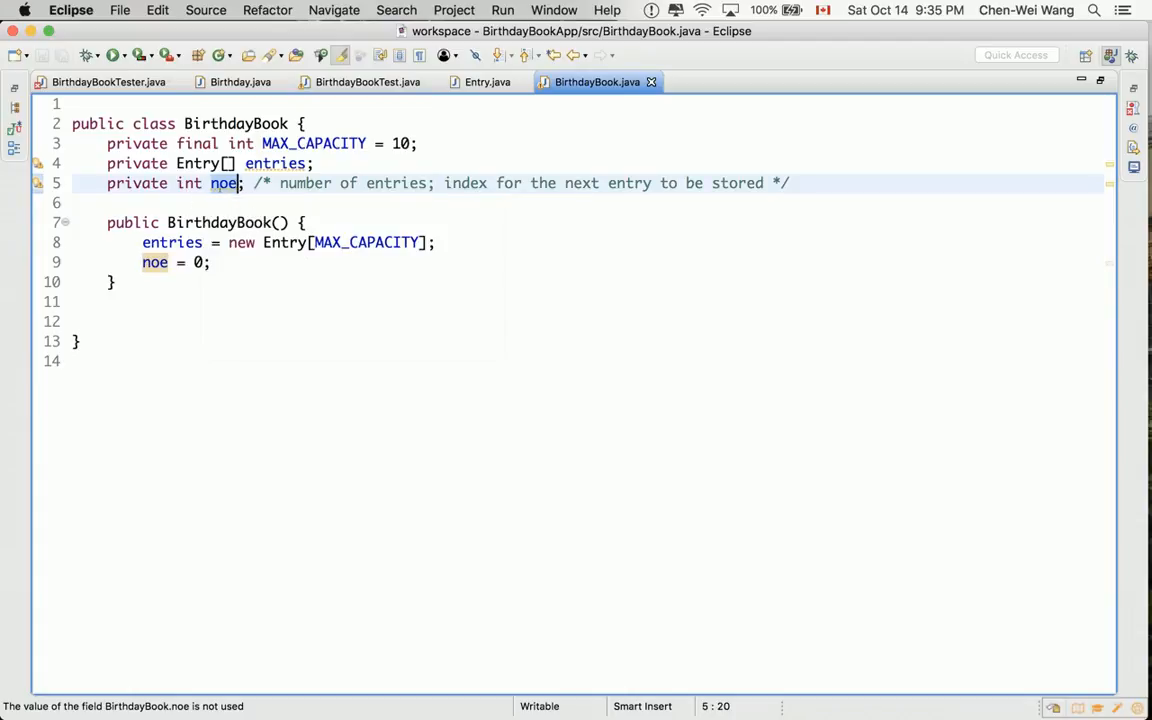
click(222, 184)
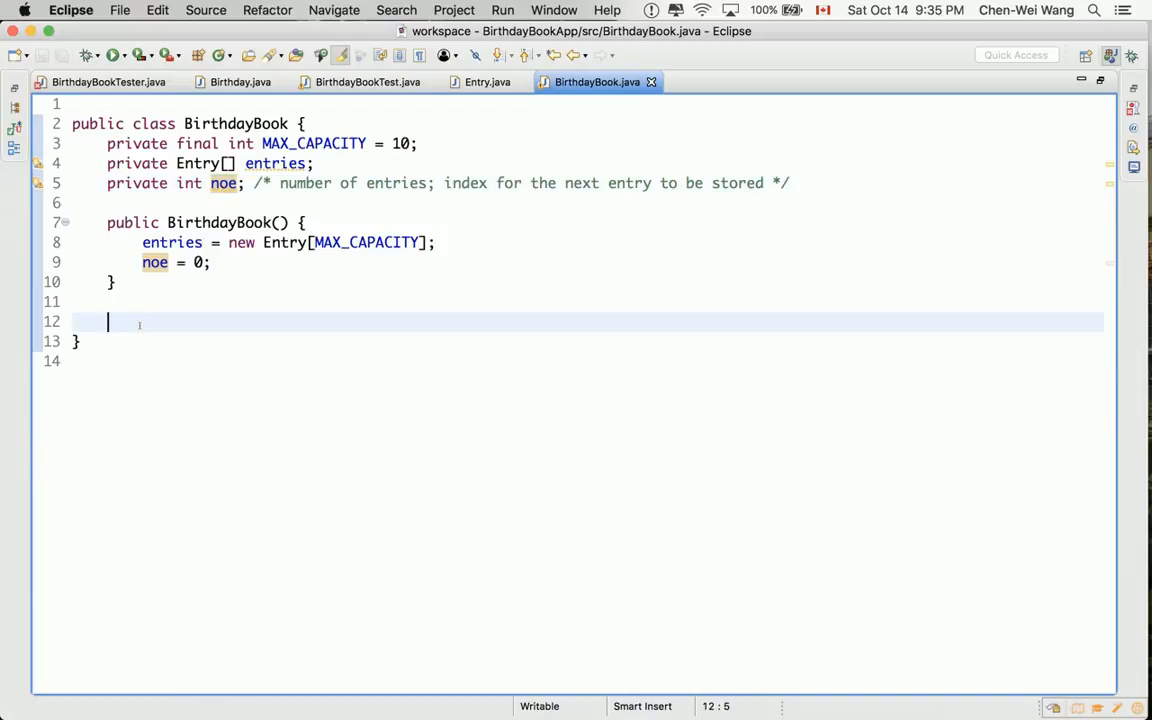
Write getNumberOfEntries() returning noe and save.
text(public)
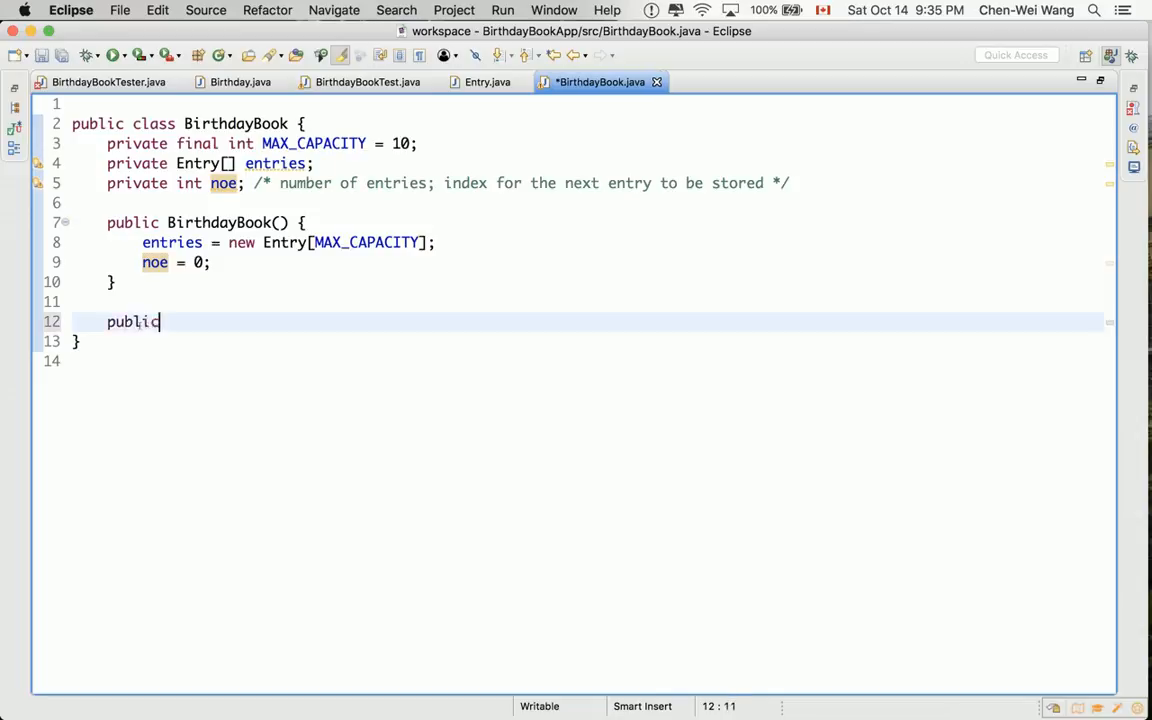
text(int ge)
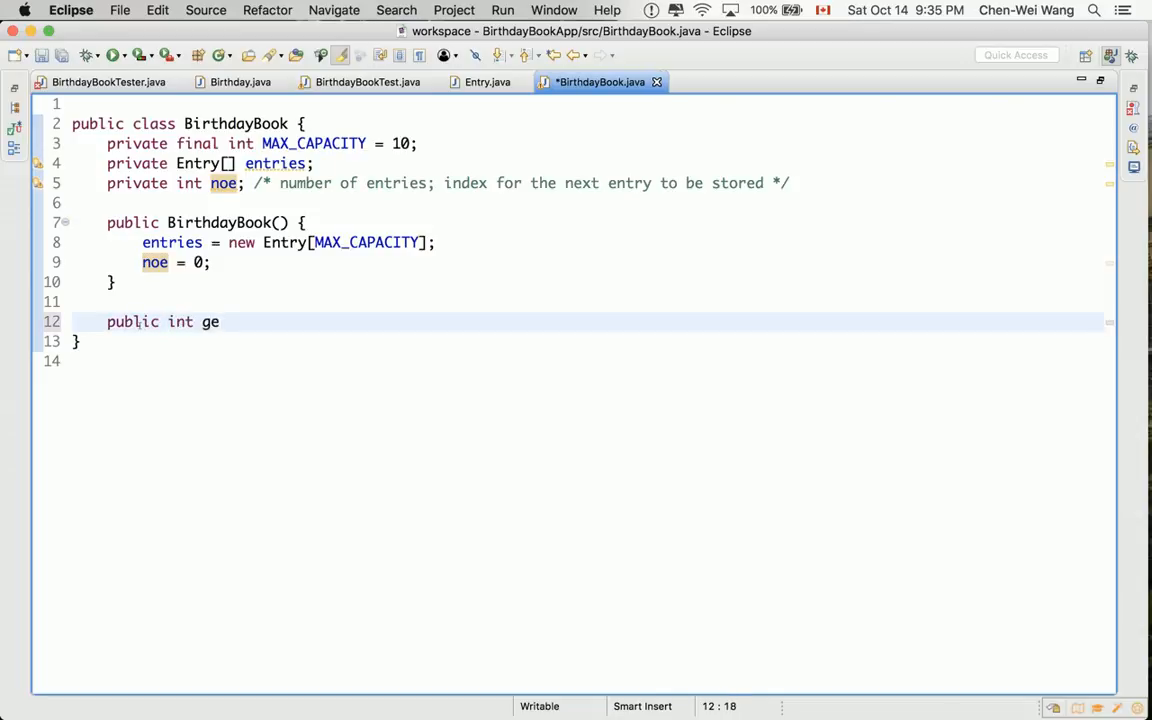
text(tNumberOf)
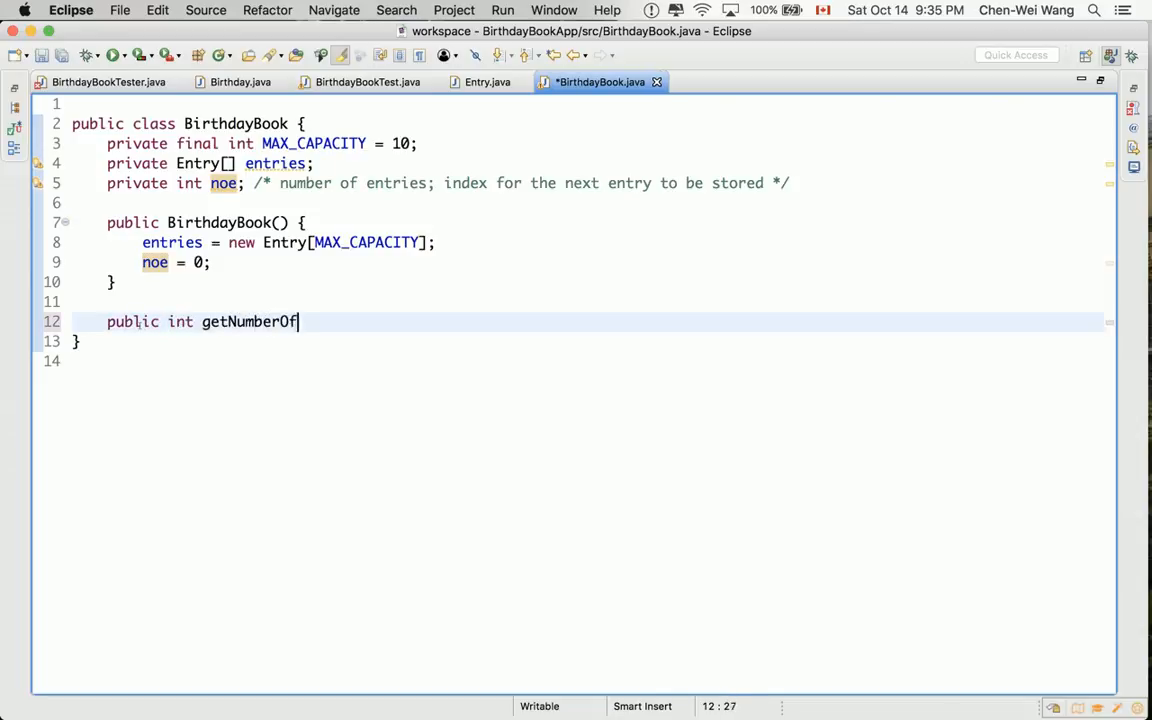
text(Entries() {)
text(return )
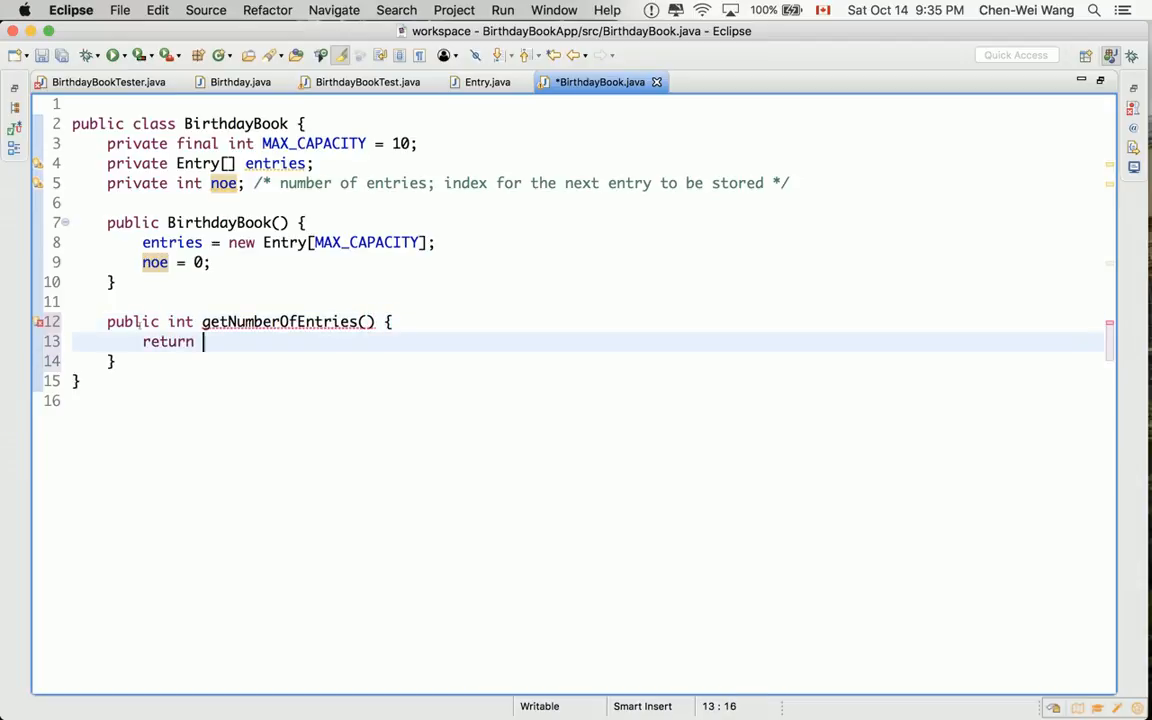
text(noe;)
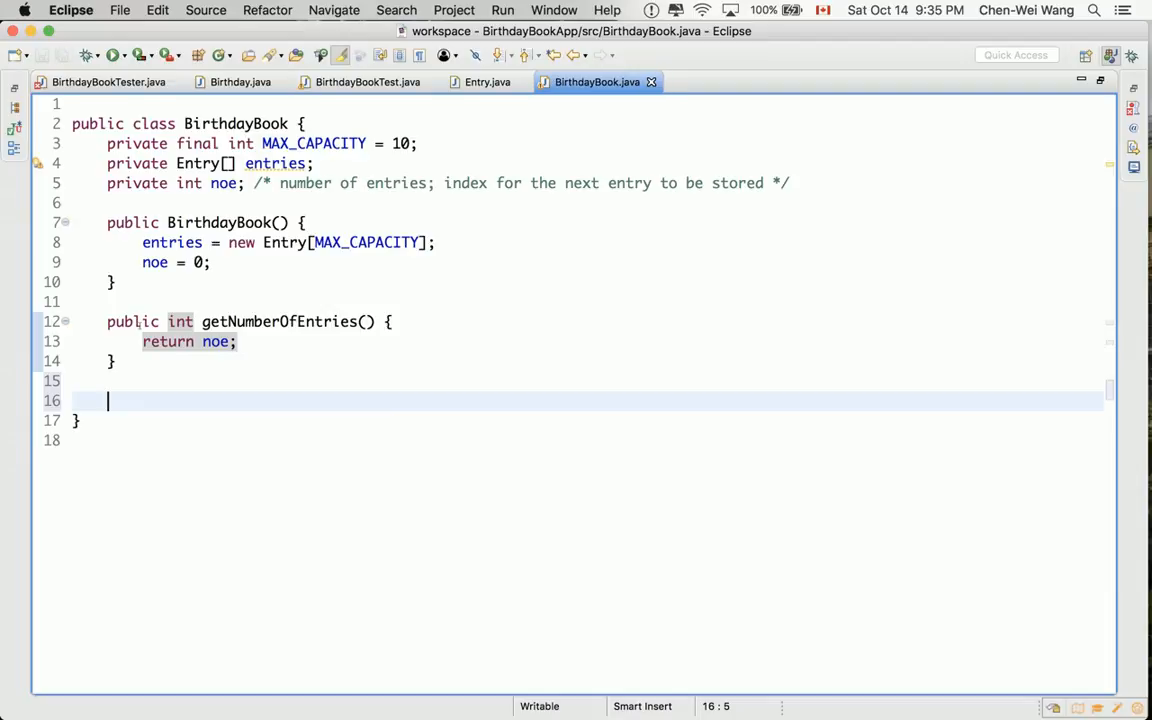
Begin a second public method and check the tester's getEntries call.
text(p)
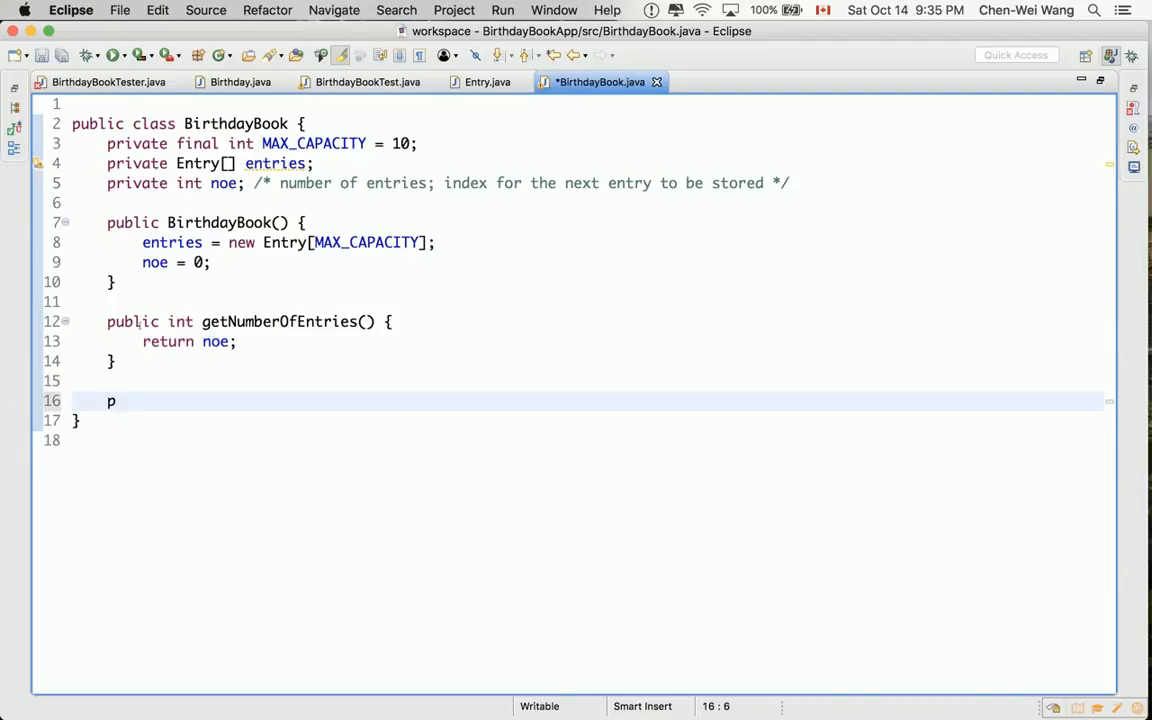
text(ublic)
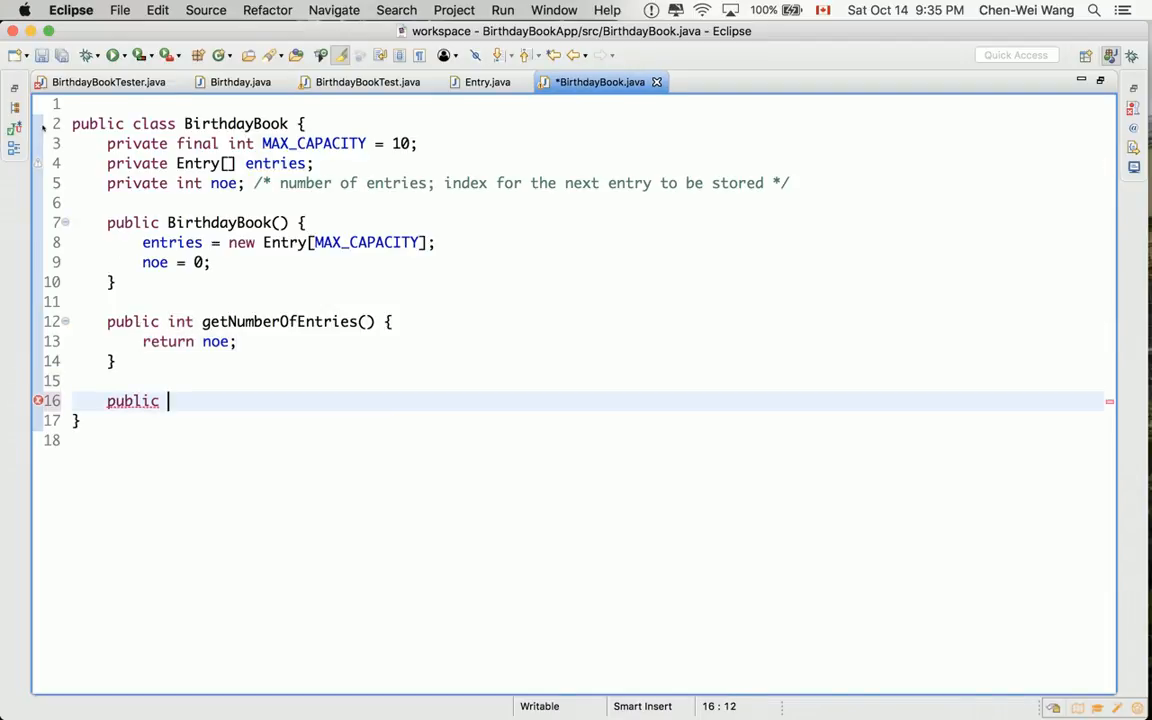
click(108, 82)
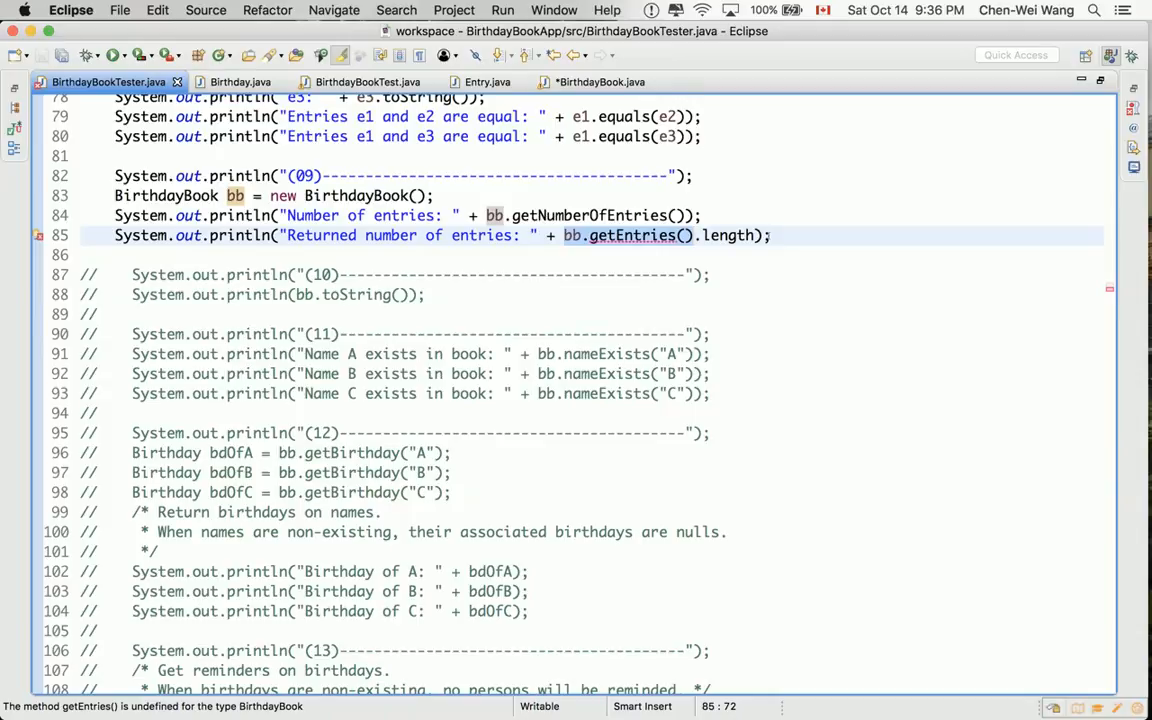
Write the public Entry[] getEntries() signature, matching the tester's call.
click(692, 236)
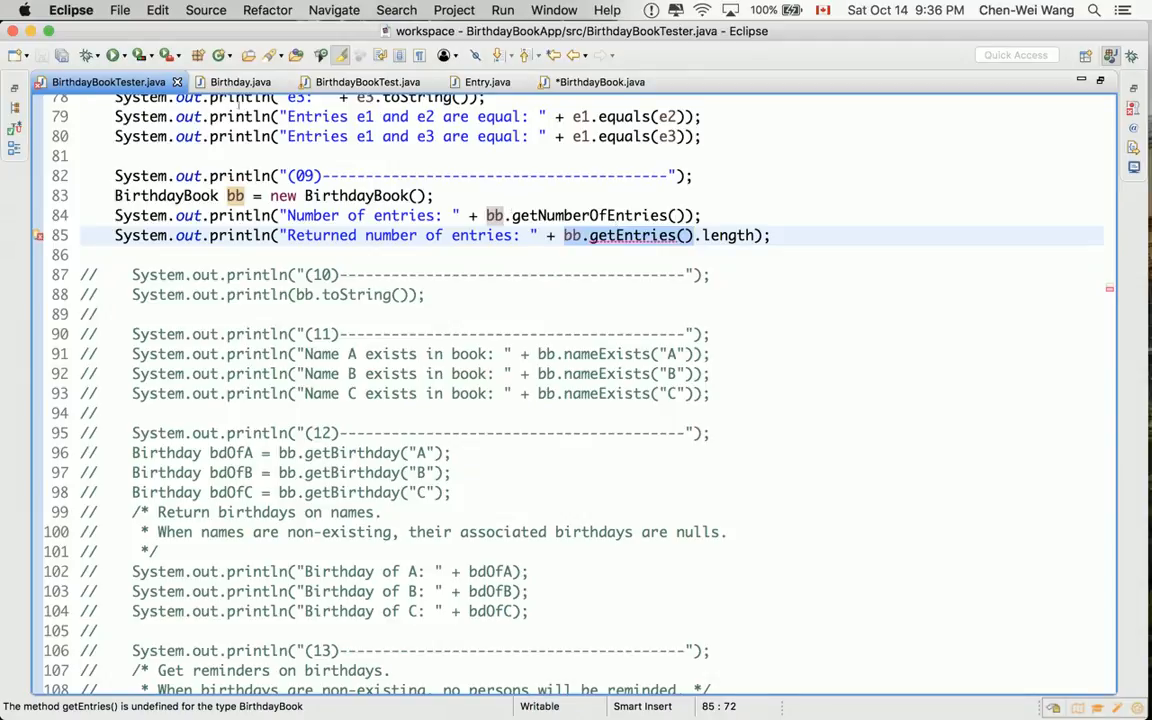
click(600, 82)
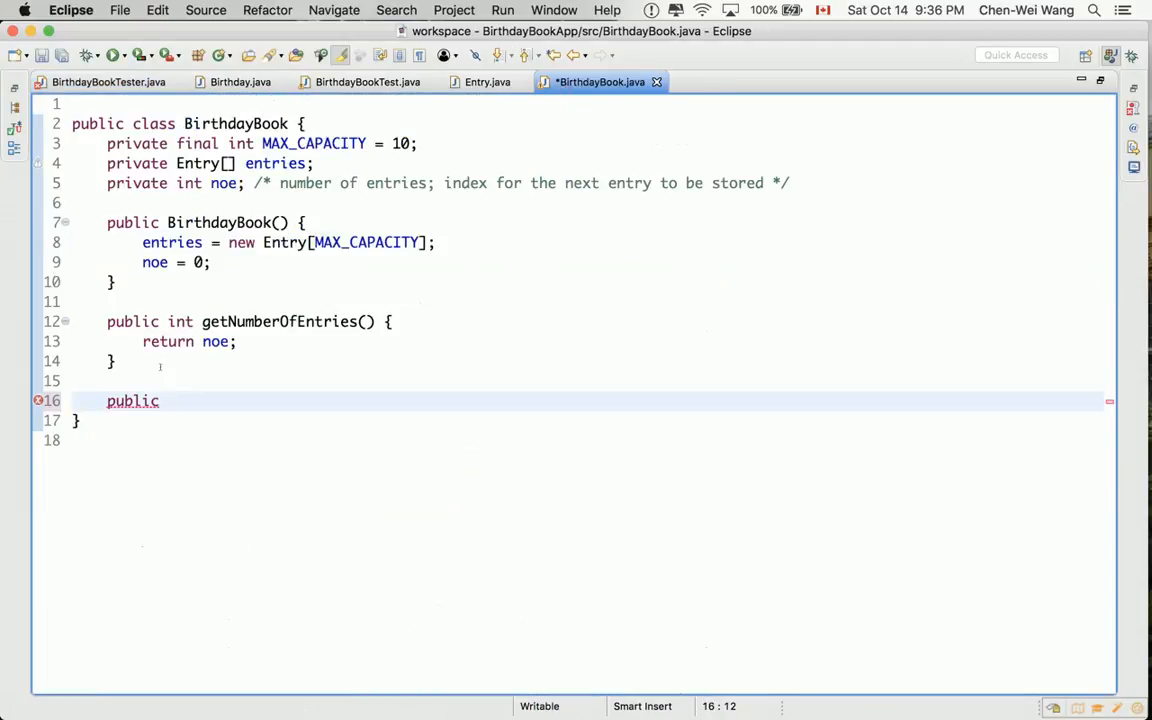
text(Entry[] get)
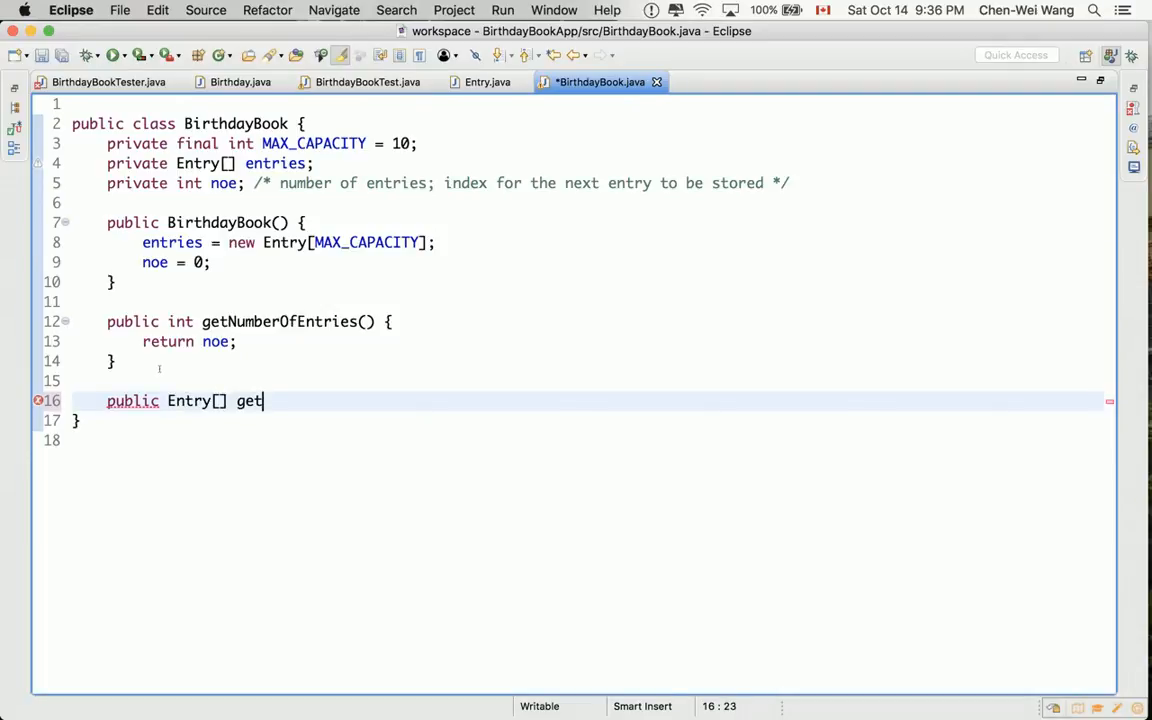
text(Entries)
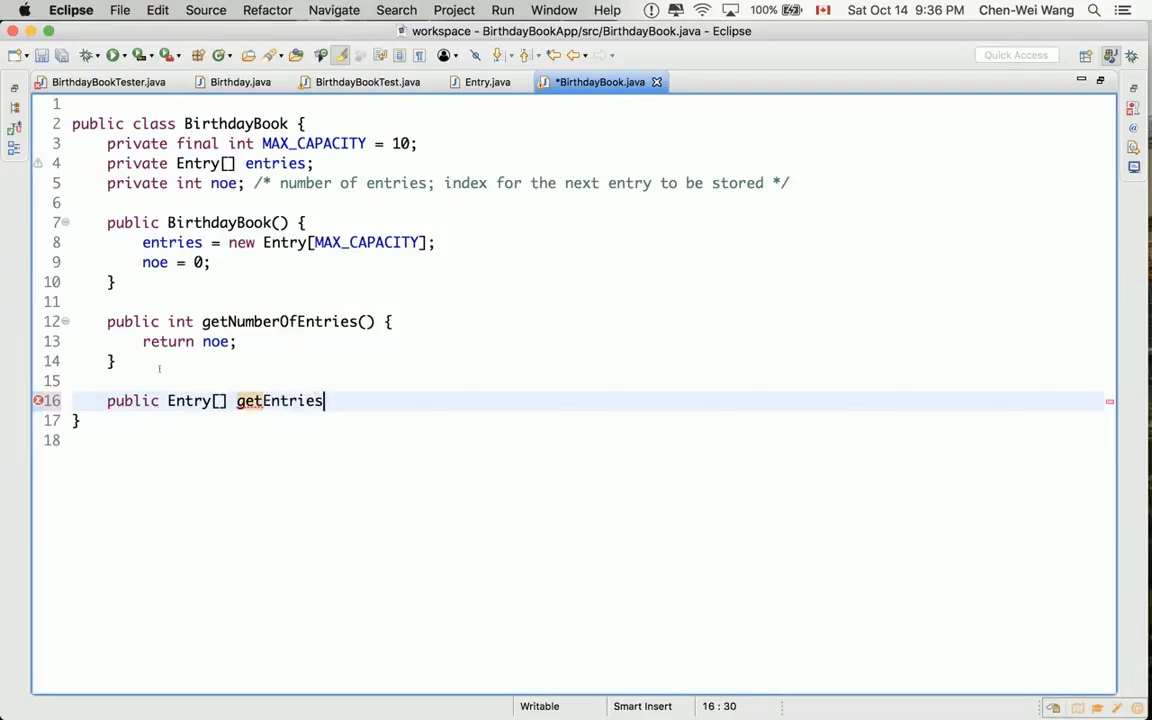
text(())
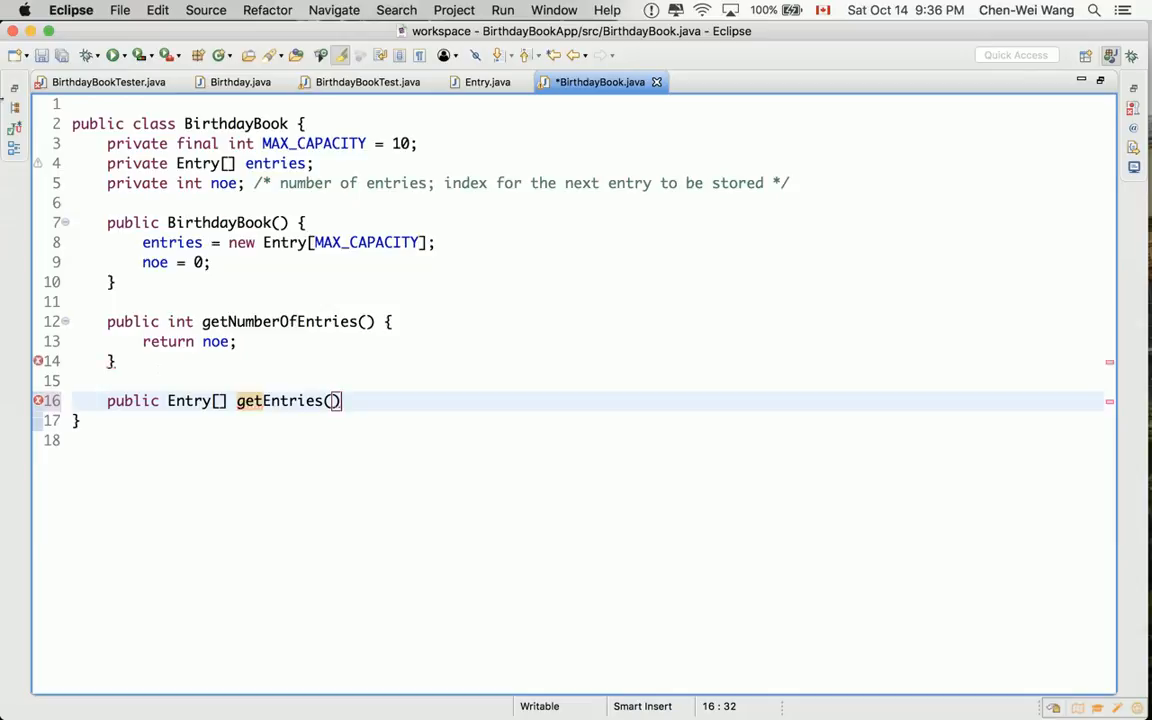
click(108, 82)
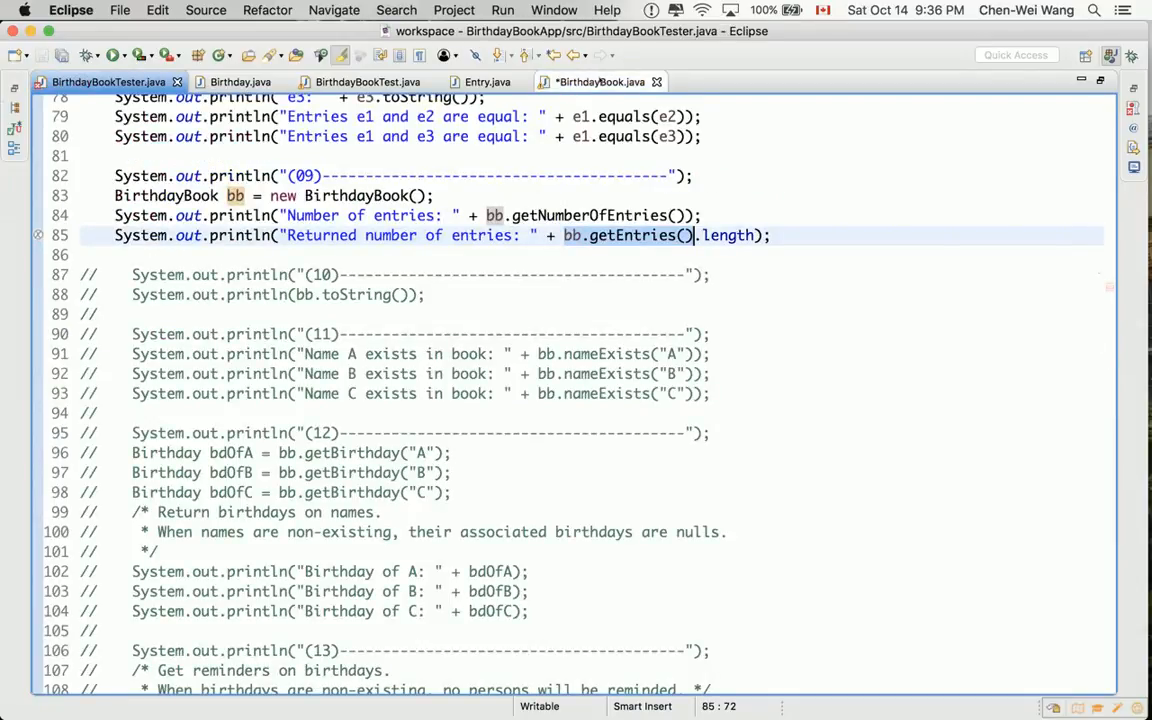
click(600, 80)
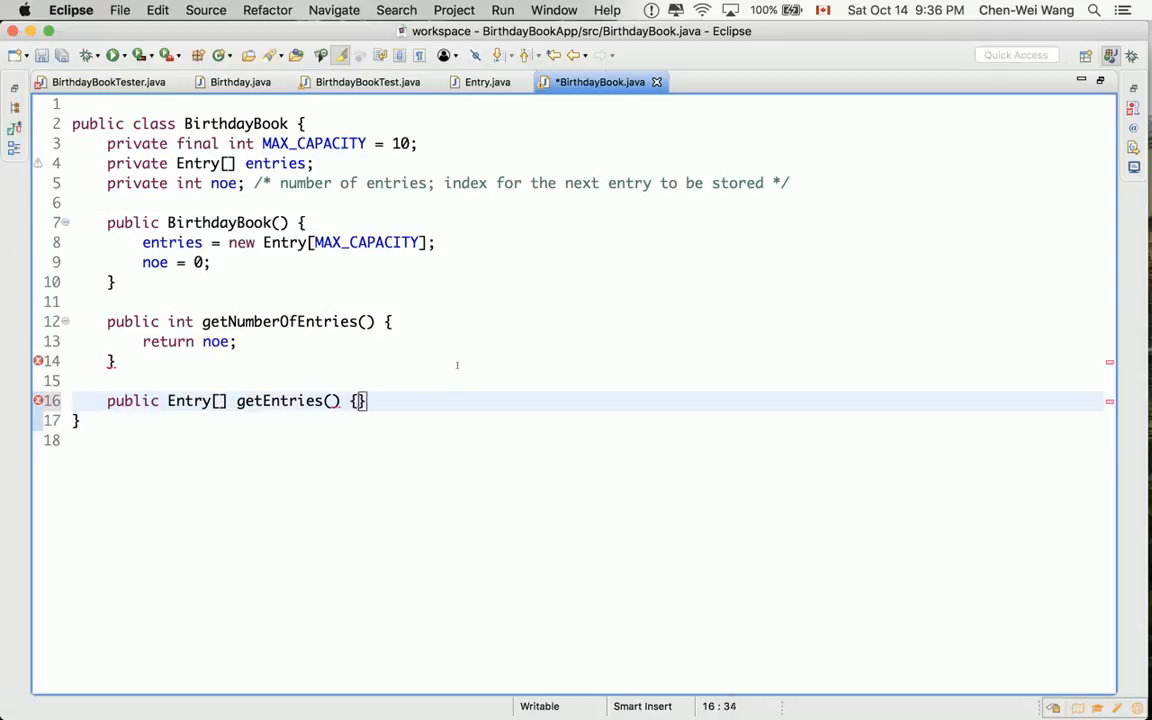
Make getEntries return the entries array and save.
key(Return)
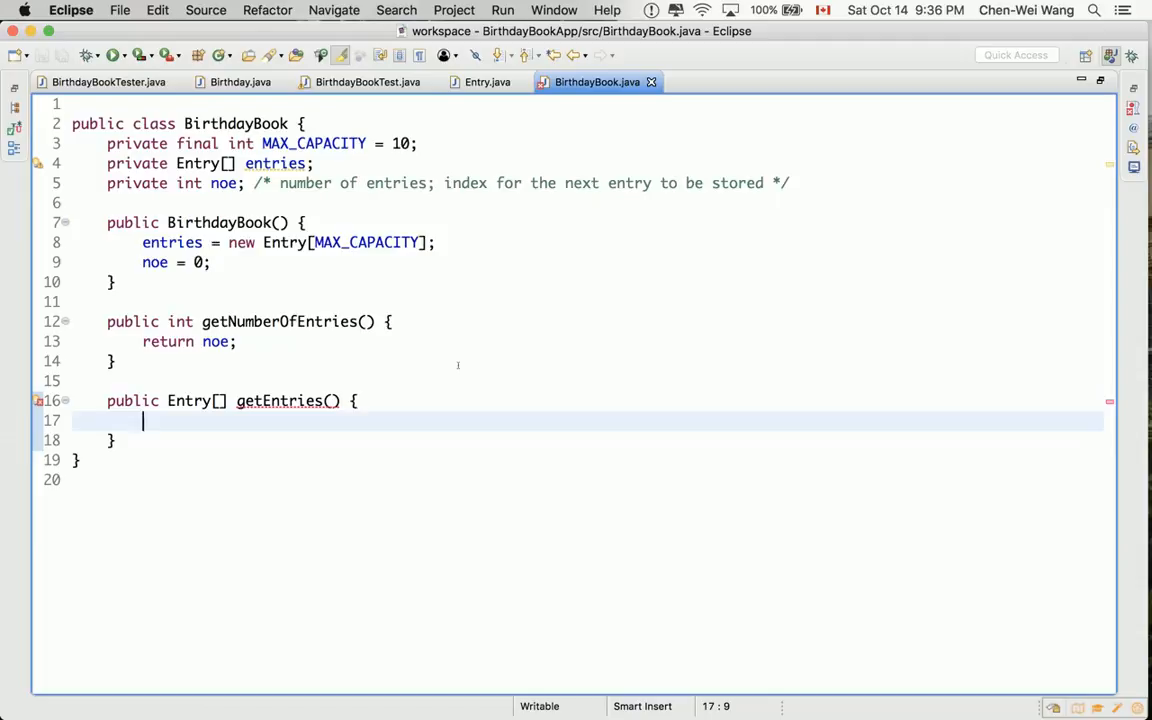
text(return)
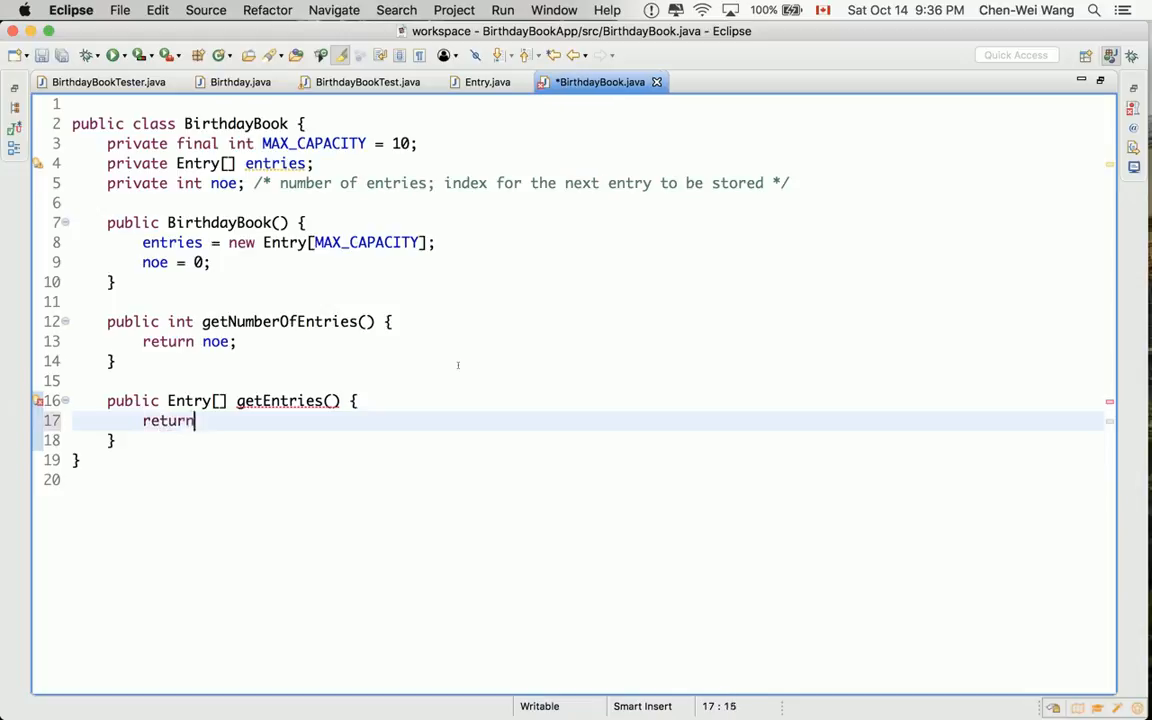
text(en)
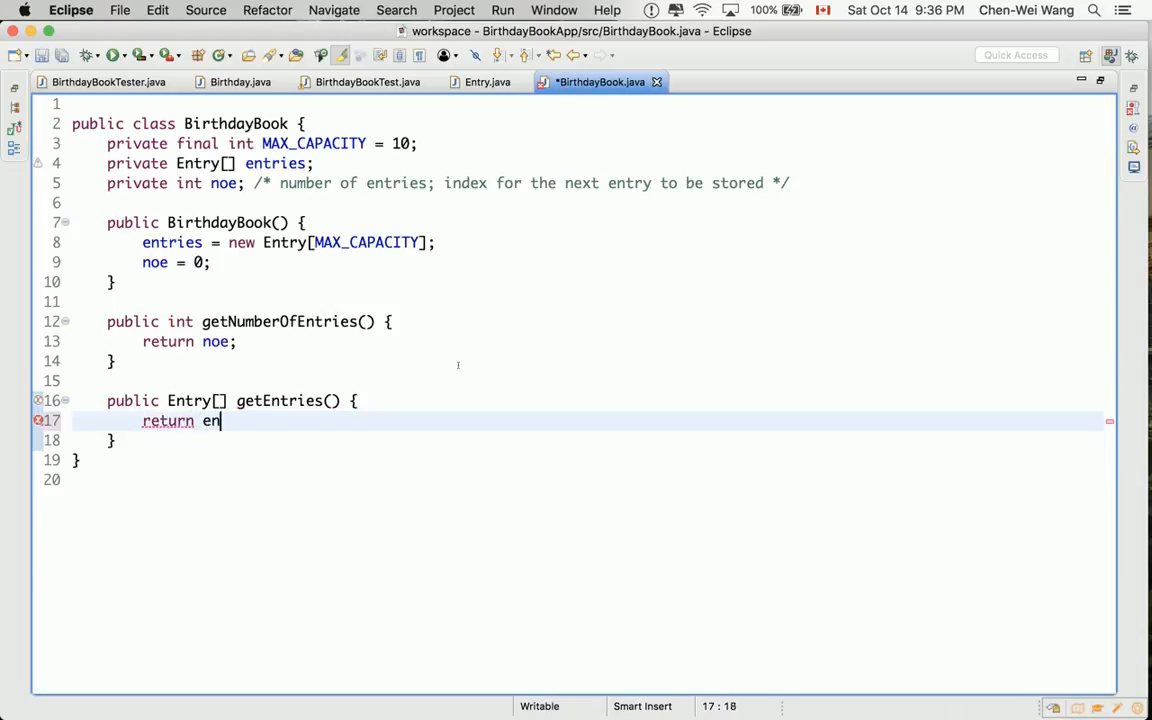
text(tries;)
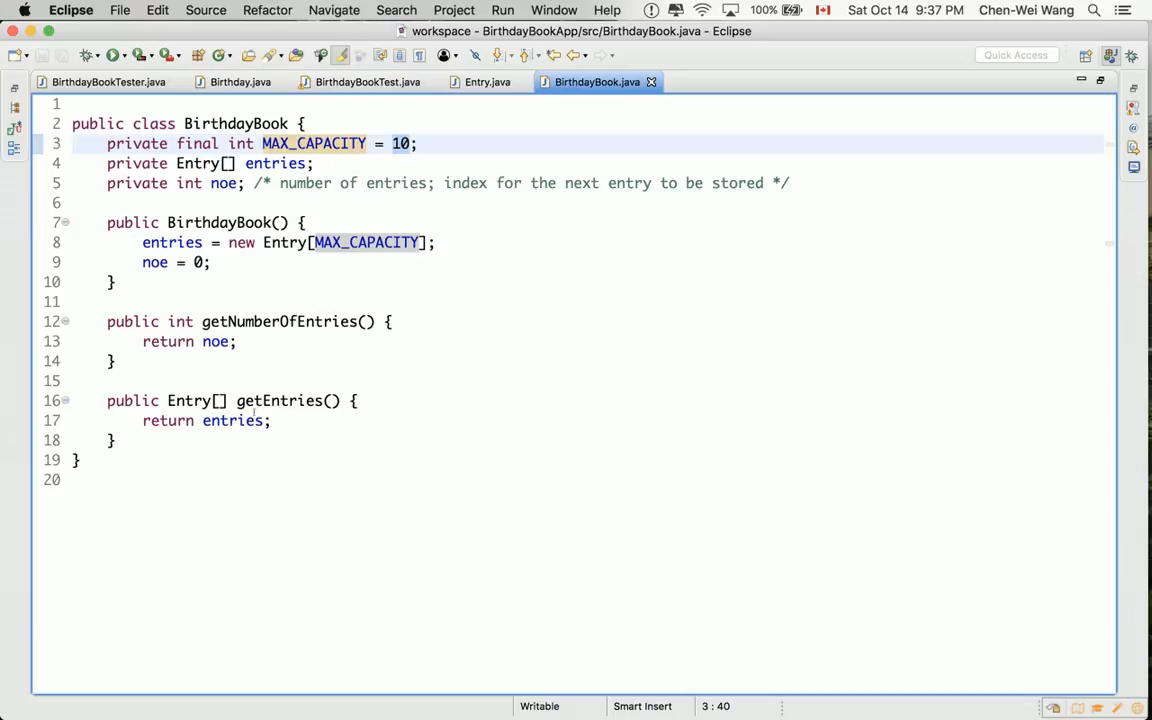
Recheck the tester's getEntries use and noe, then delete the 'return entries;' line.
click(232, 420)
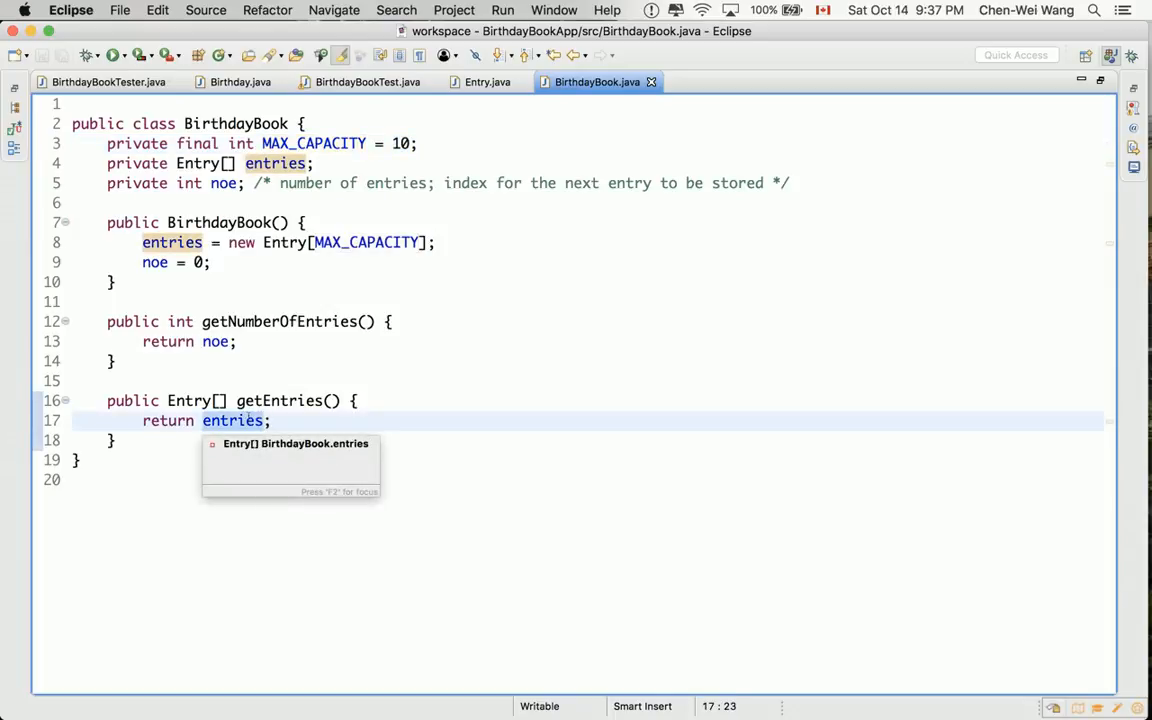
click(108, 82)
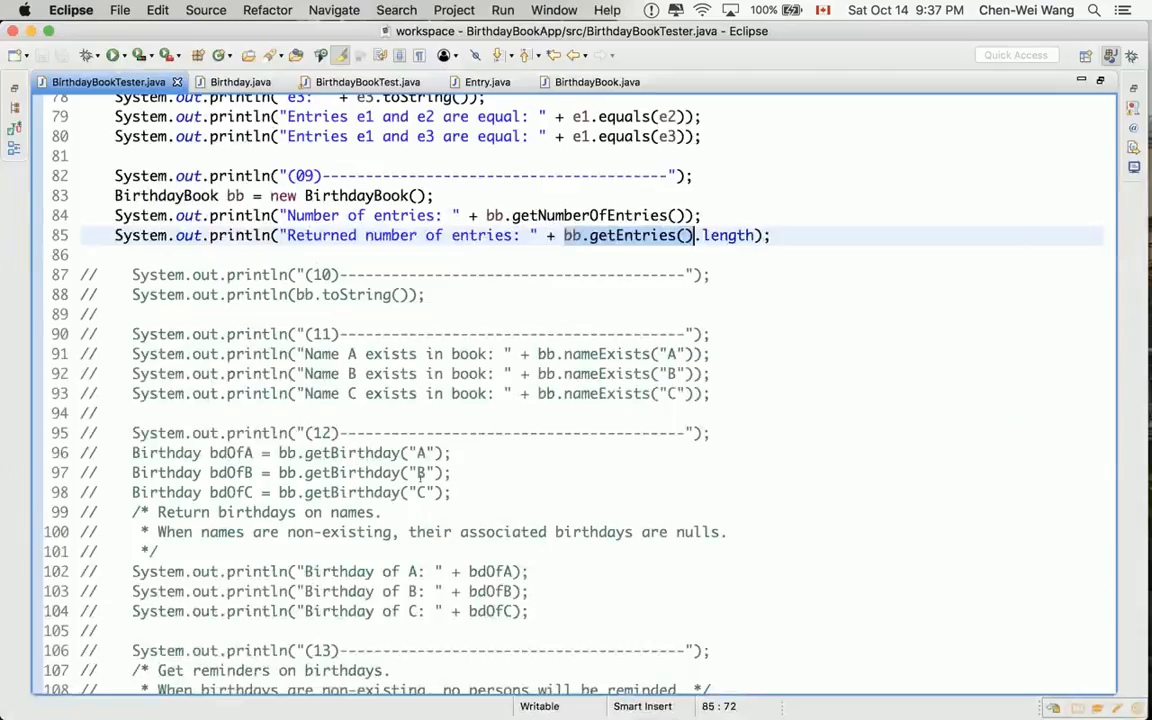
click(596, 80)
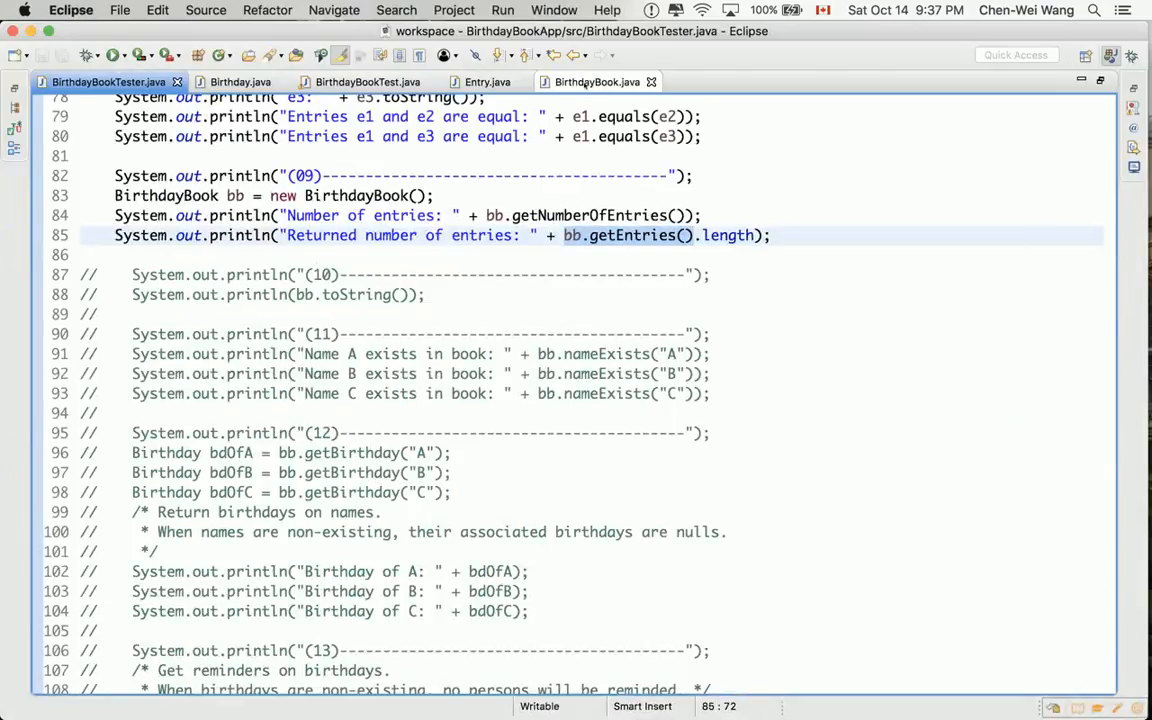
click(596, 80)
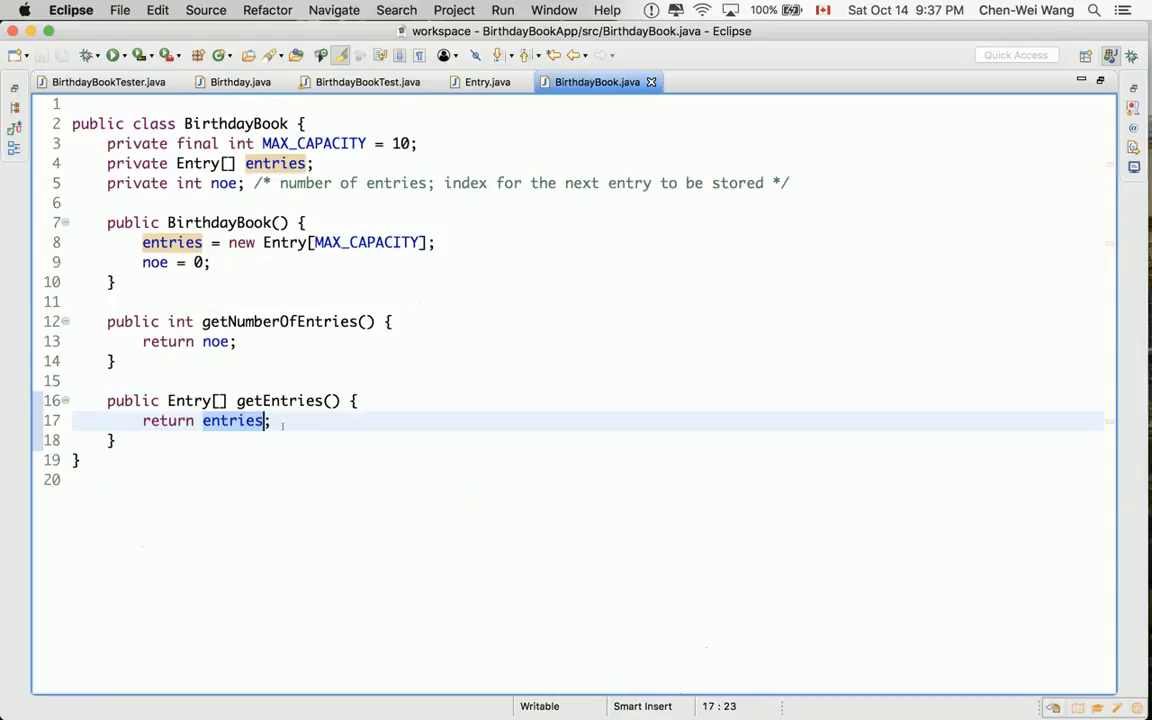
click(224, 184)
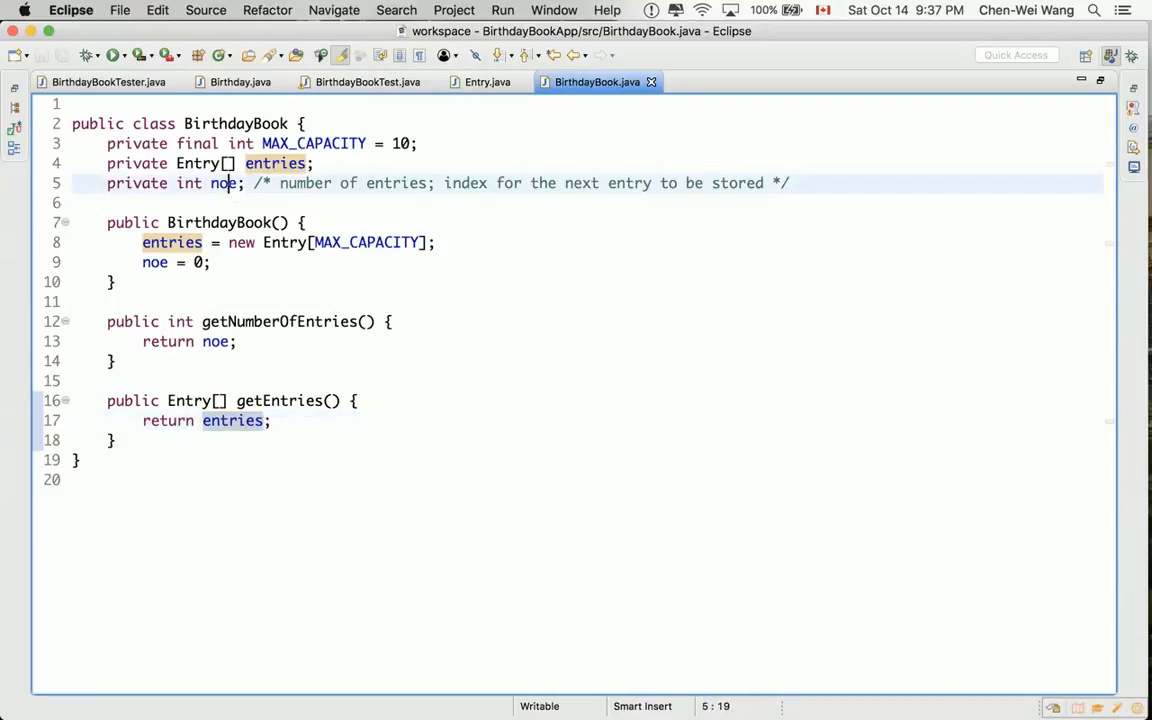
mouse_move(222, 184)
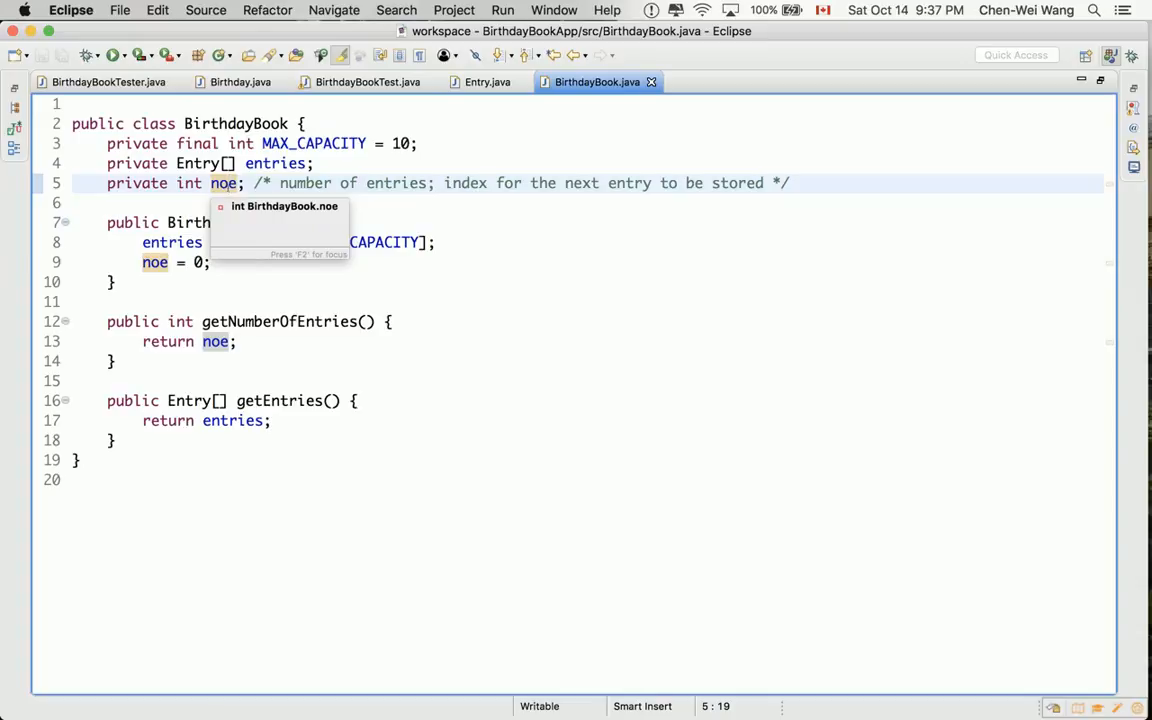
click(160, 420)
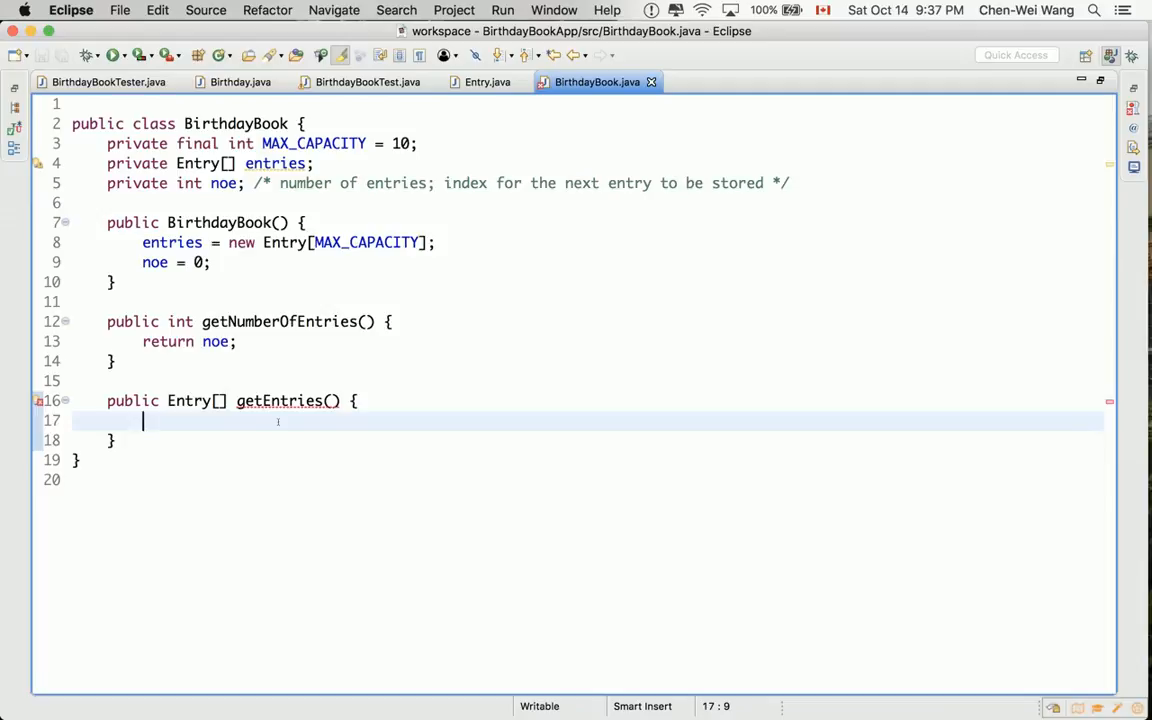
Declare 'Entry[] es = new Entry[noe];' in getEntries and return es.
text(Entry)
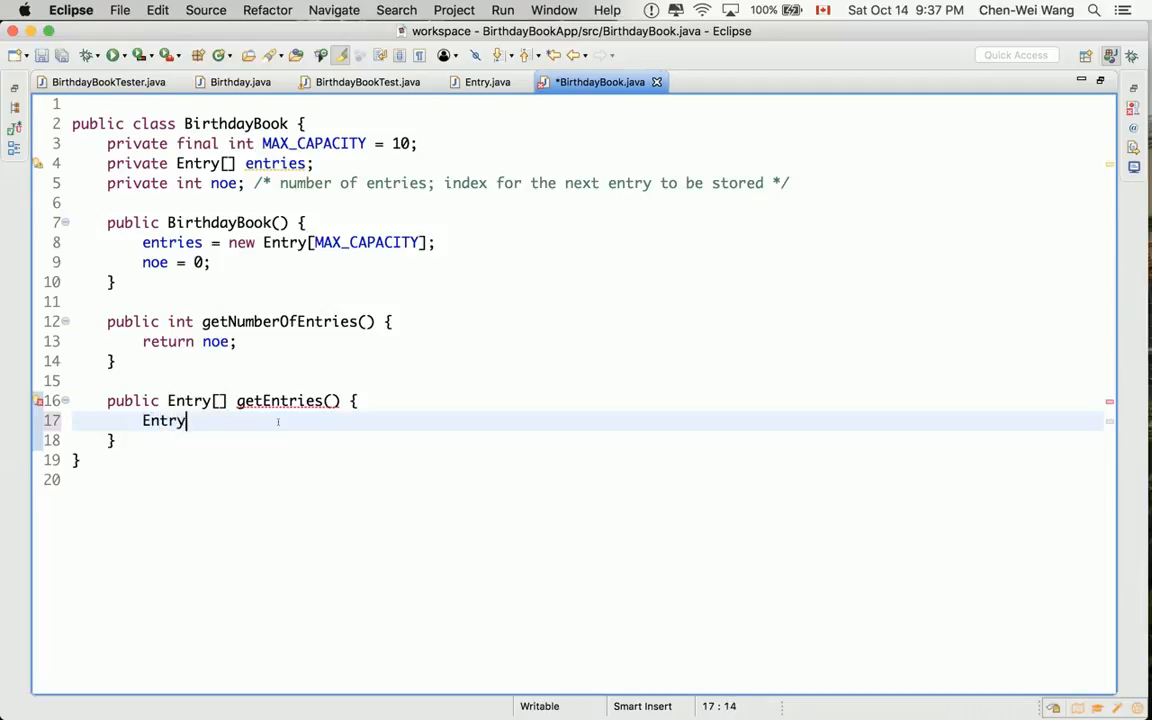
text([])
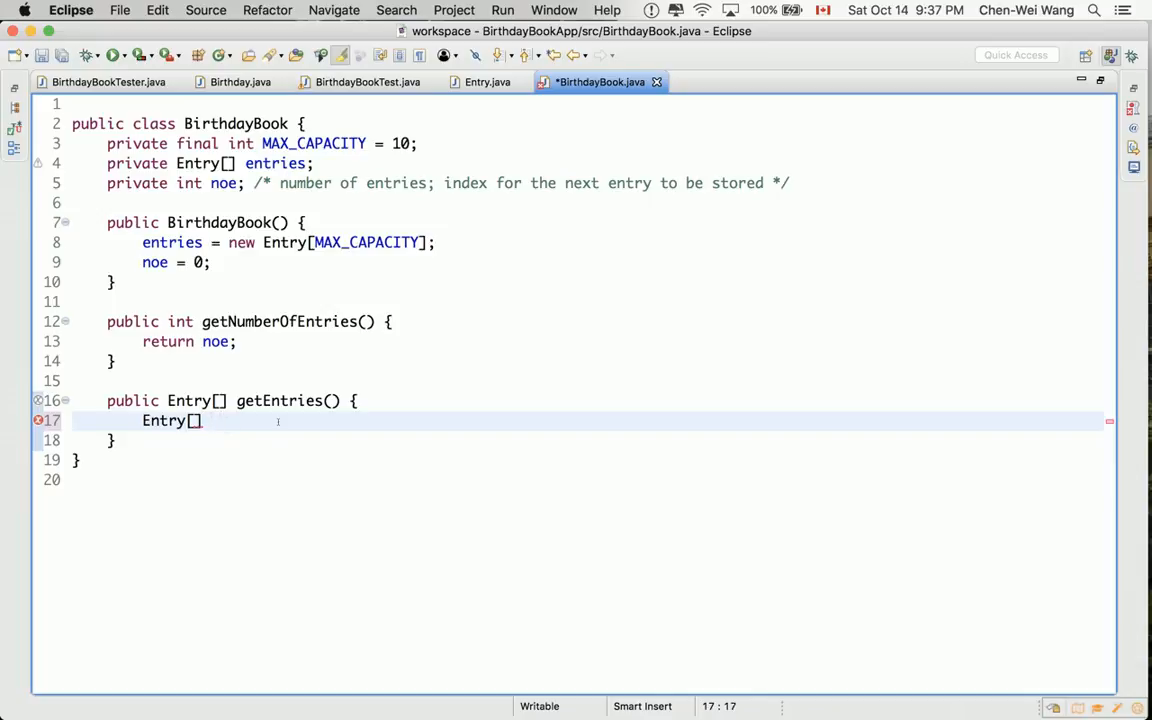
text(es)
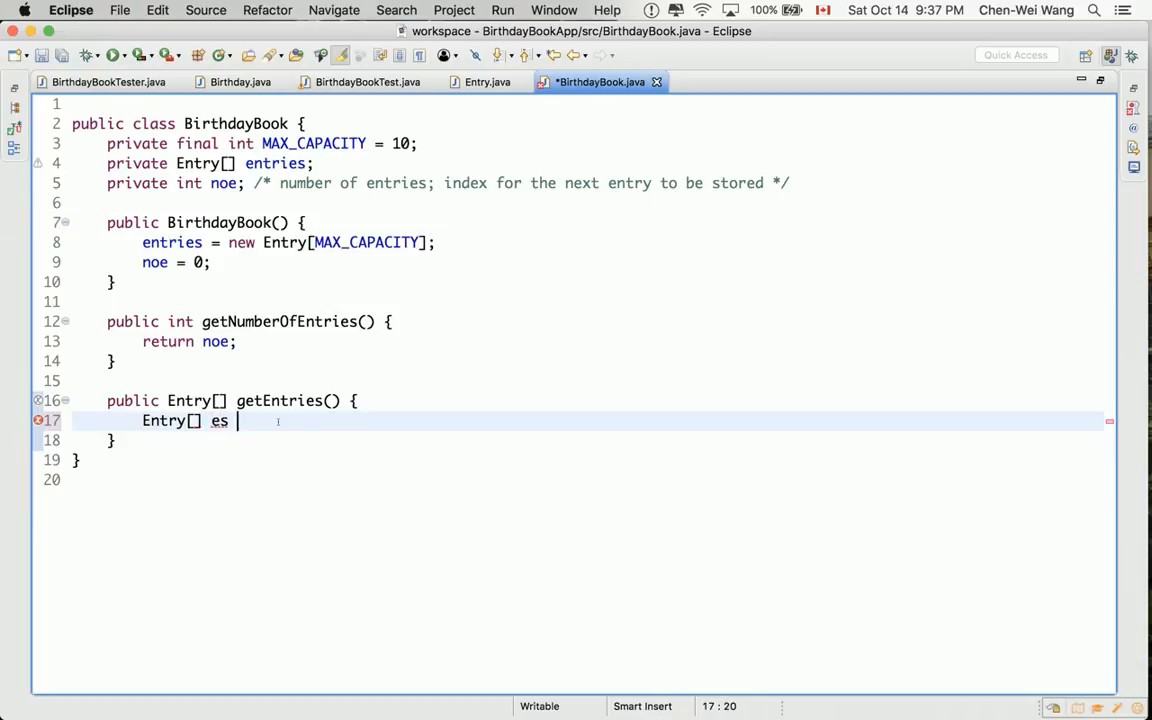
text(= new Entry)
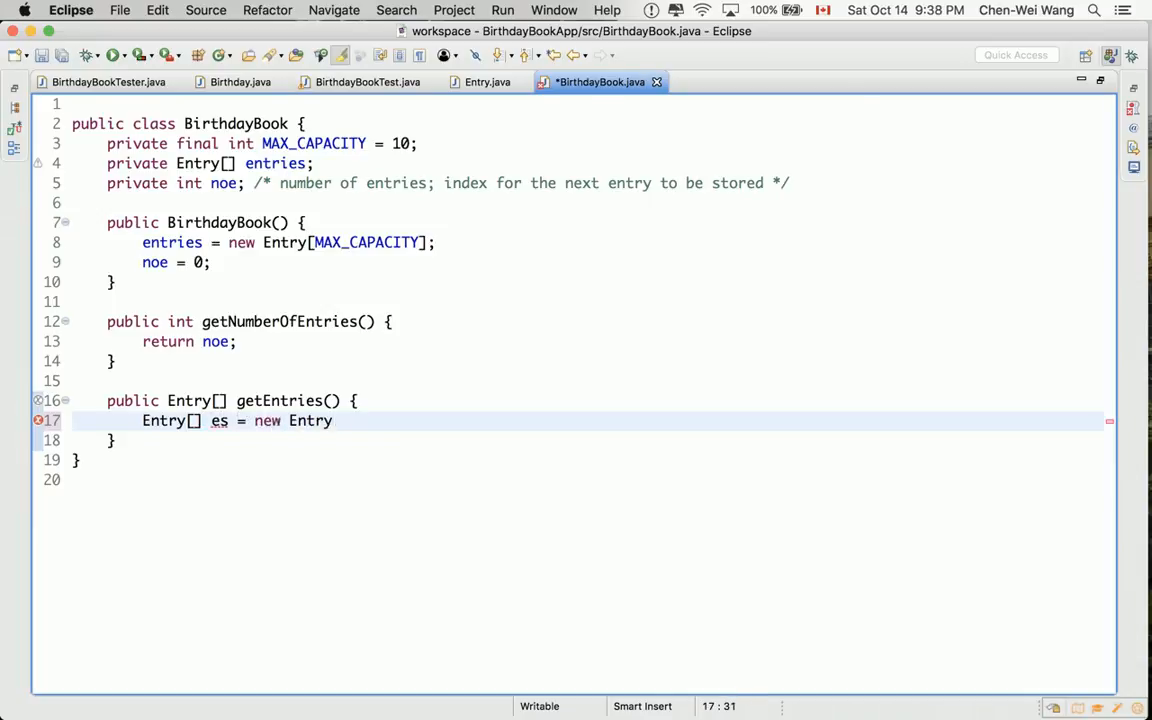
text([];)
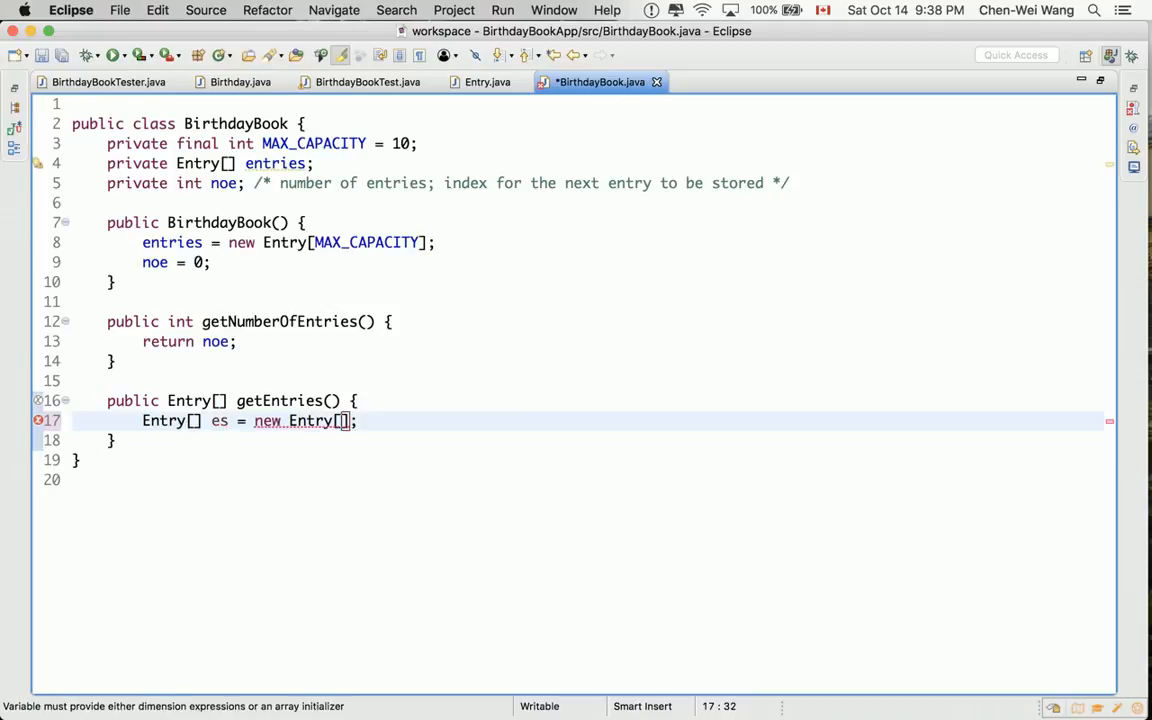
text(noe)
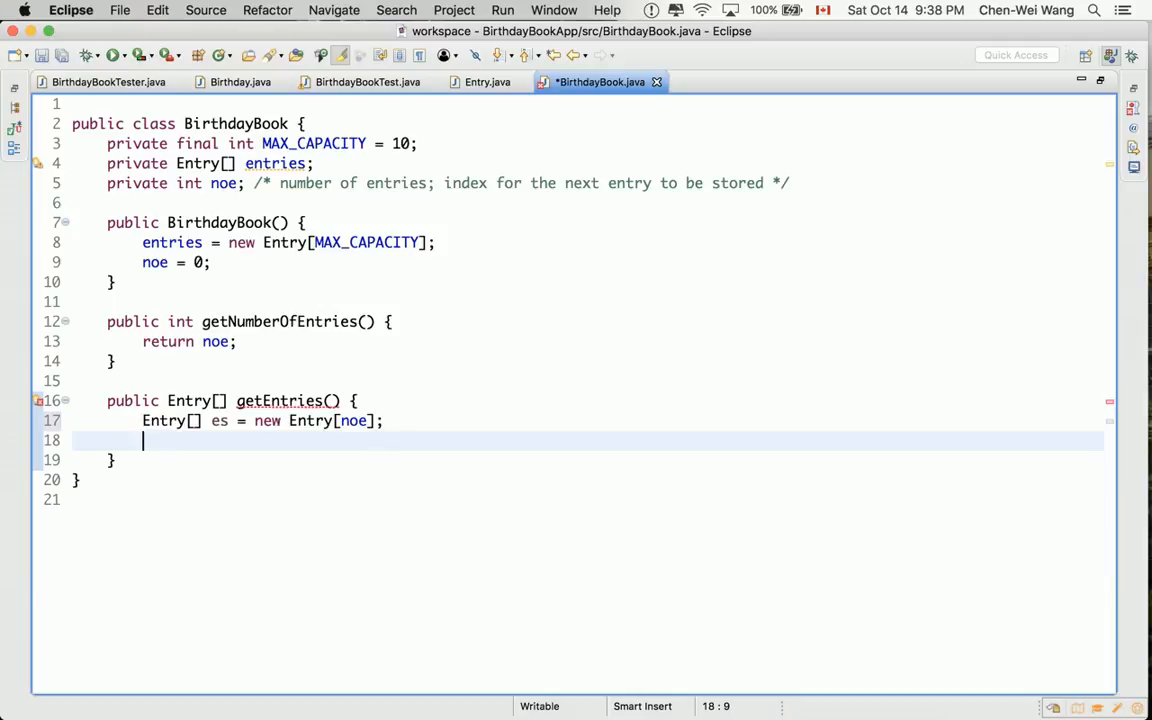
text(return es;)
text(for(int )
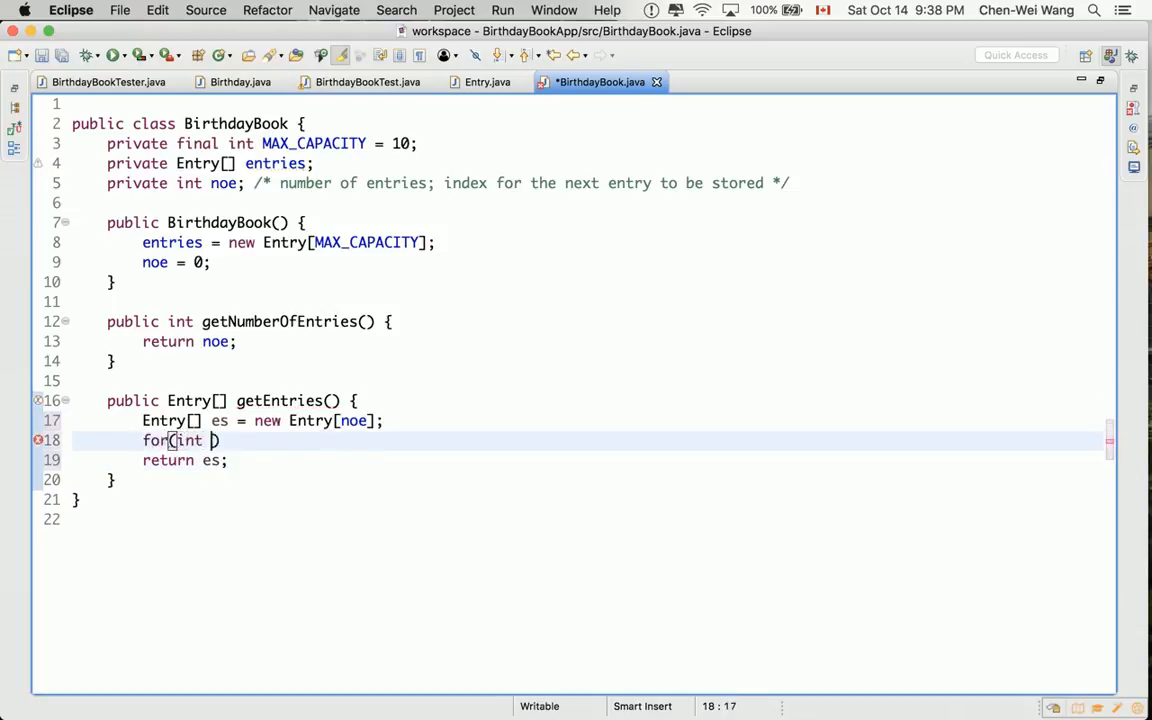
Add a for loop header running i from 0 while i < noe, replacing entries.length with noe.
text(i = 0; i <)
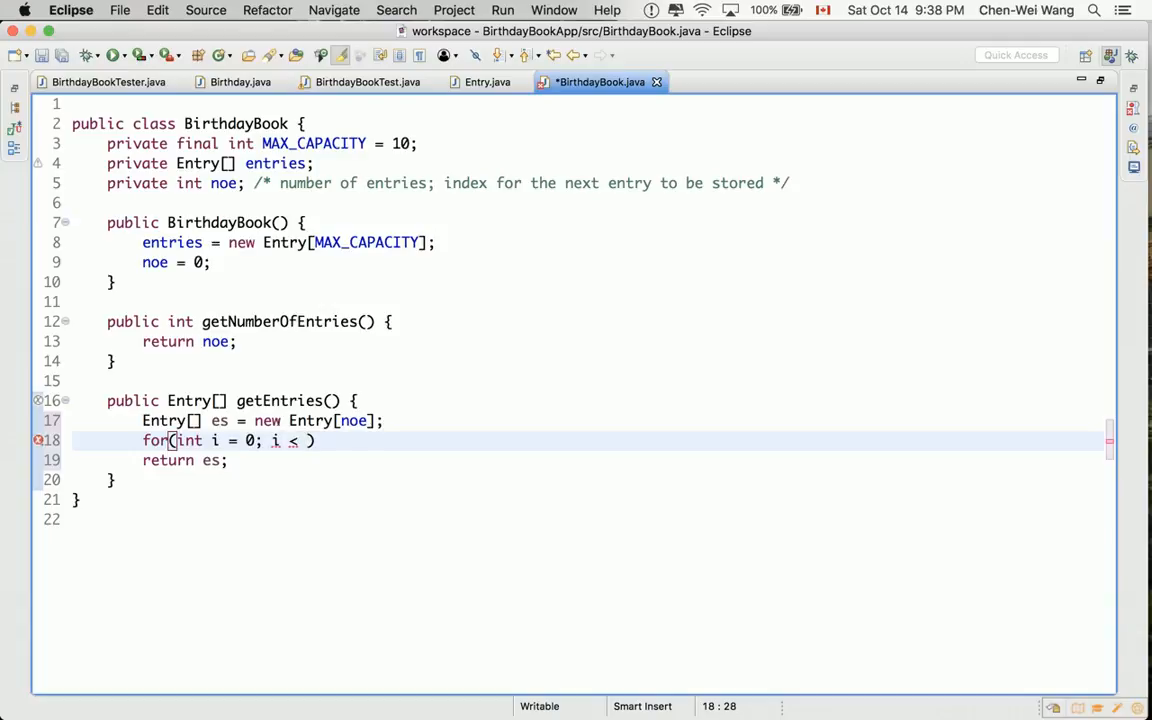
text(entries.length;)
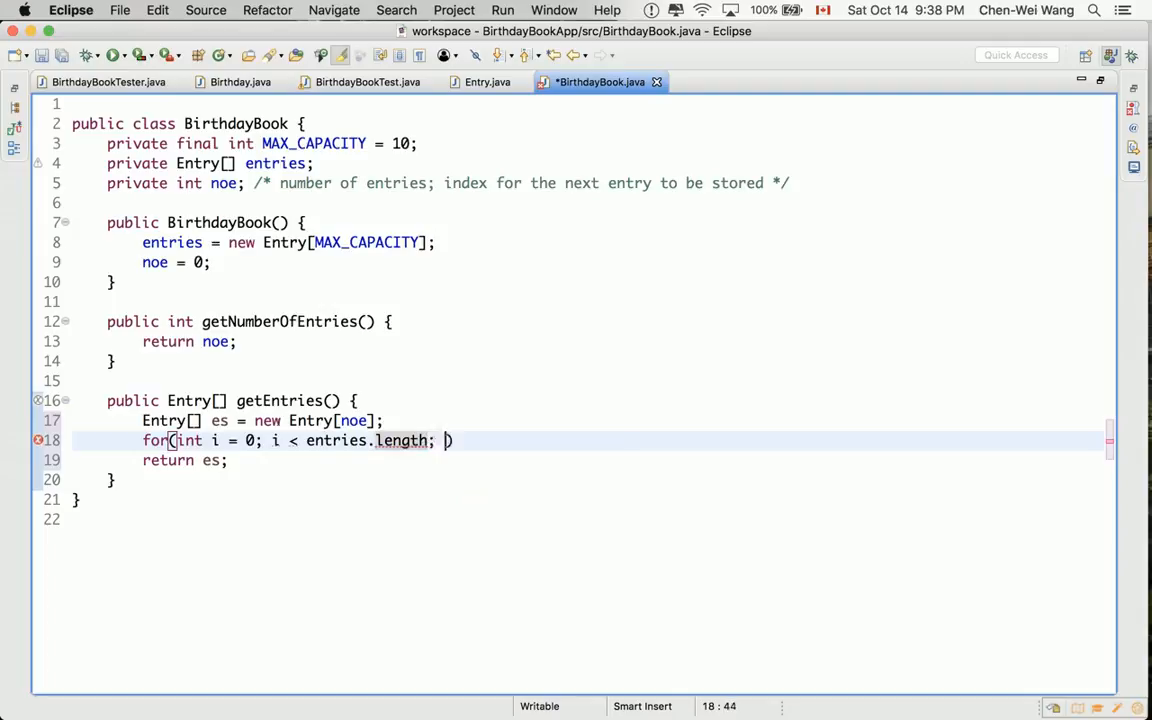
text(i ++) {)
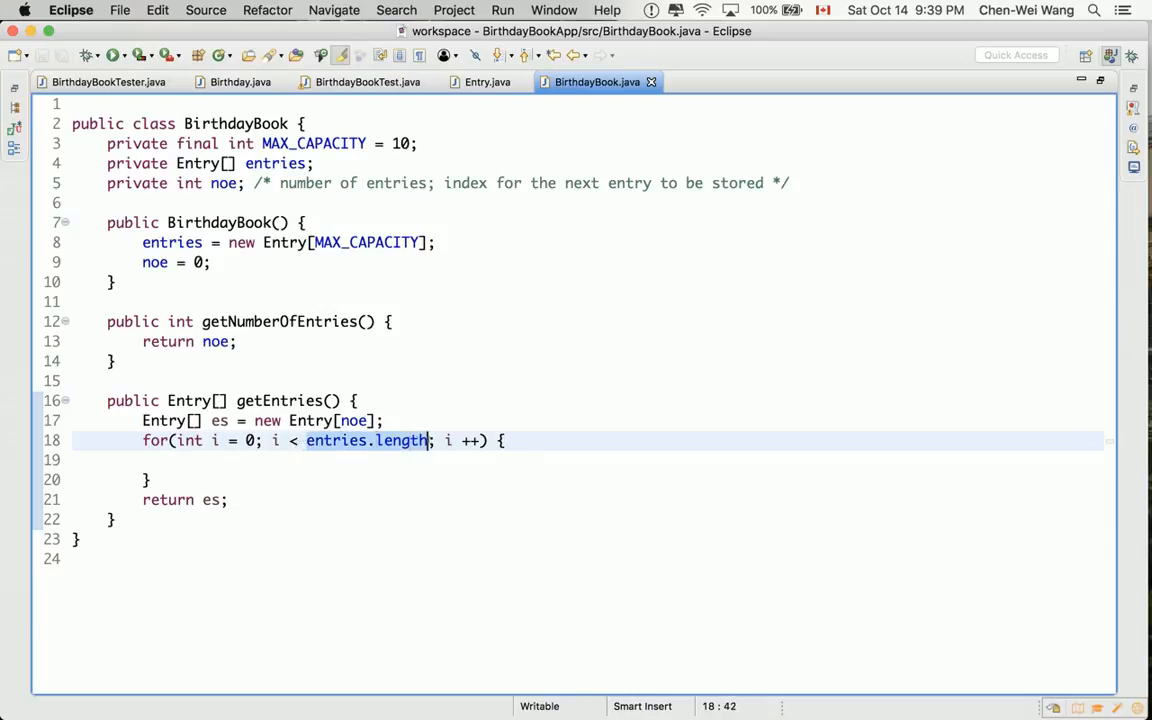
text(noe)
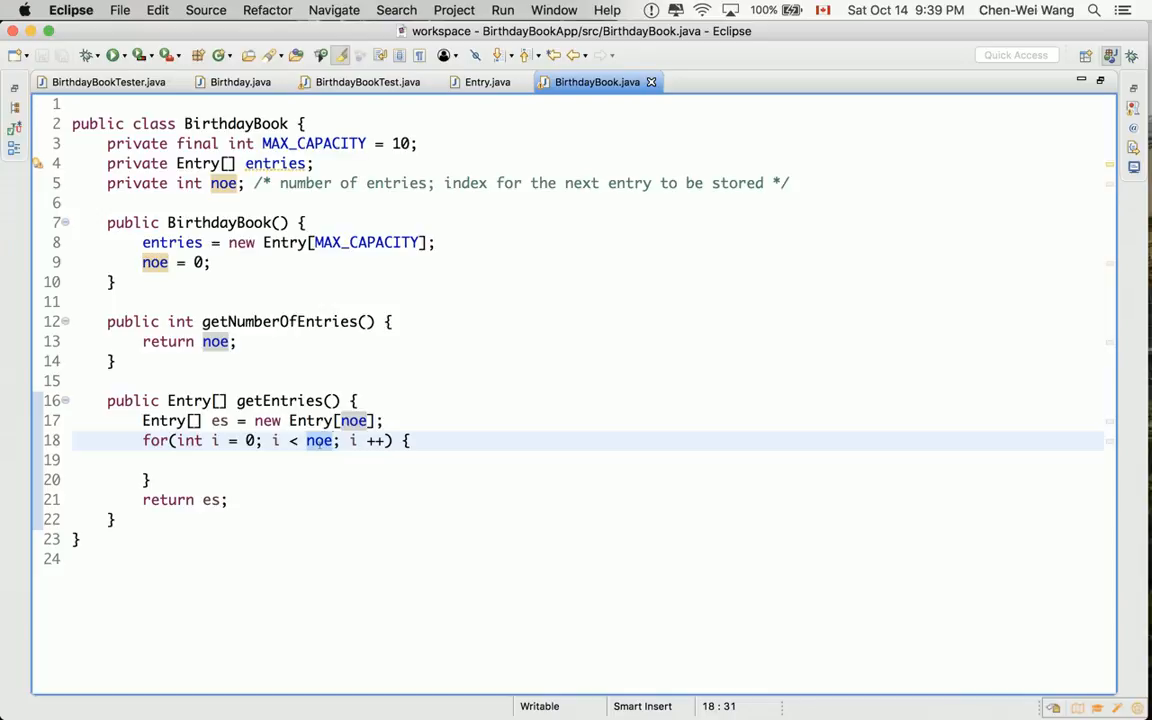
Fill the loop body with 'Entry e = entries[i];' and 'es[i] = e;', then start a comment in getNumberOfEntries.
click(146, 480)
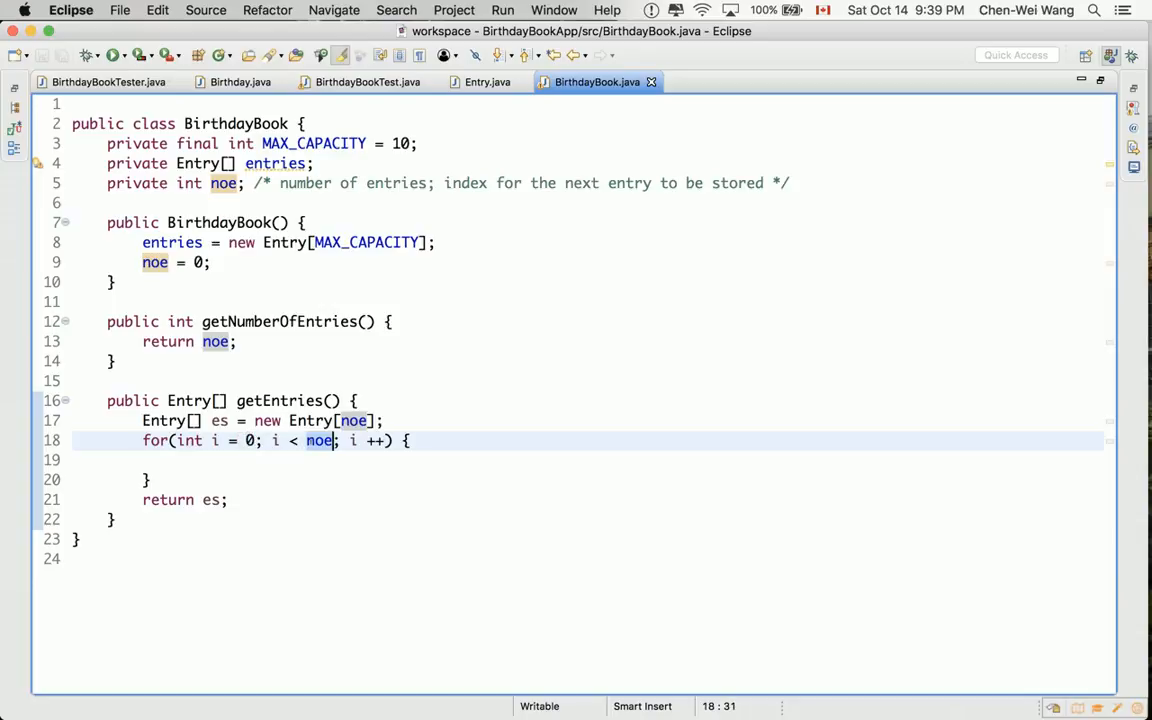
mouse_move(320, 440)
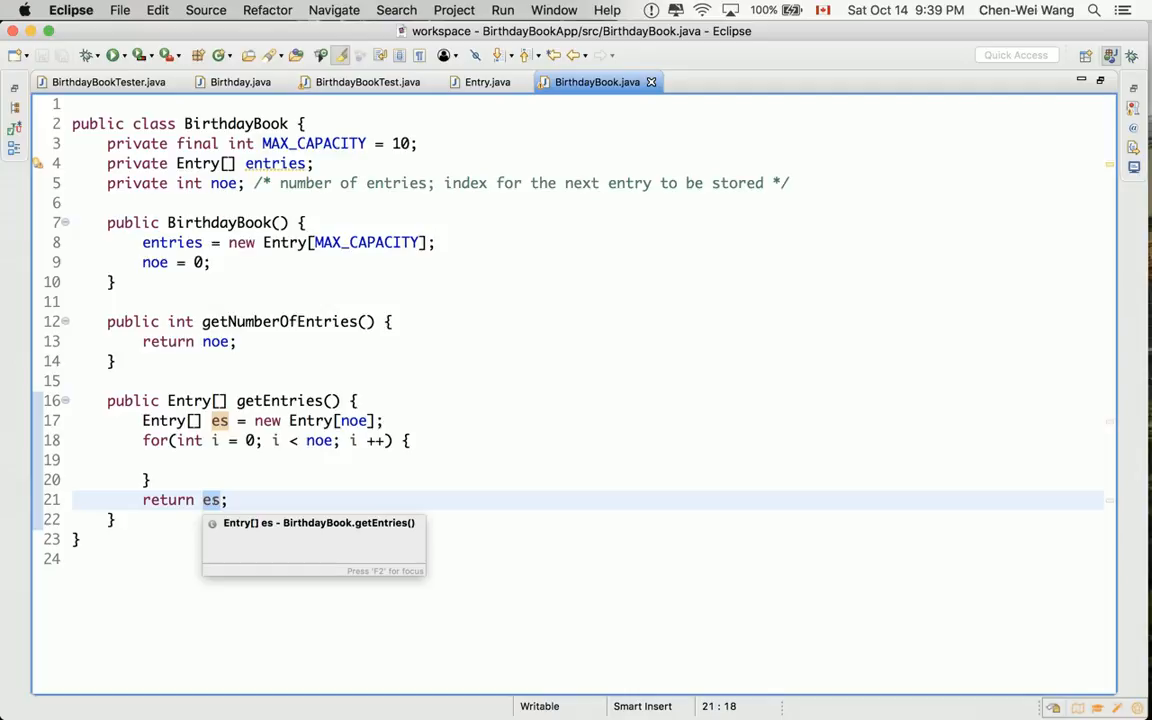
click(236, 458)
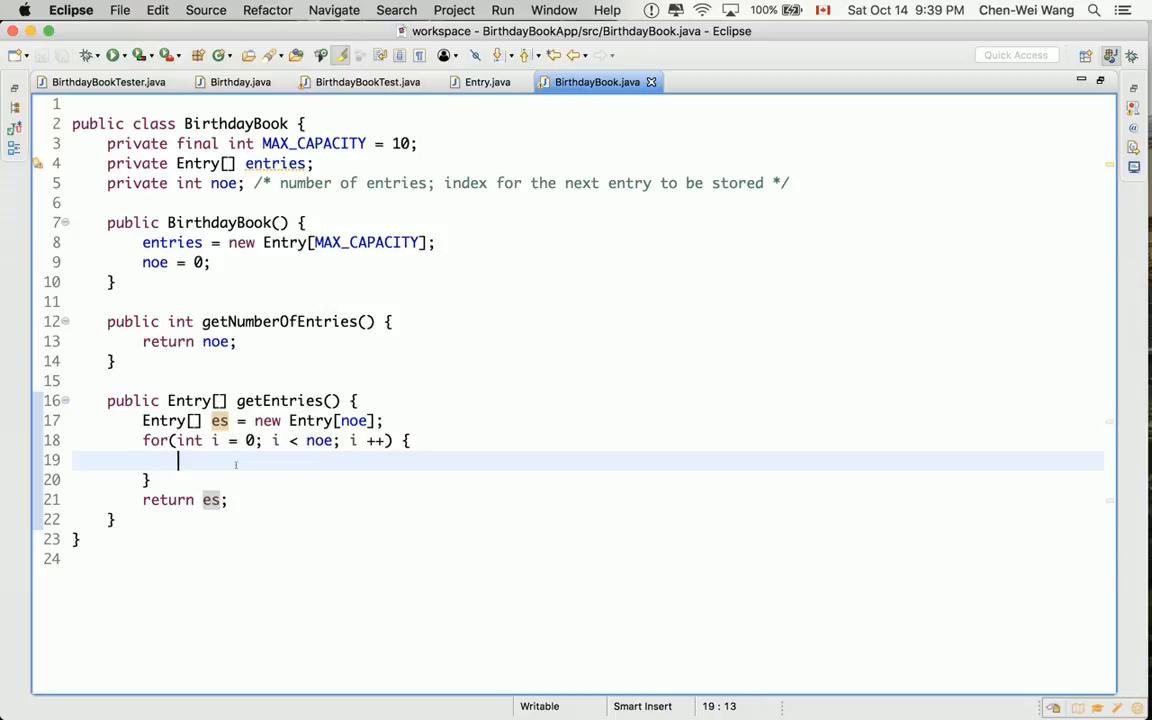
text(E)
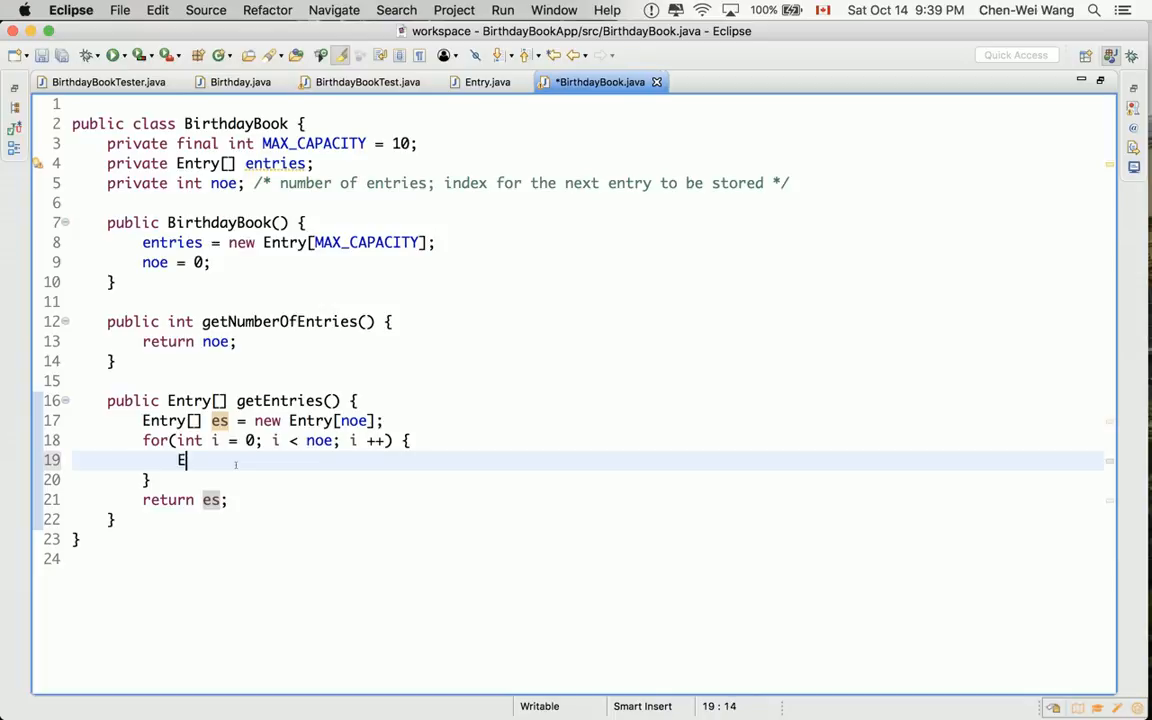
text(ntry[])
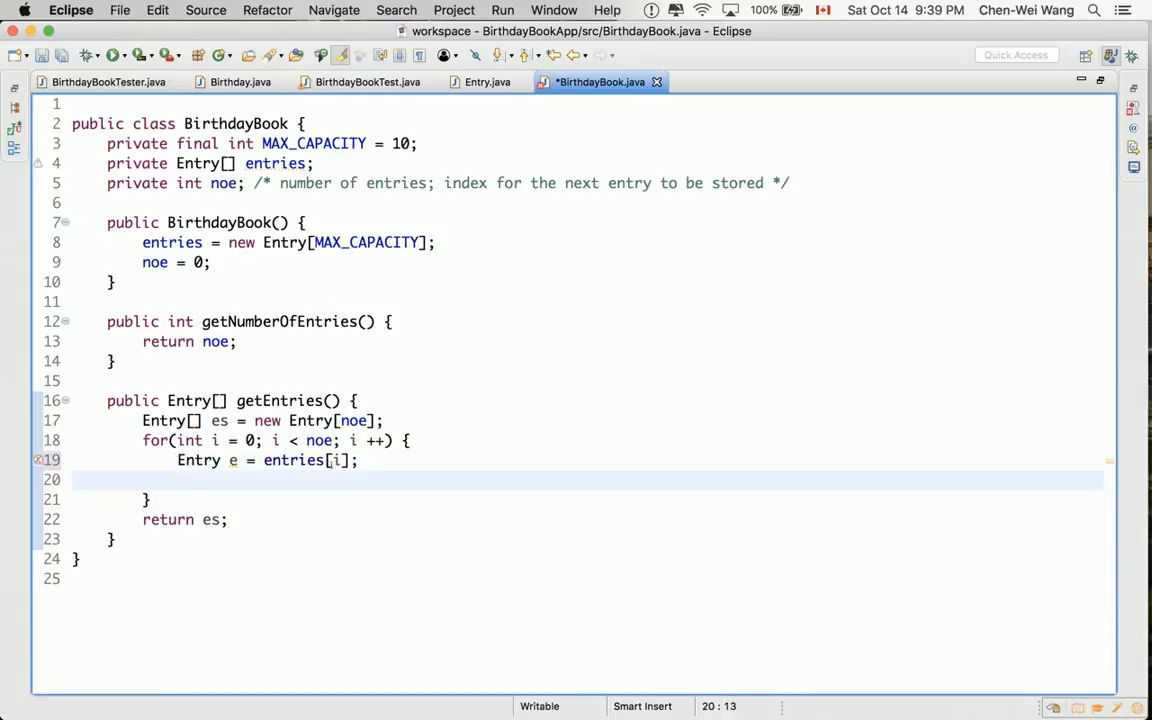
text(es)
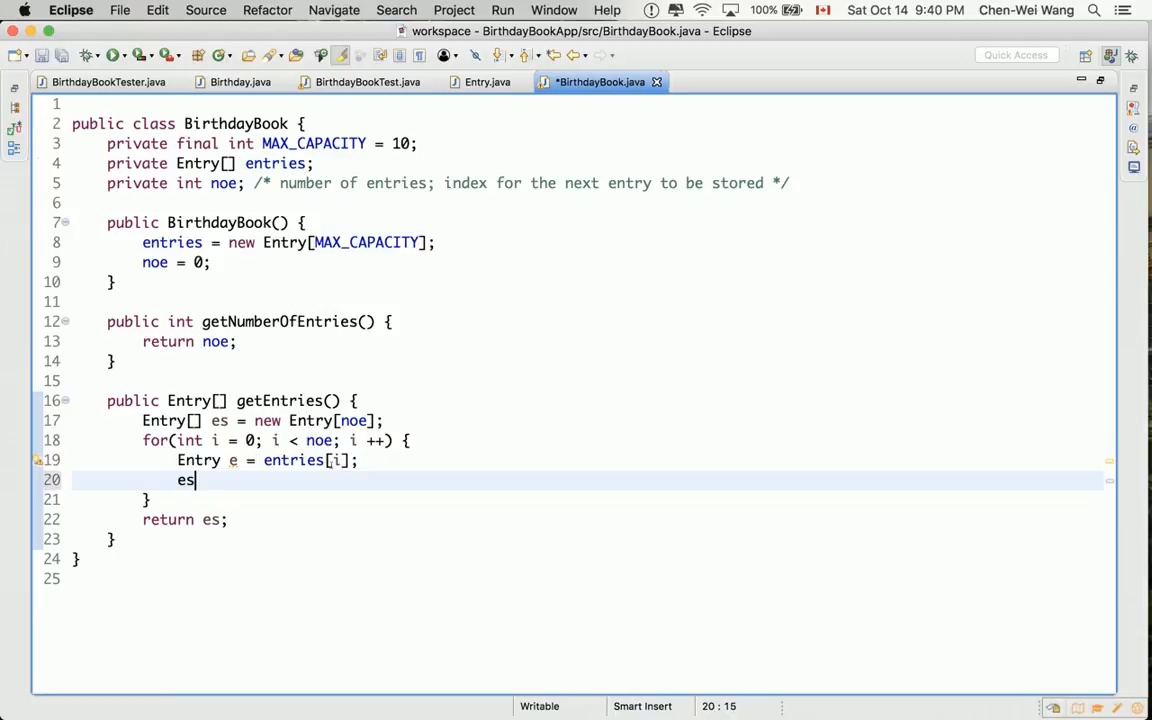
text([i] =)
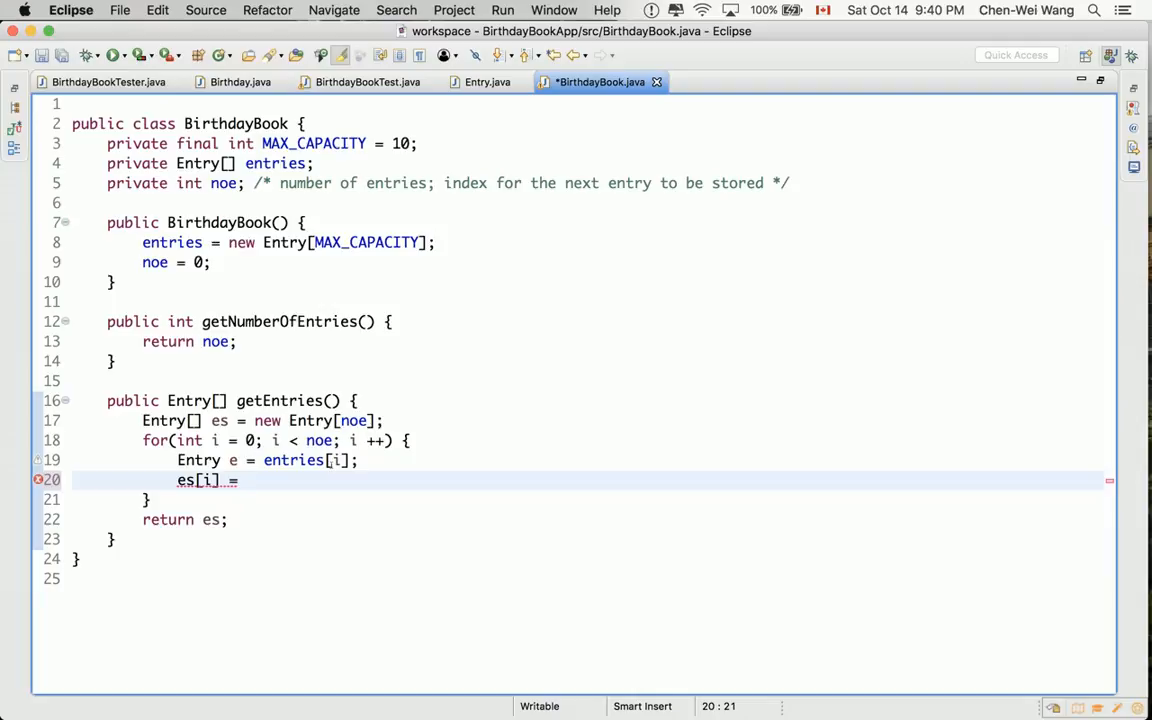
text(e;)
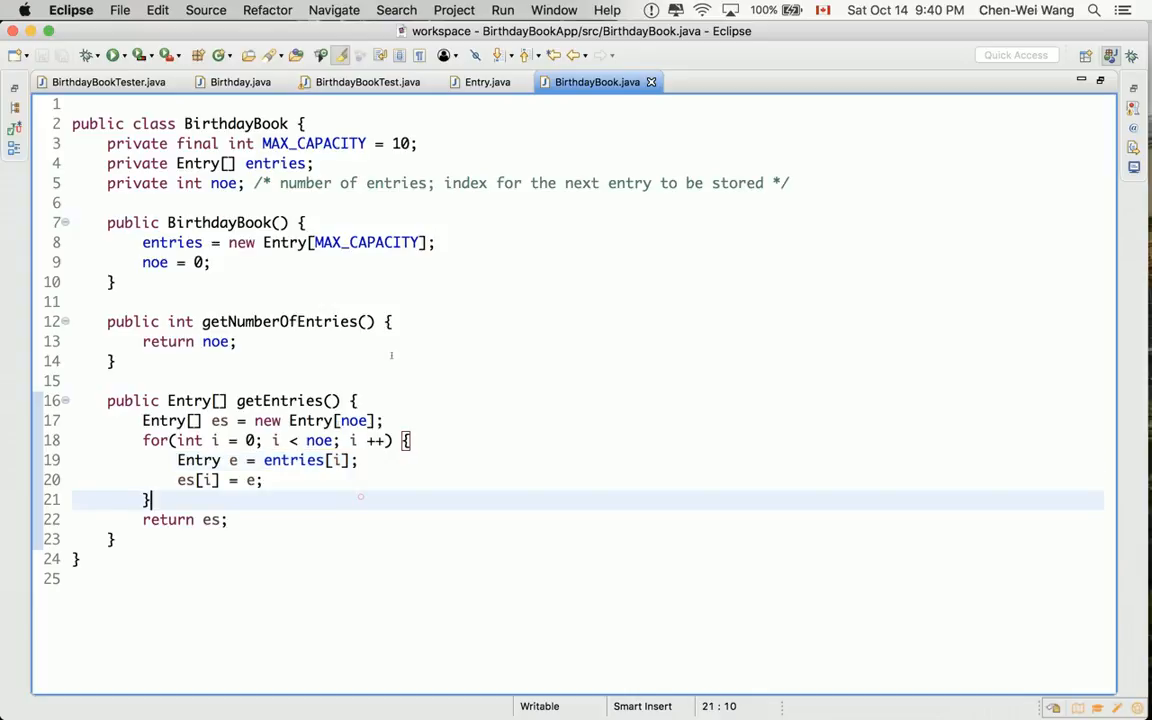
text(//)
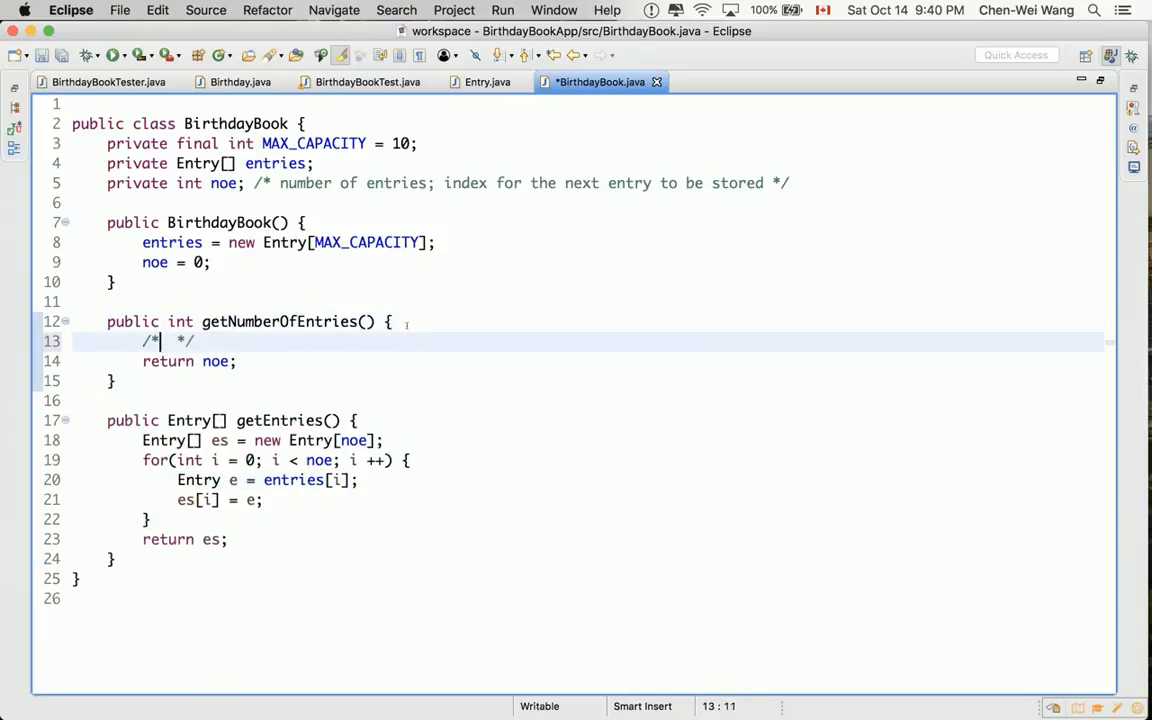
Write the comment 'common mistake: return entries' in getNumberOfEntries.
text(common mi)
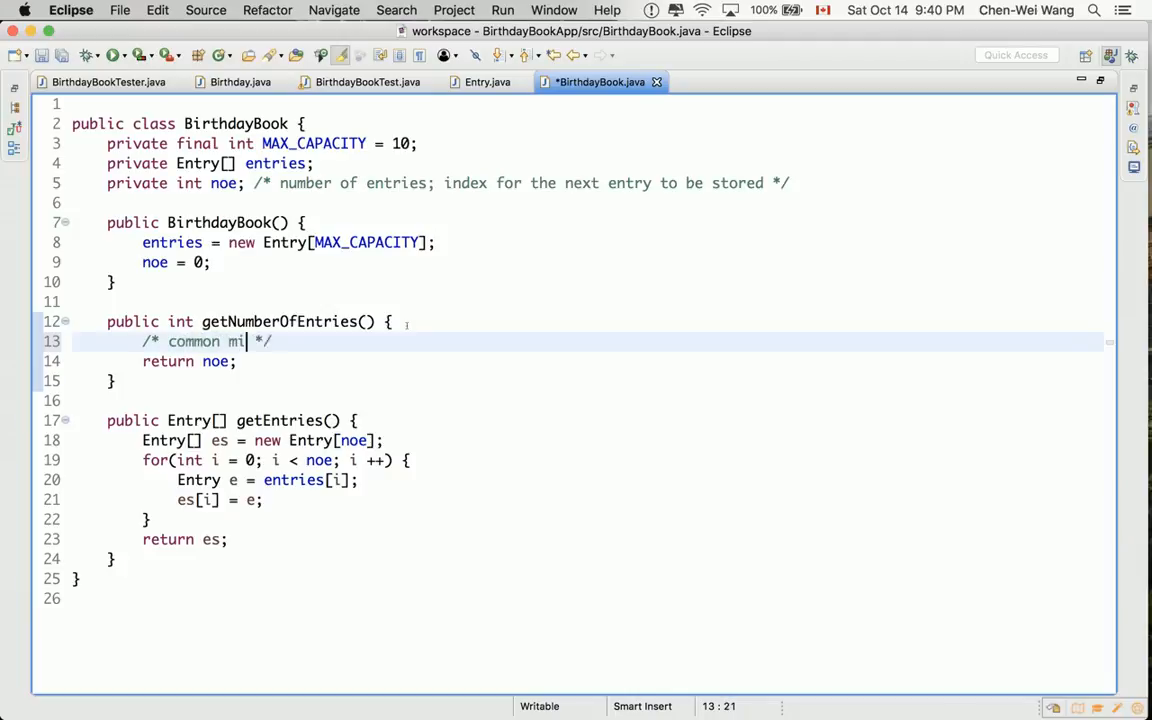
text(stake:)
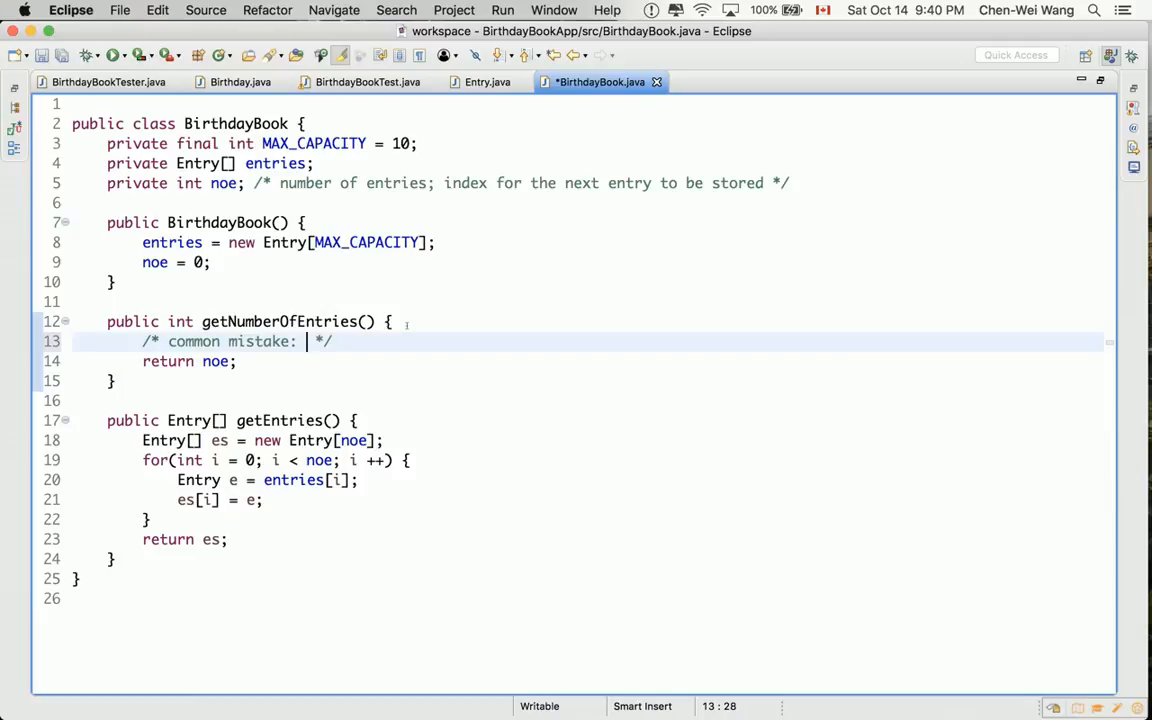
text(return entr)
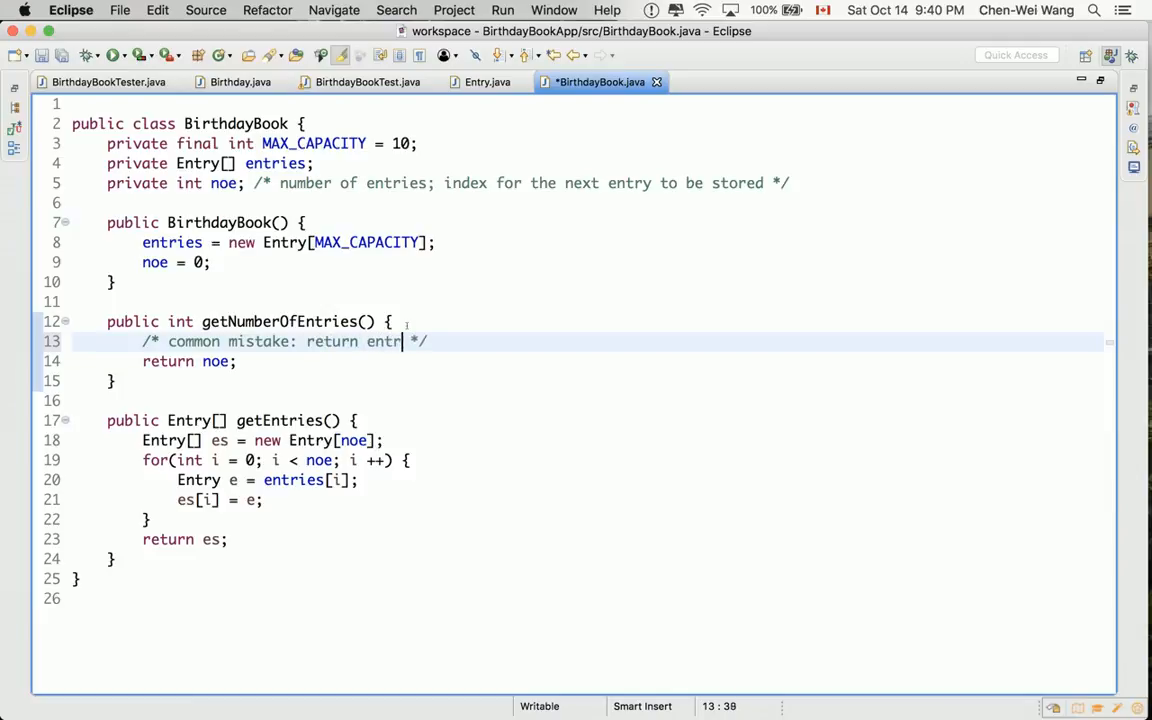
text(ies)
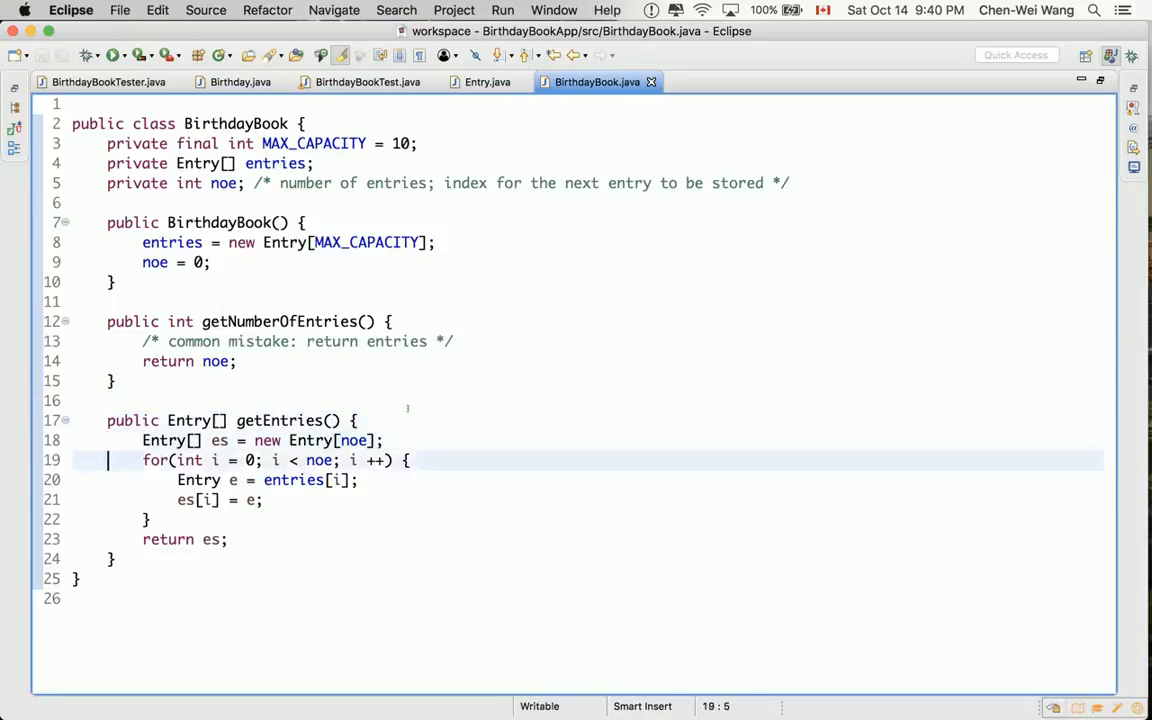
Add '/* common mistake: i < entries.length */' above the loop and save BirthdayBook.java.
text(//)
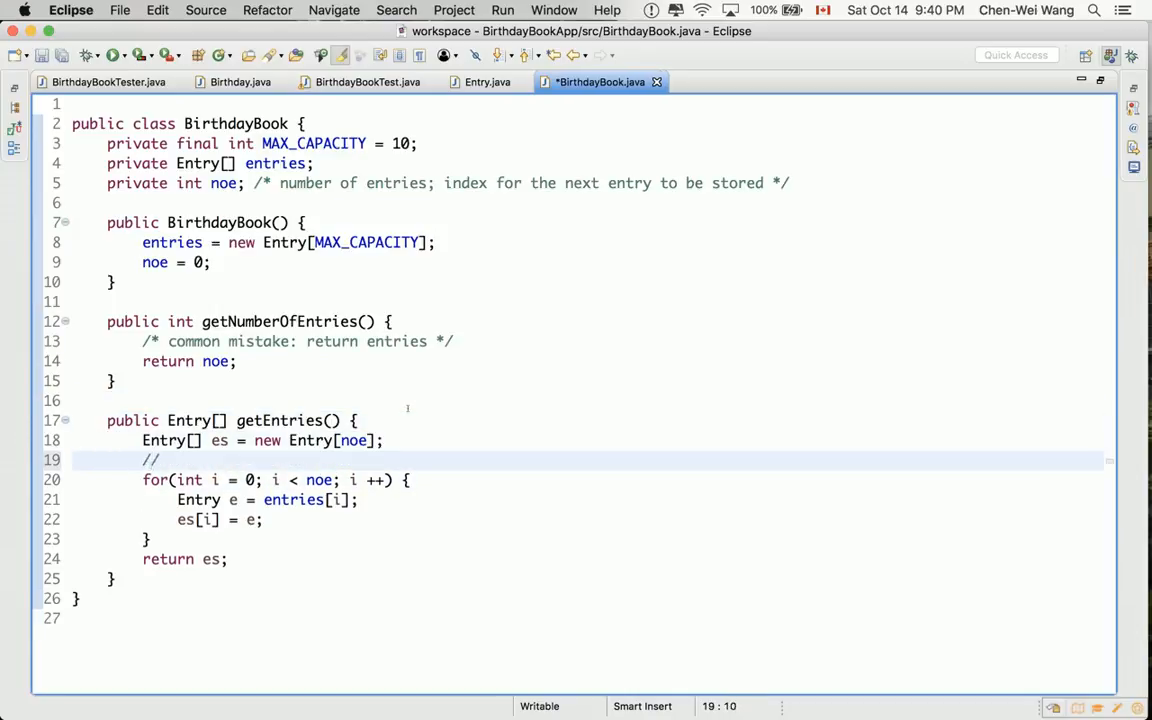
text(/* common m */)
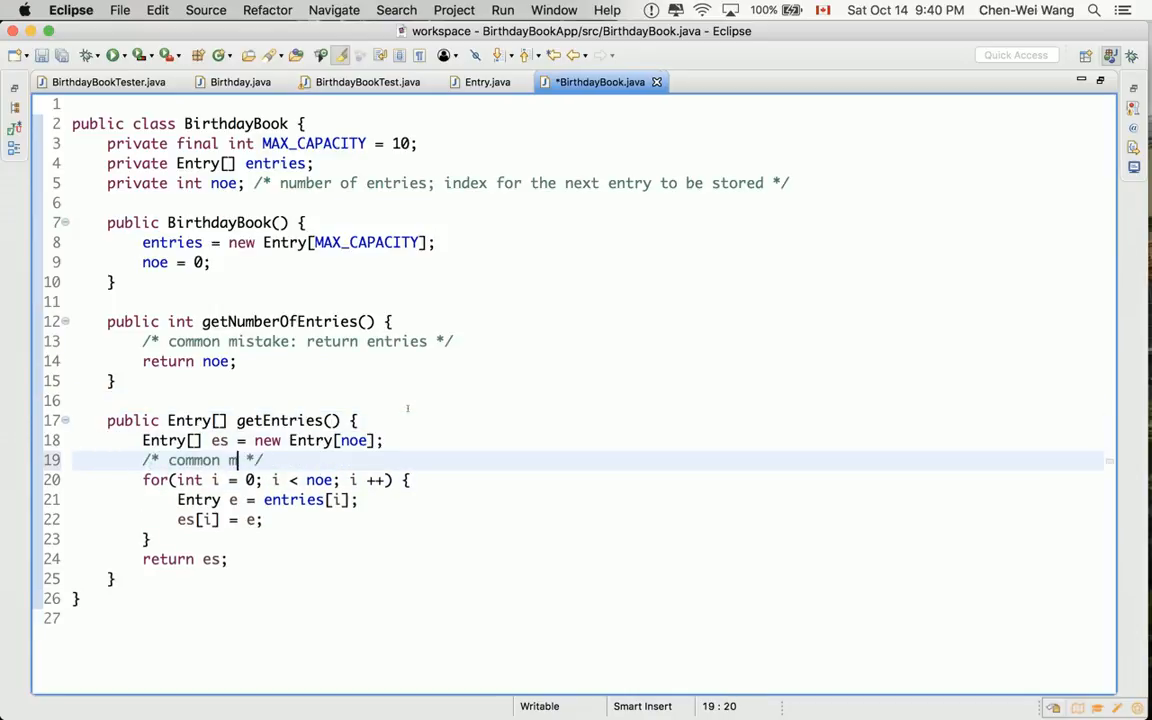
text(istake: i < entrie)
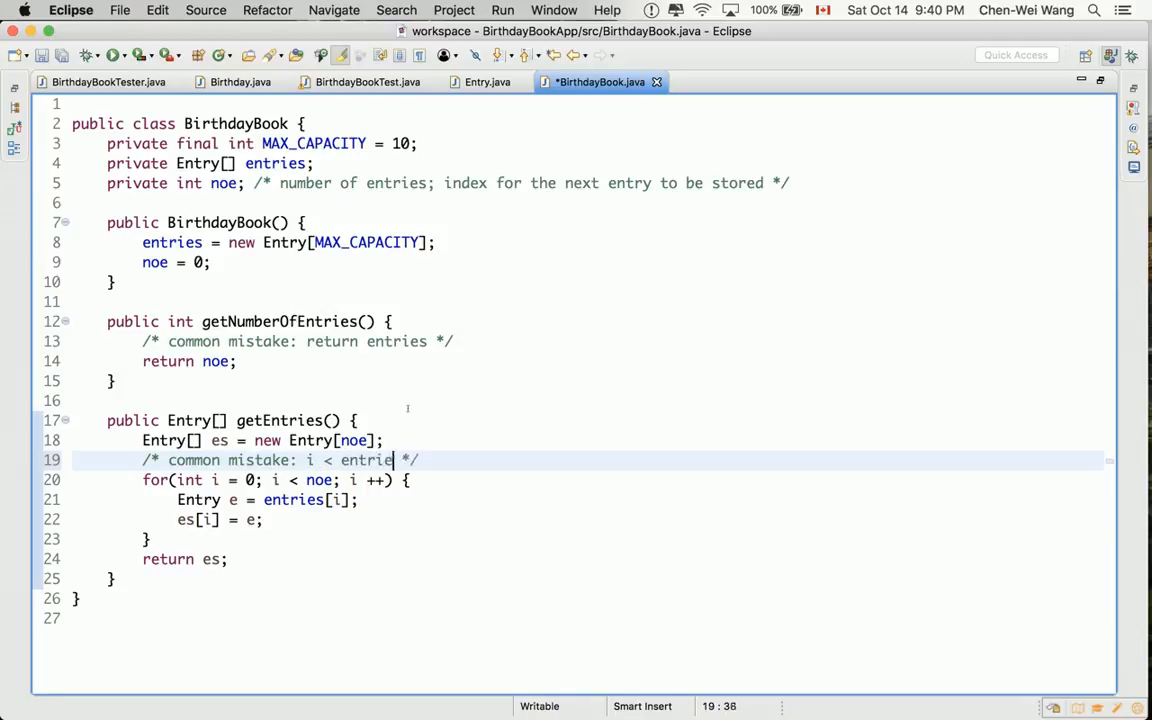
text(s.length)
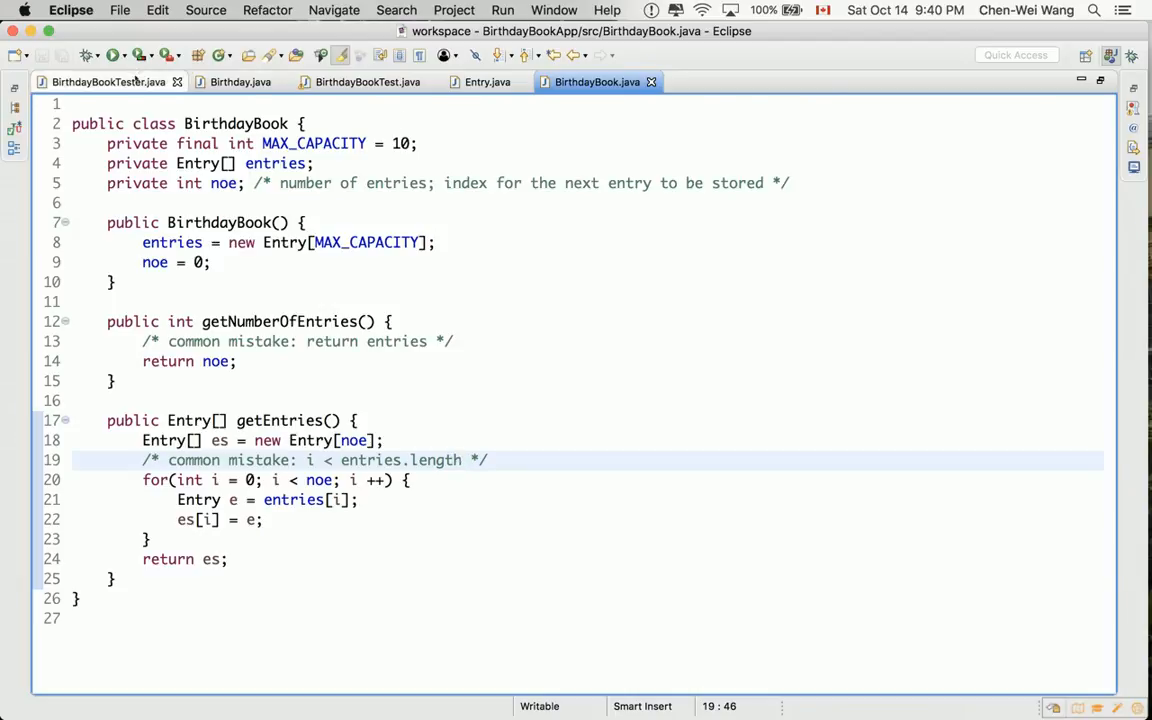
click(100, 82)
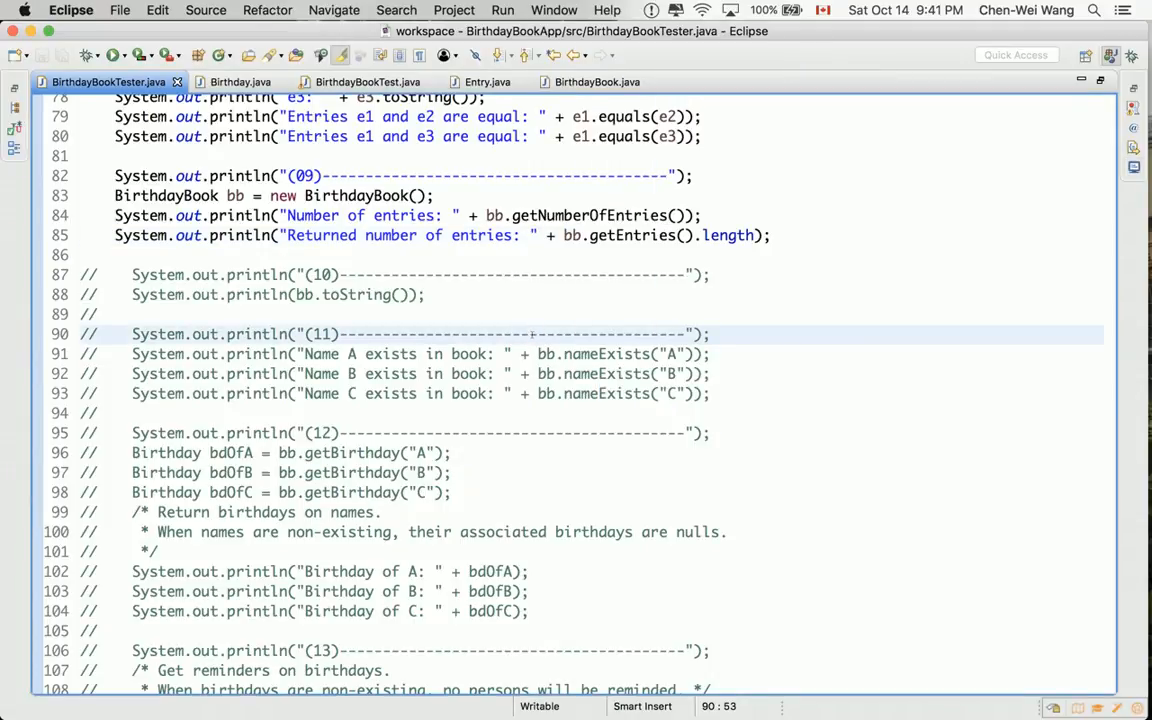
click(434, 196)
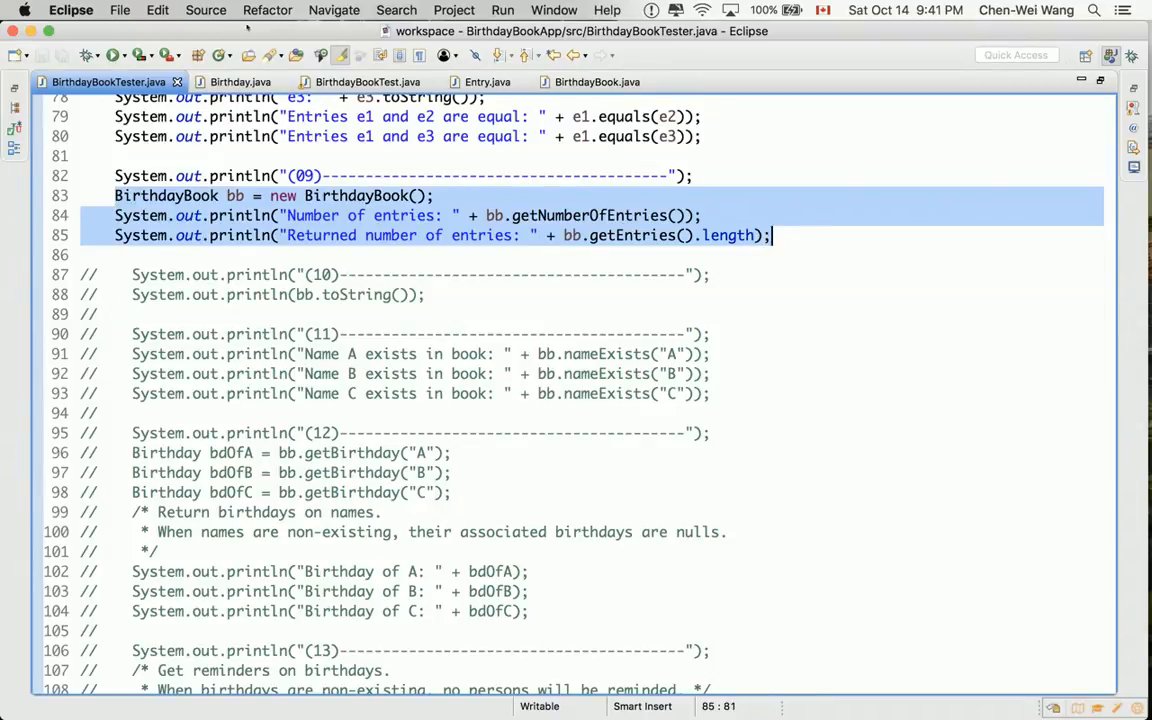
click(368, 82)
text(public)
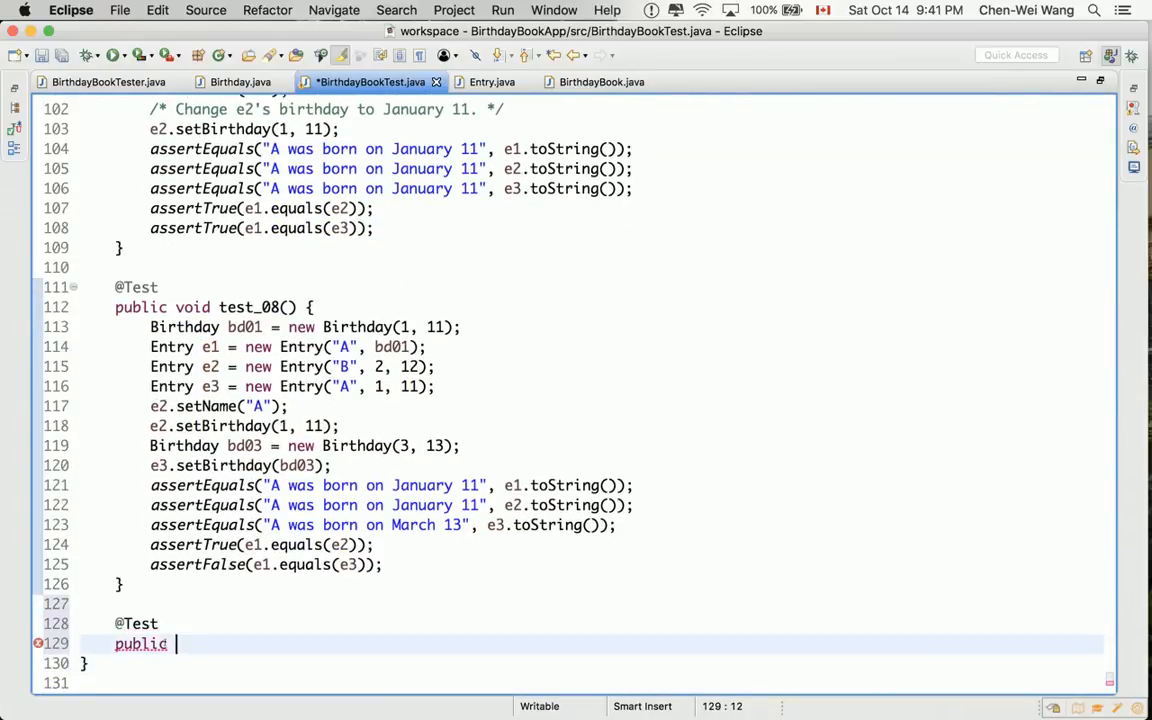
Declare 'void test_09() {' and turn the pasted println calls into assertEquals(0, …) assertions.
text(void)
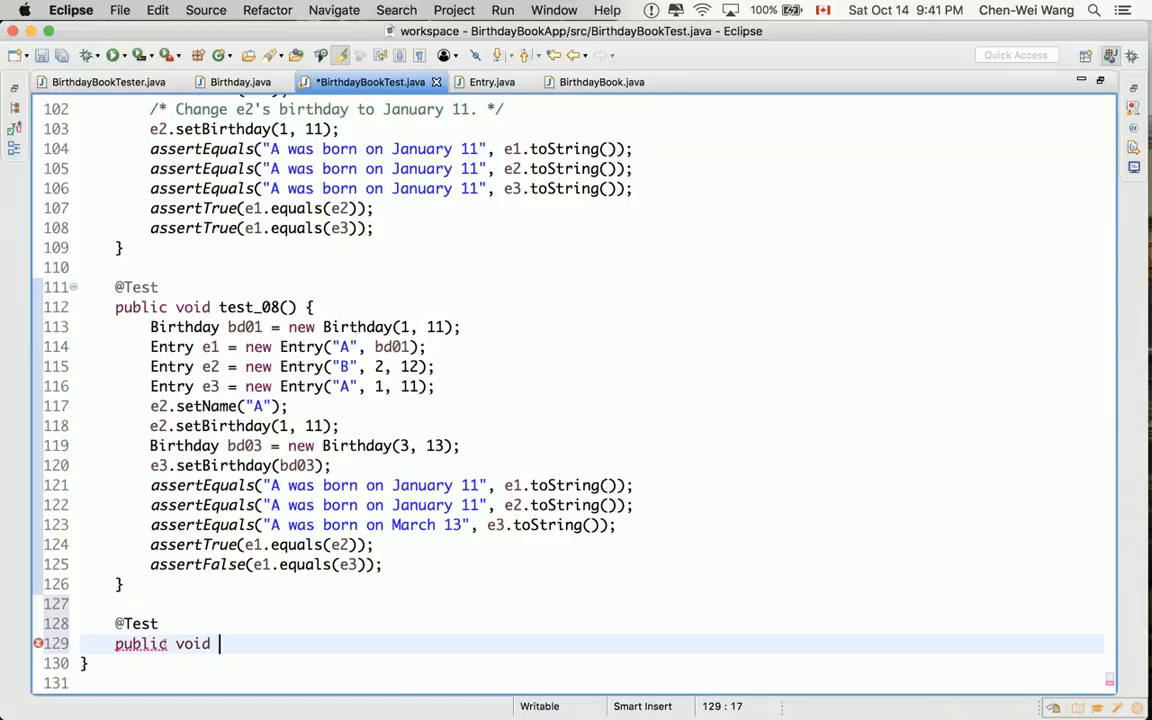
text(test_09)
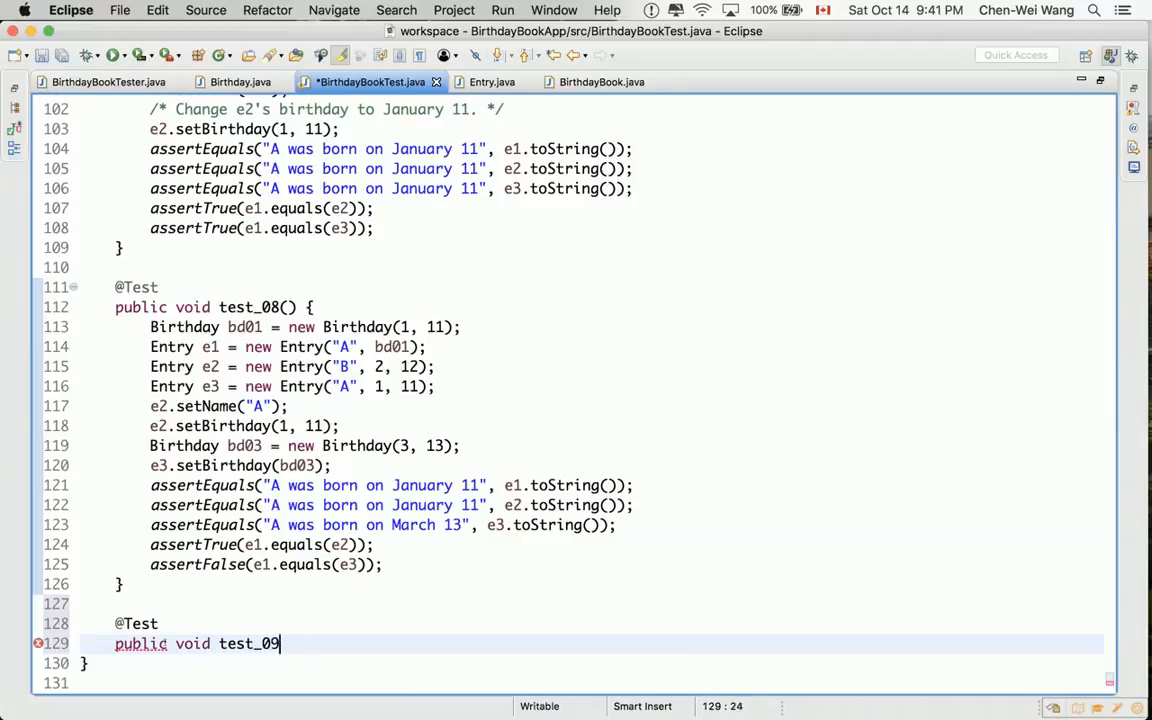
text(() {)
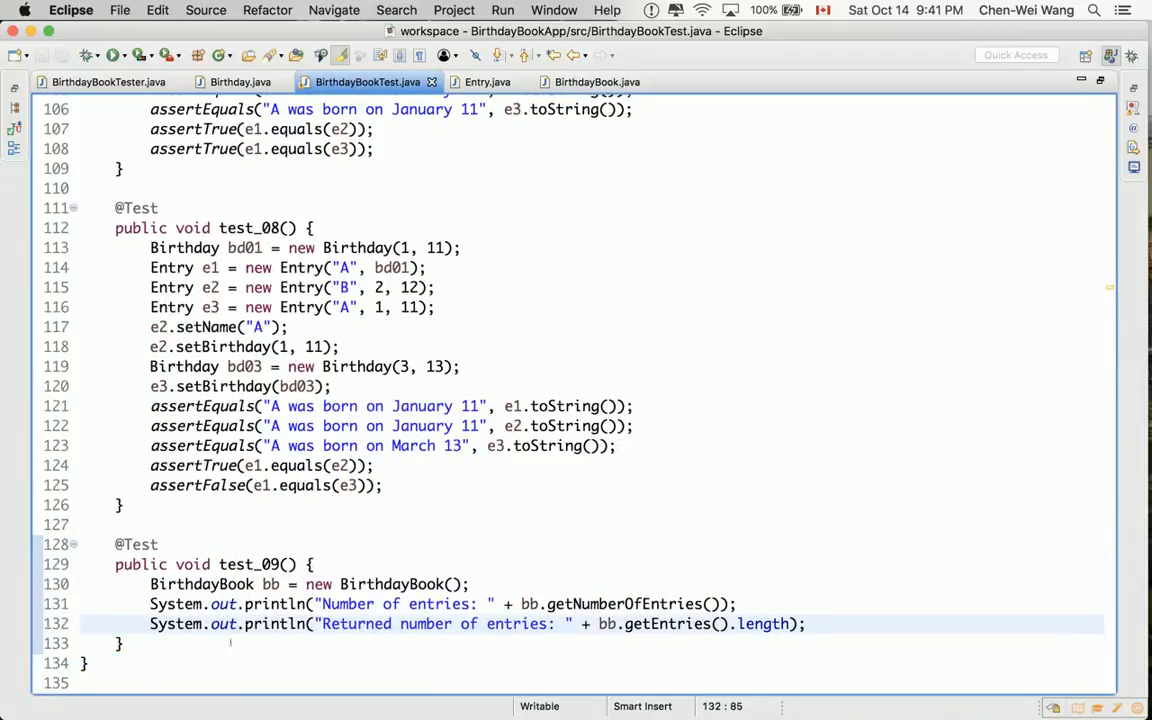
click(296, 604)
text(assertEquals(0,)
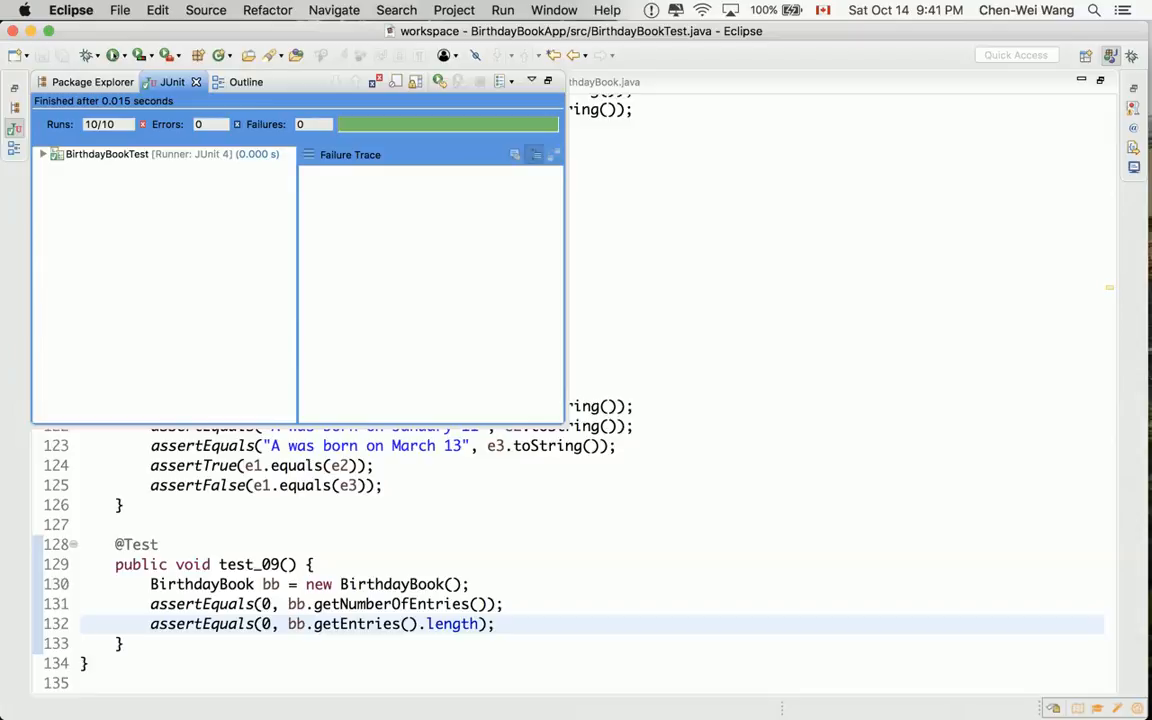
Run as JUnit Test and expand the results showing 10/10 tests passing.
click(44, 152)
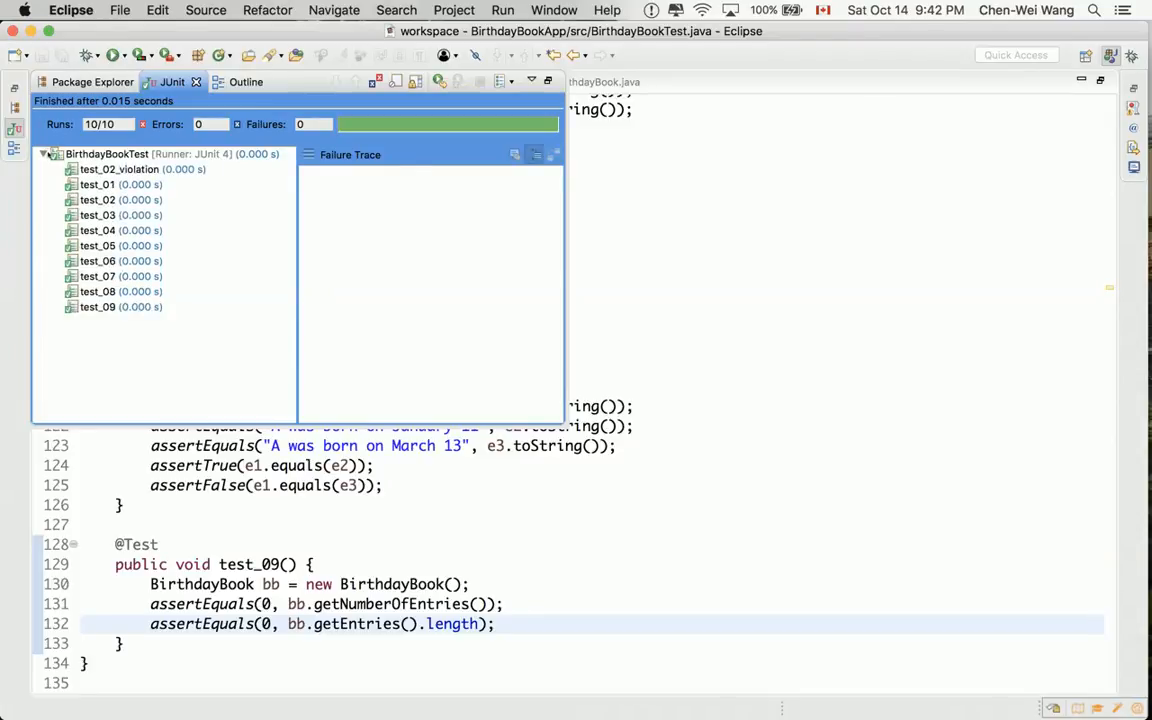
click(98, 260)
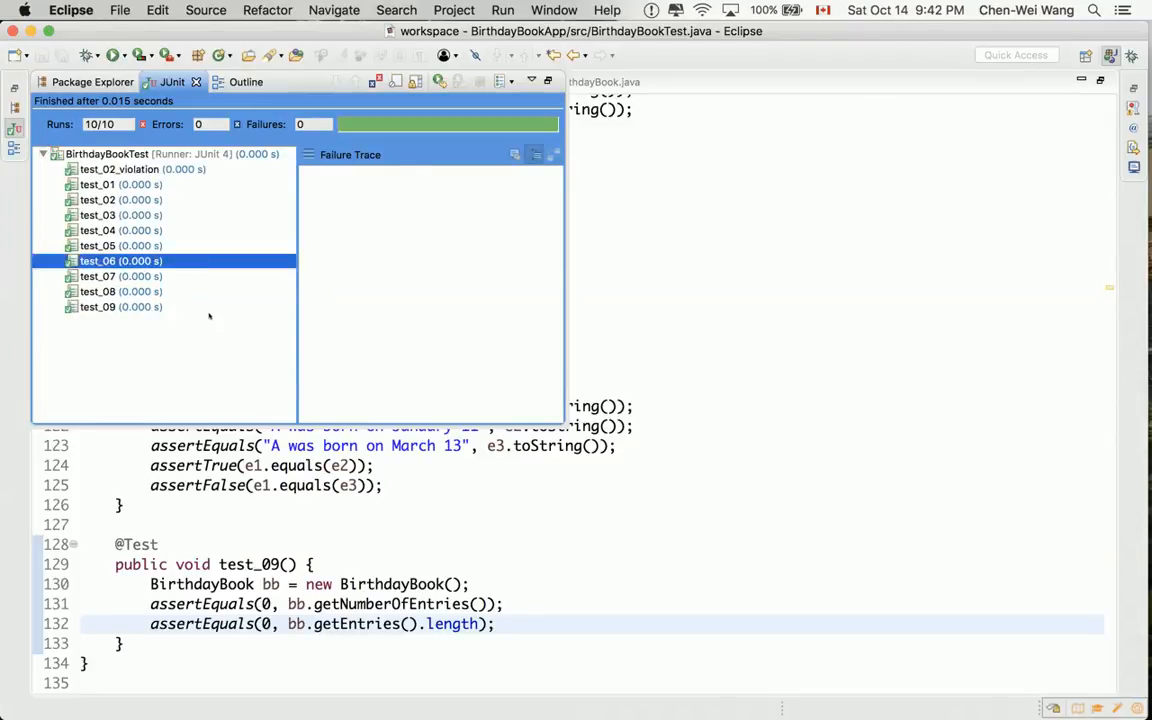